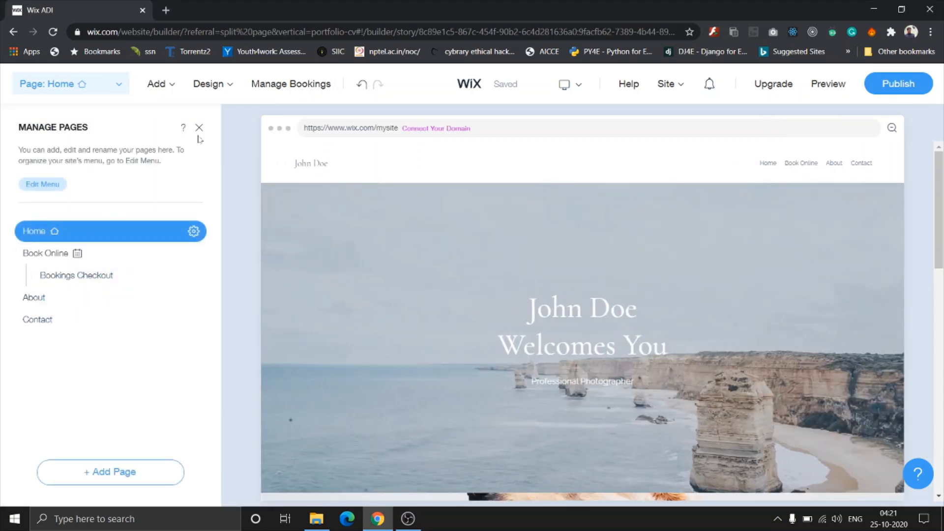
Step: Close the Manage Pages panel so the Home page fills the editor
click(198, 128)
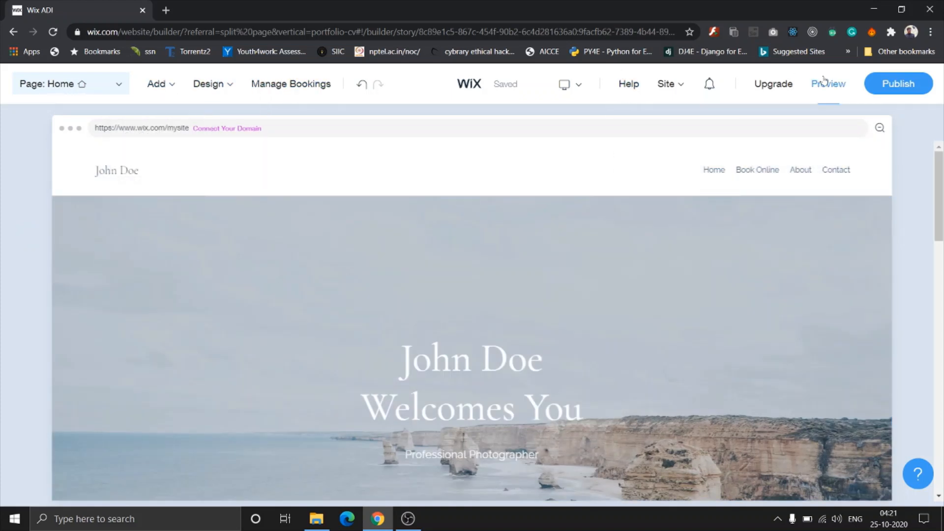
mouse_move(922, 219)
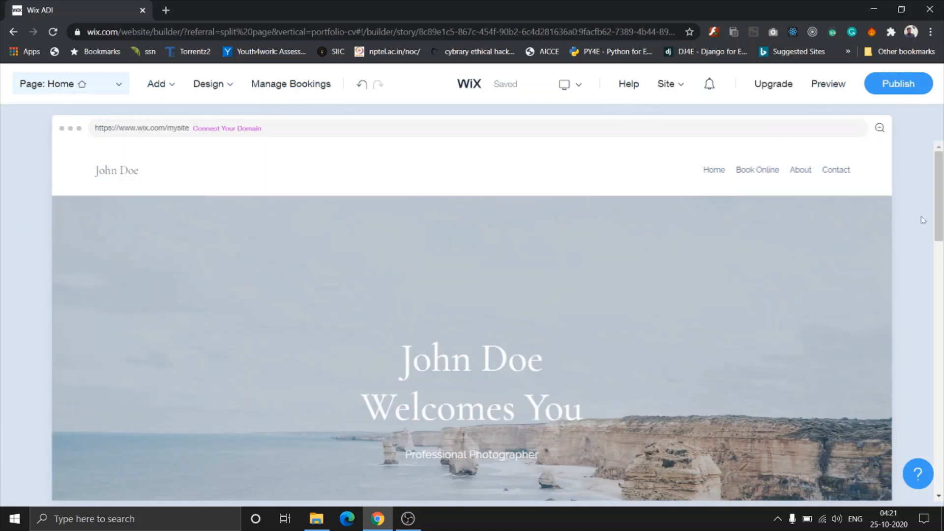
mouse_move(898, 84)
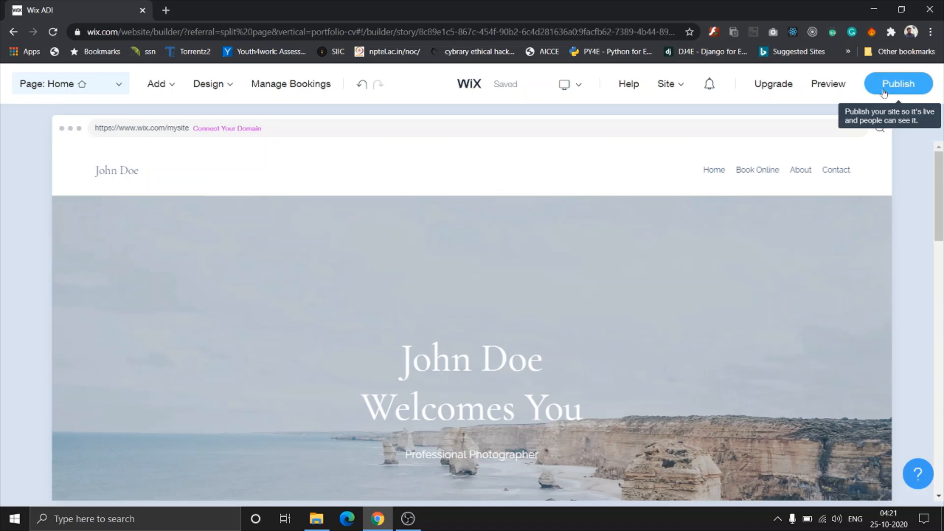
mouse_move(828, 84)
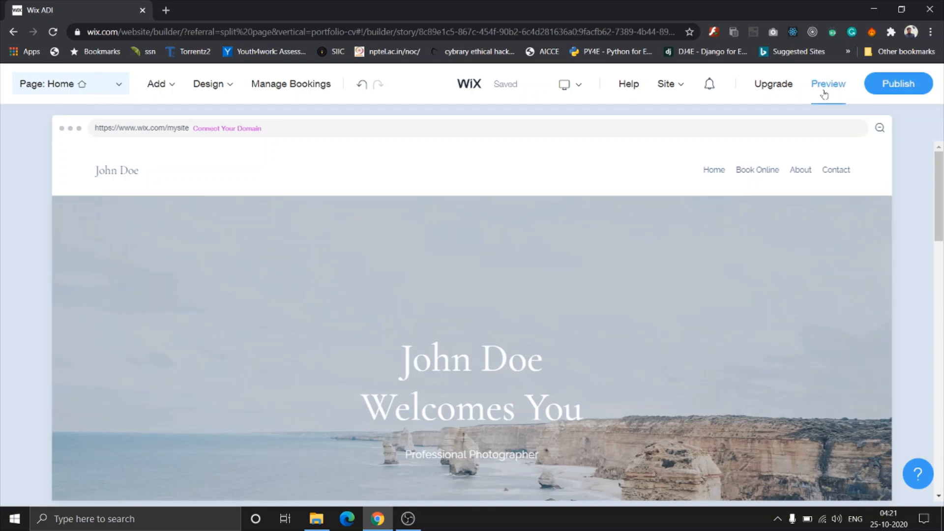
Step: Preview the site as a visitor, browse the home page, and go to the About page
click(828, 84)
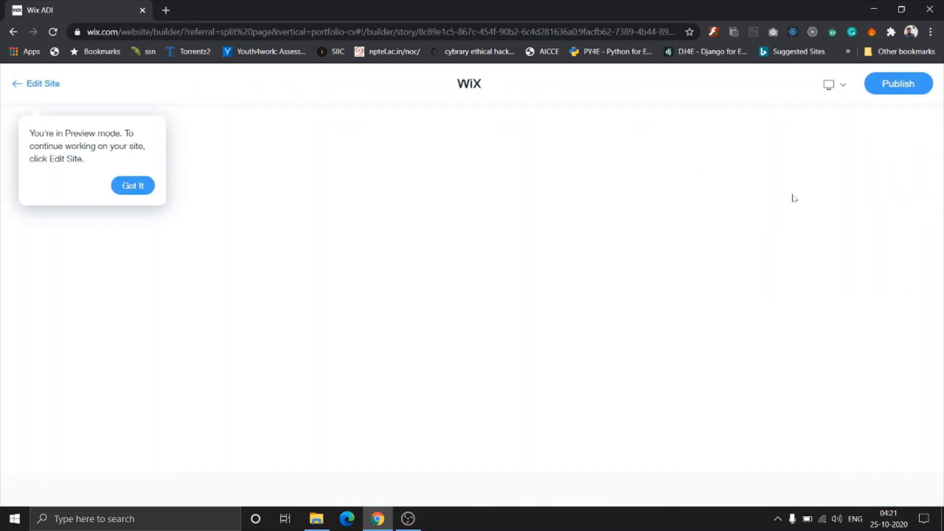
click(133, 185)
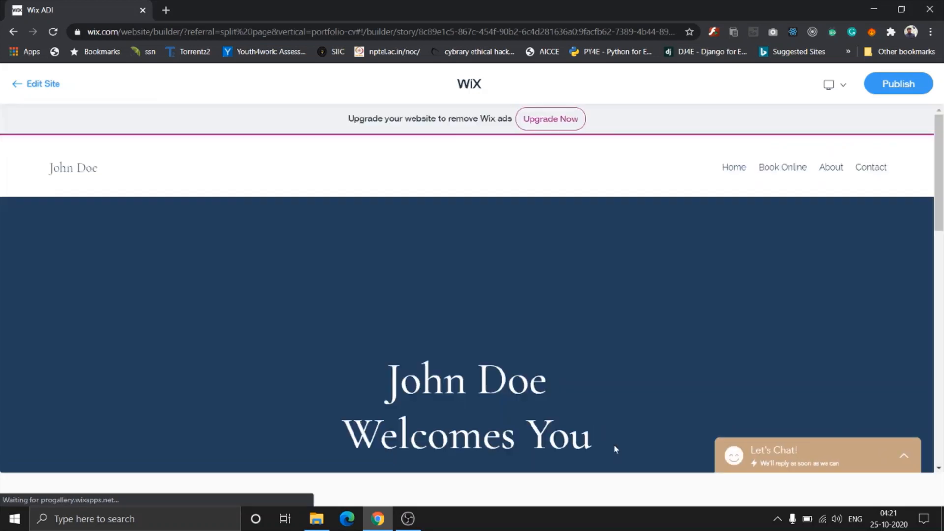
mouse_move(816, 215)
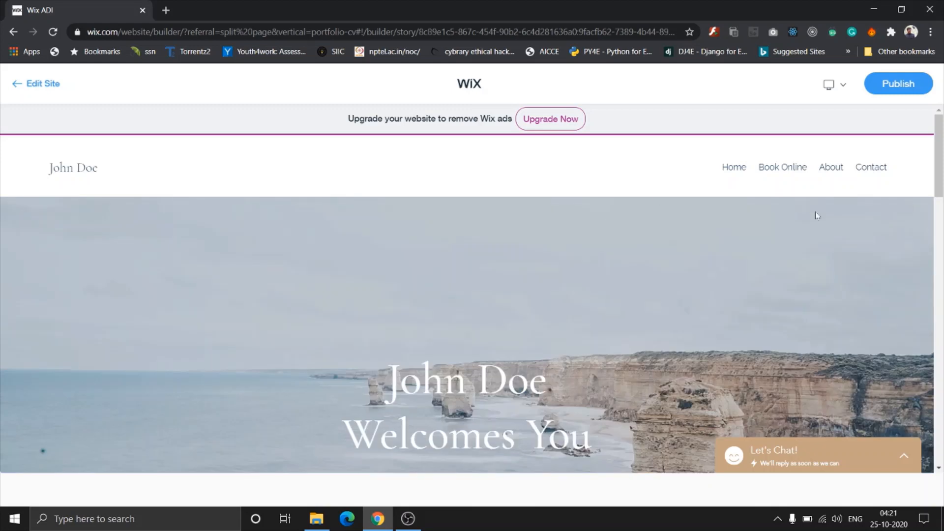
scroll(down, 3)
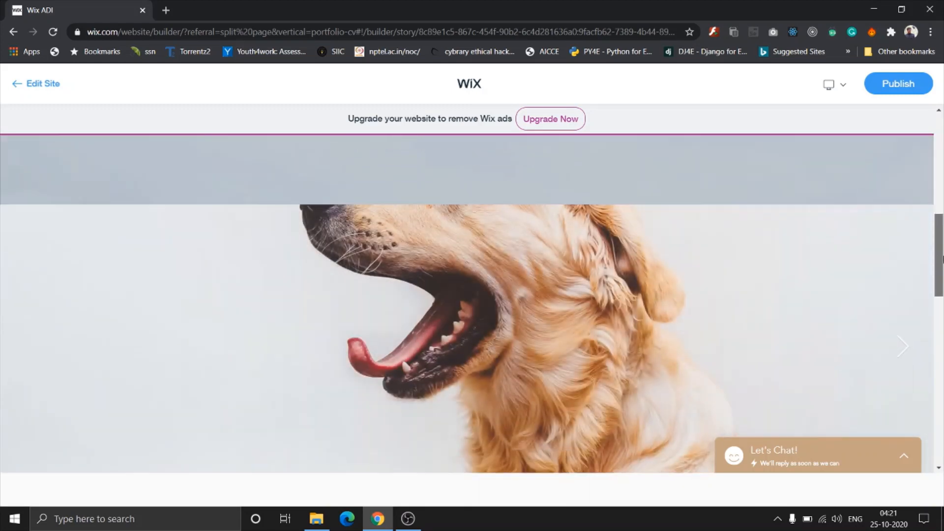
scroll(down, 3)
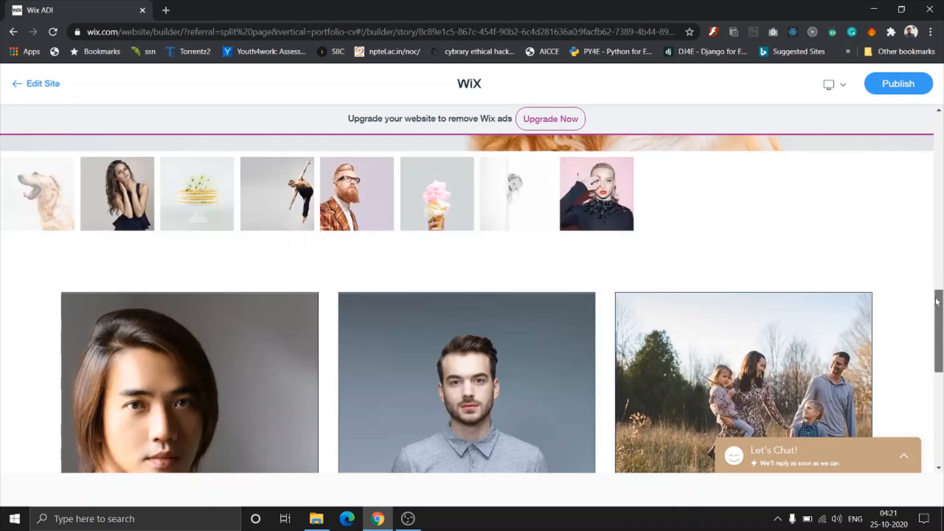
scroll(up, 3)
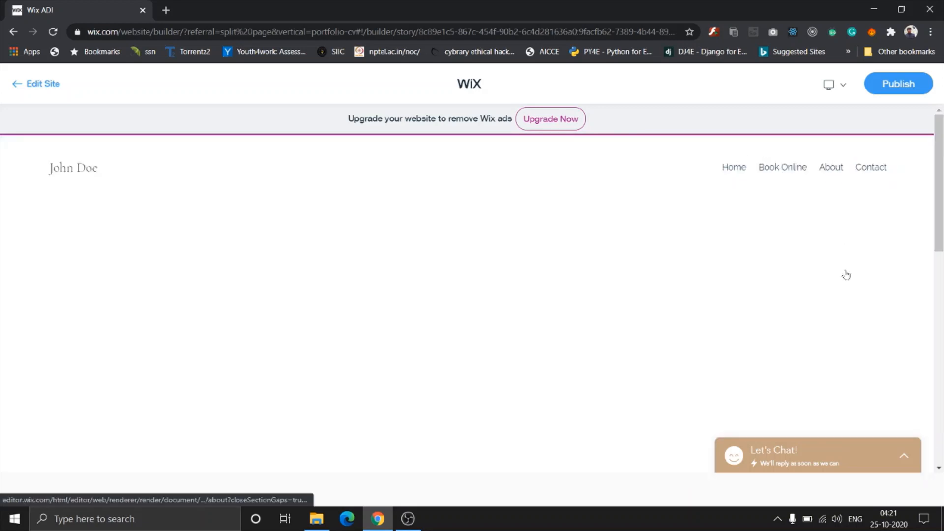
scroll(down, 3)
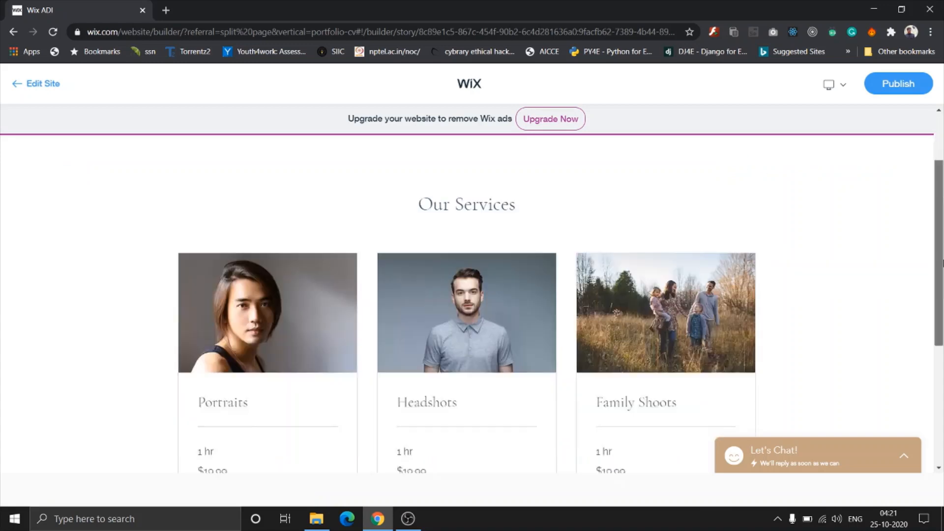
scroll(up, 3)
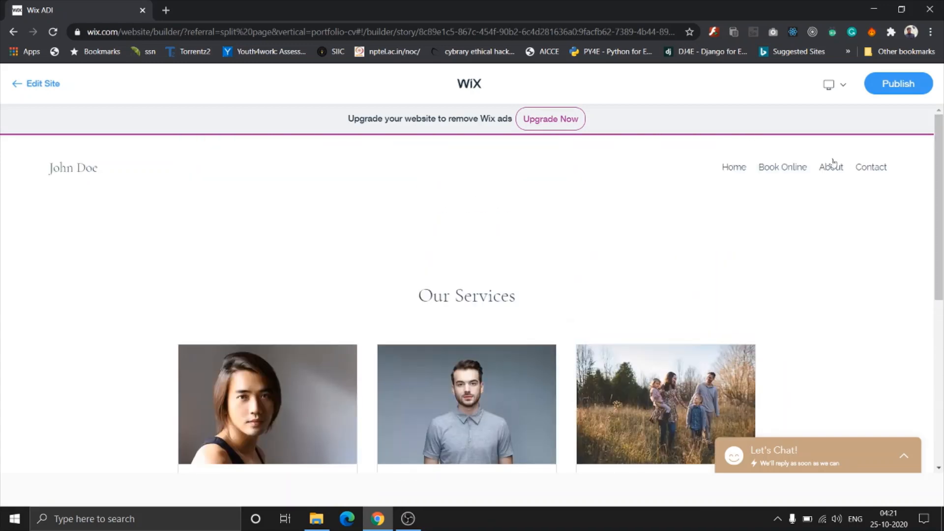
click(831, 167)
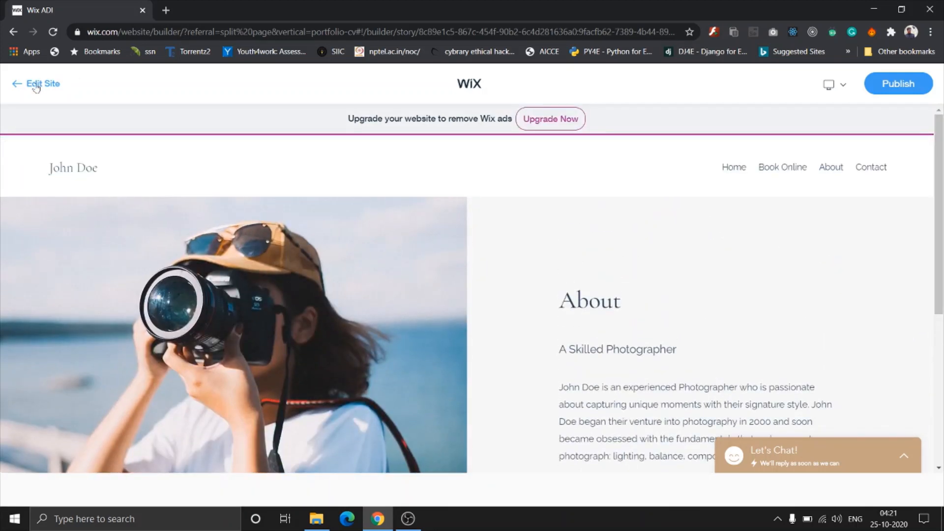
Step: Leave preview for the editor and check the notifications panel
click(42, 83)
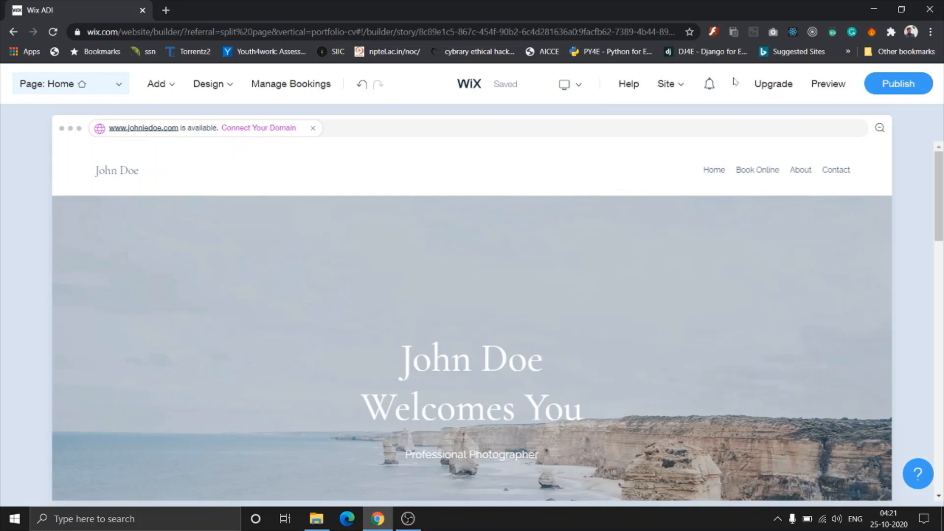
click(774, 84)
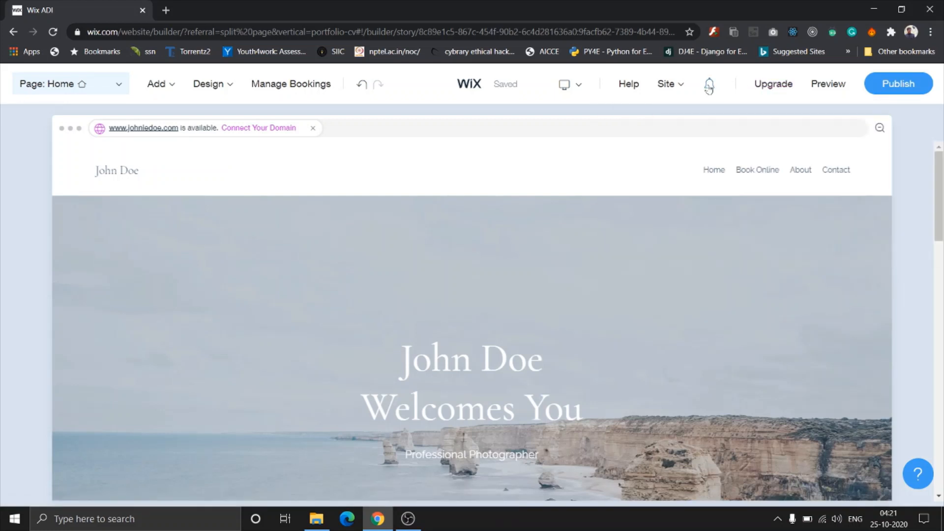
click(709, 84)
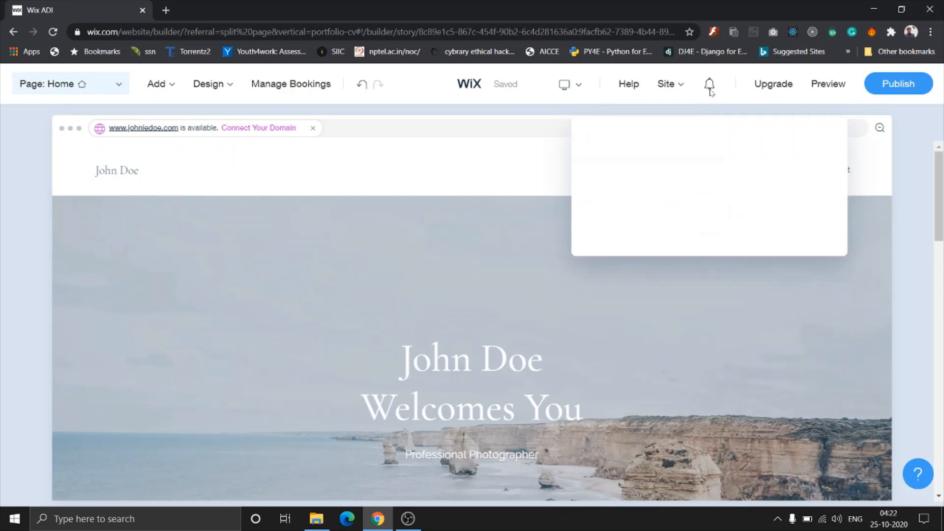
click(629, 84)
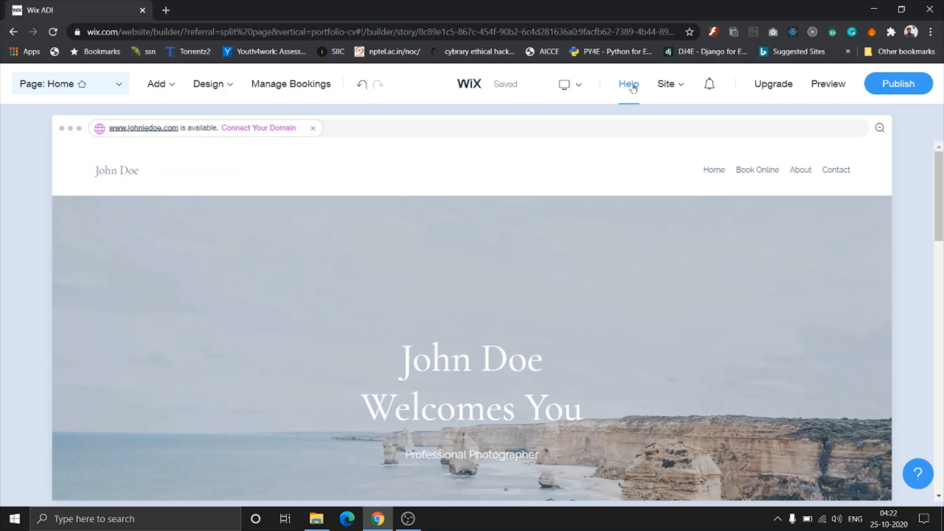
click(667, 83)
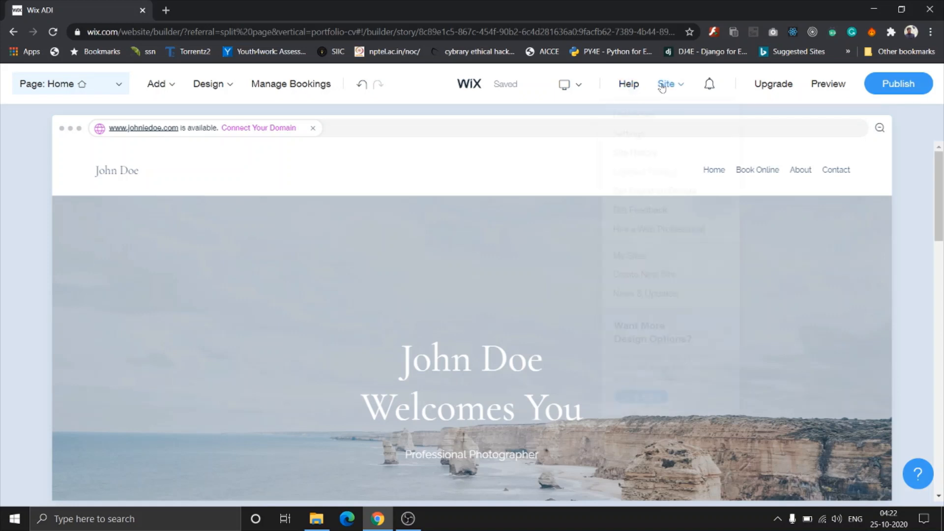
click(667, 84)
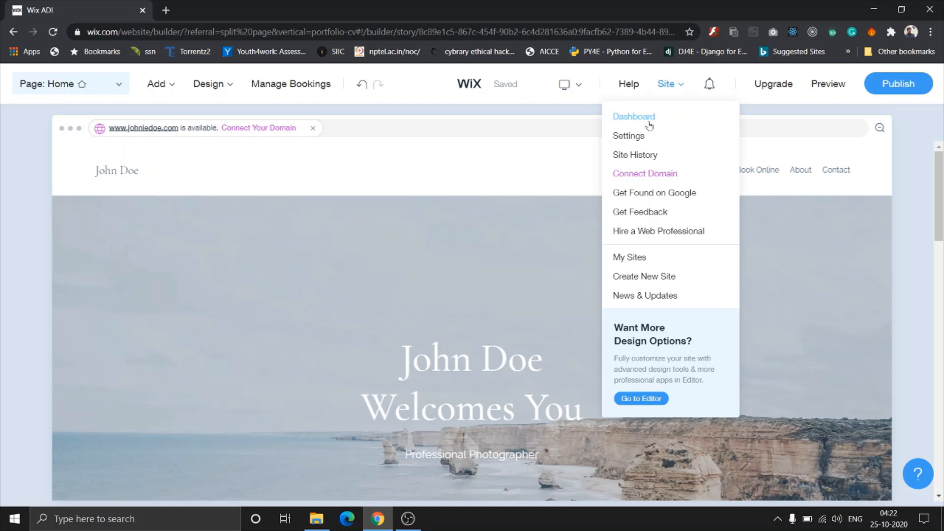
mouse_move(661, 107)
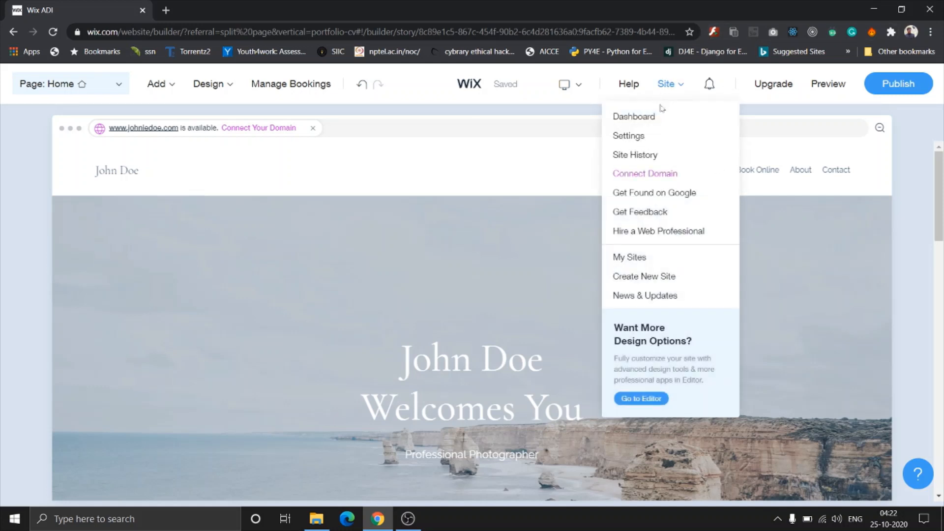
mouse_move(634, 156)
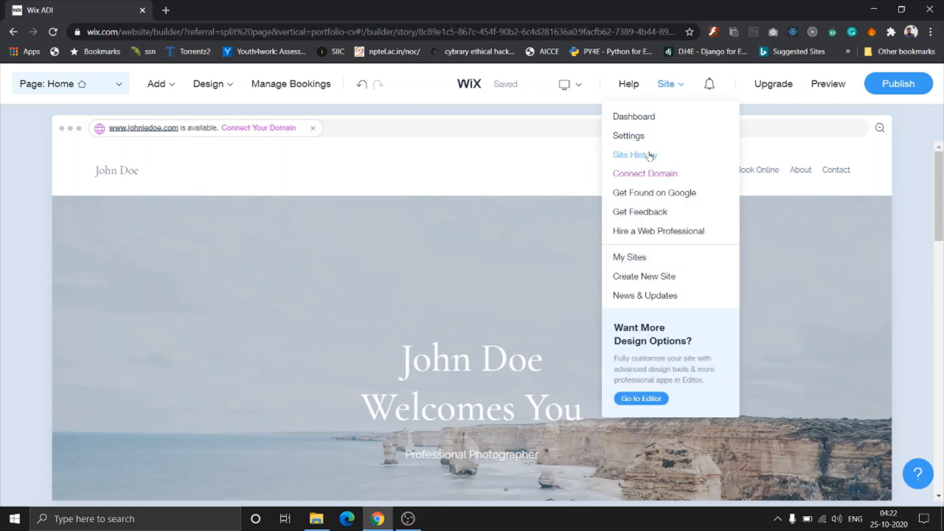
mouse_move(661, 208)
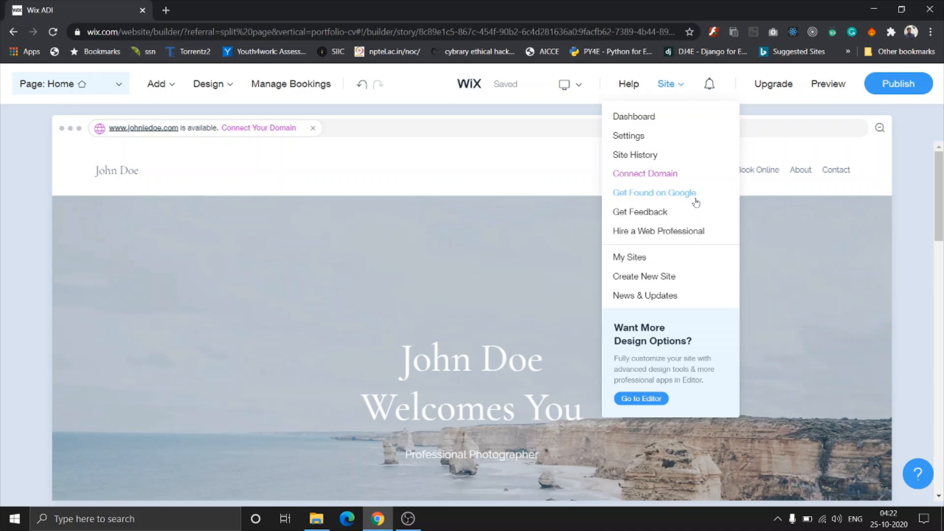
mouse_move(629, 257)
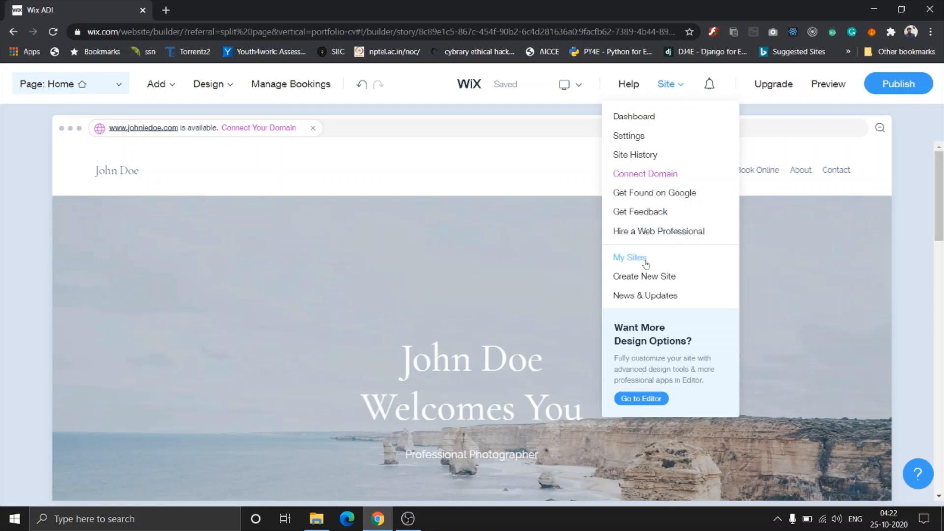
mouse_move(660, 267)
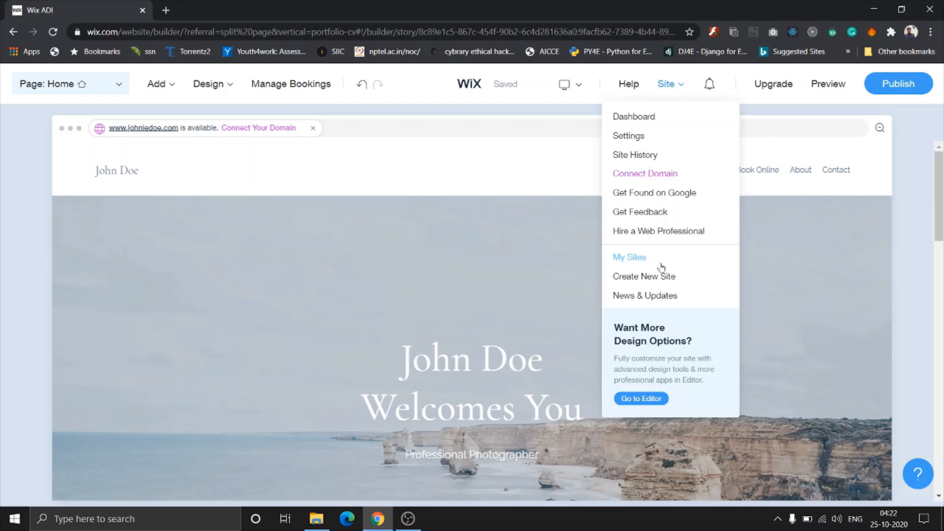
mouse_move(617, 264)
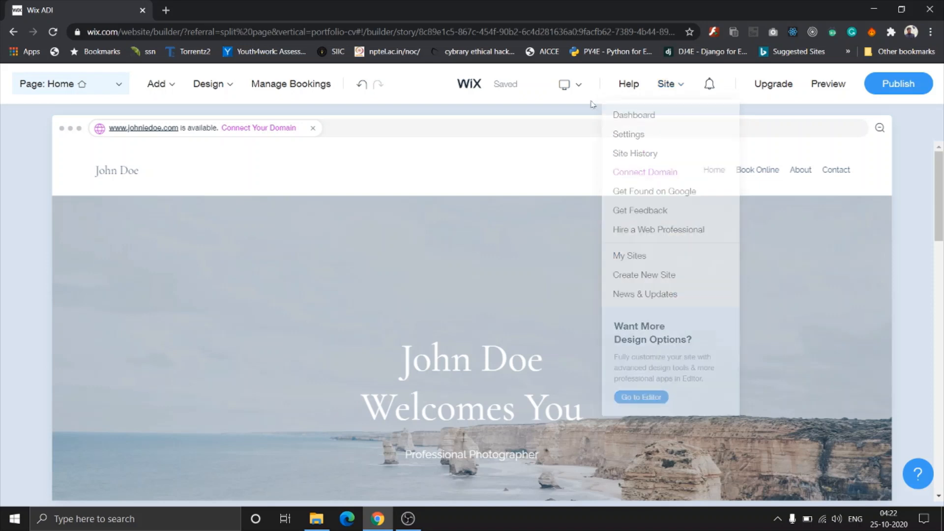
Step: Show the Desktop and Mobile view choices from the top bar
click(568, 83)
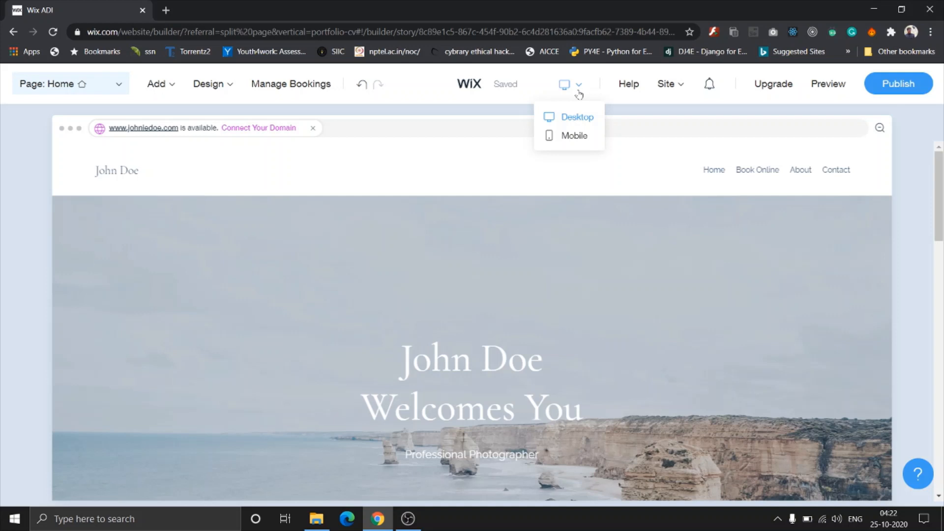
mouse_move(570, 108)
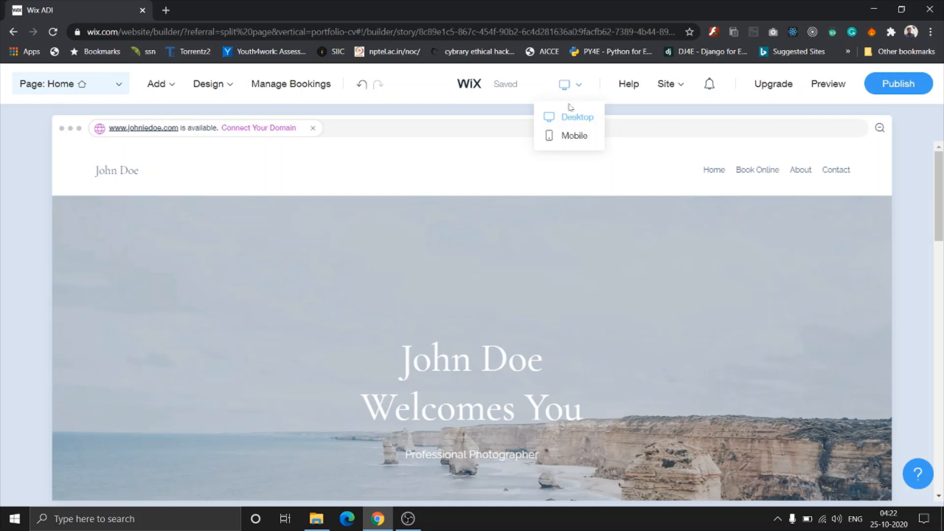
mouse_move(567, 136)
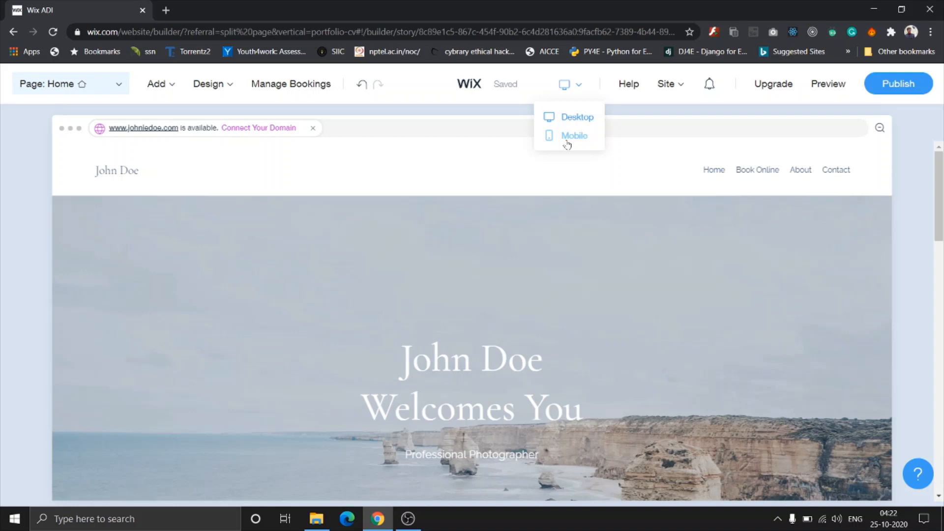
Step: Switch to the mobile version and toggle the header's Open Menu preview on and off twice
click(572, 136)
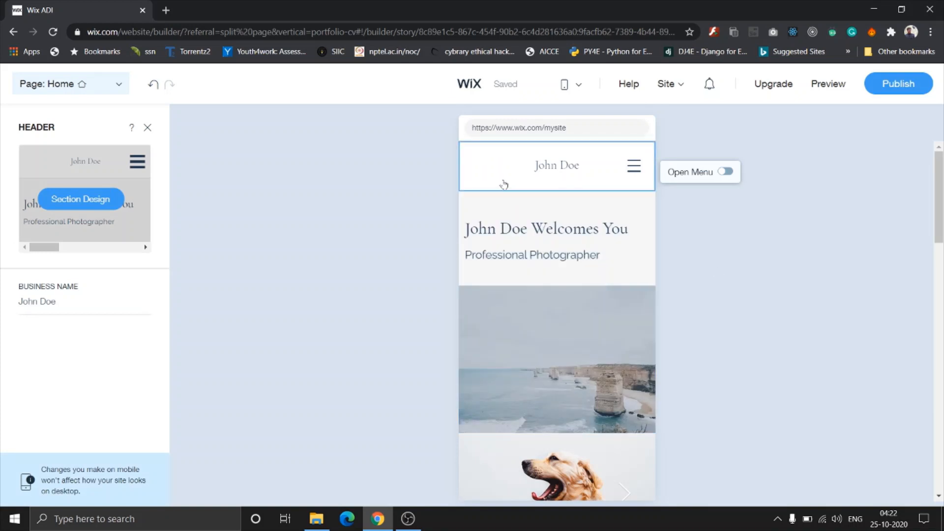
scroll(down, 3)
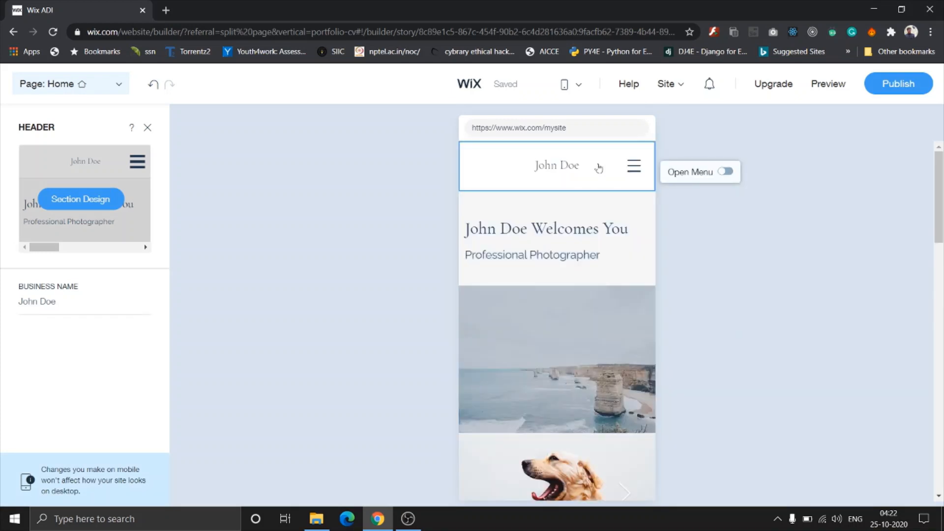
mouse_move(599, 185)
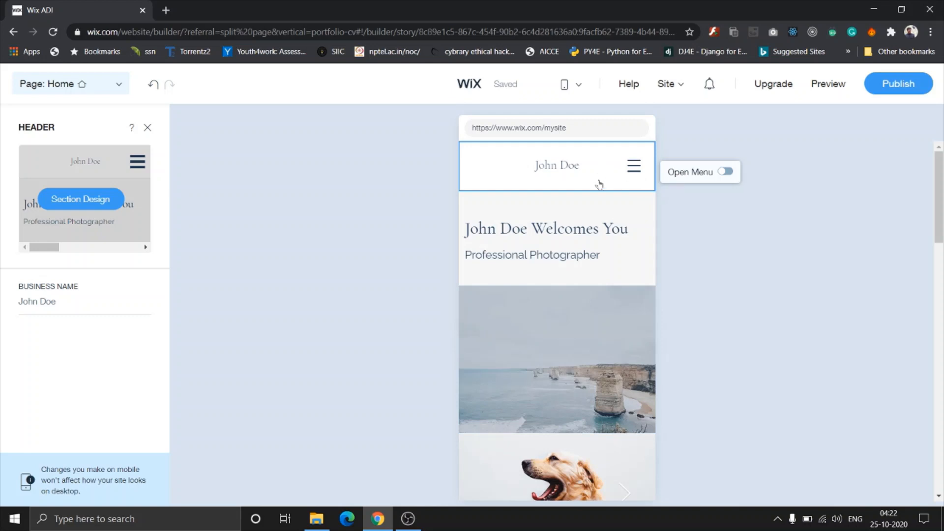
mouse_move(593, 191)
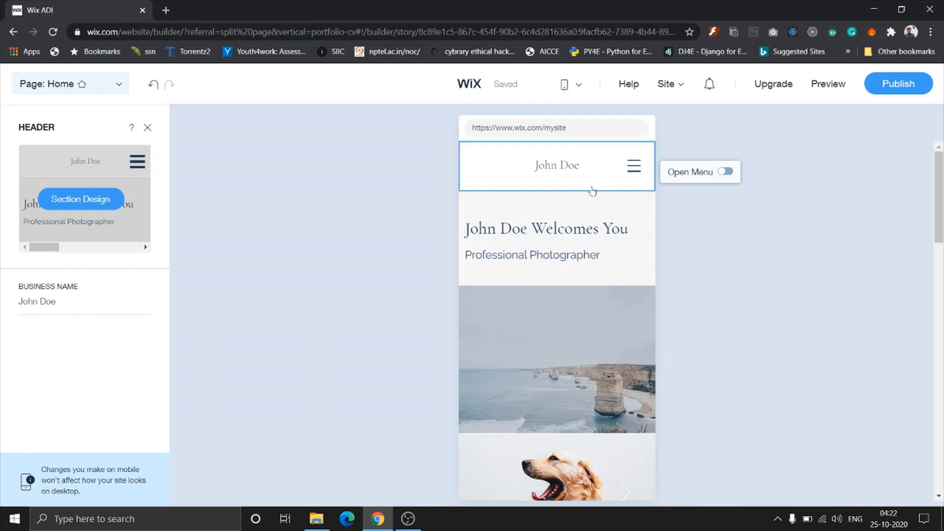
mouse_move(63, 122)
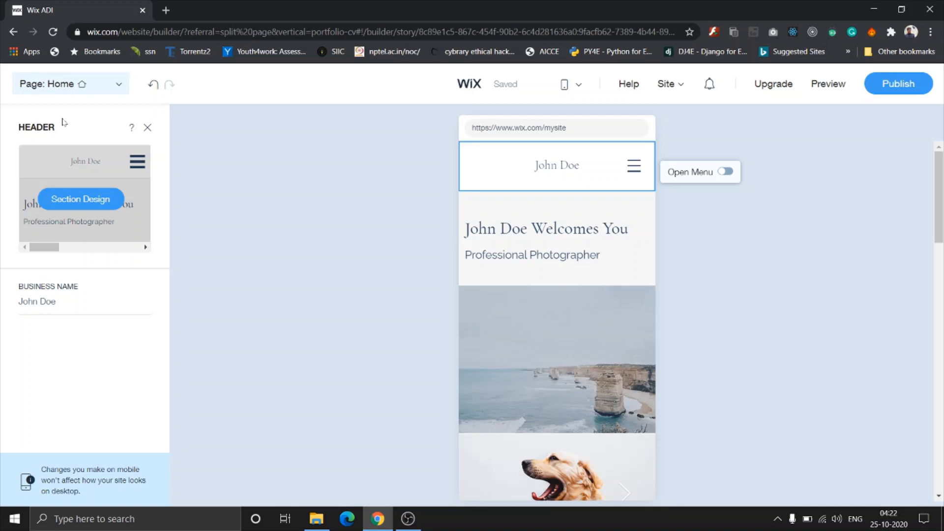
mouse_move(81, 200)
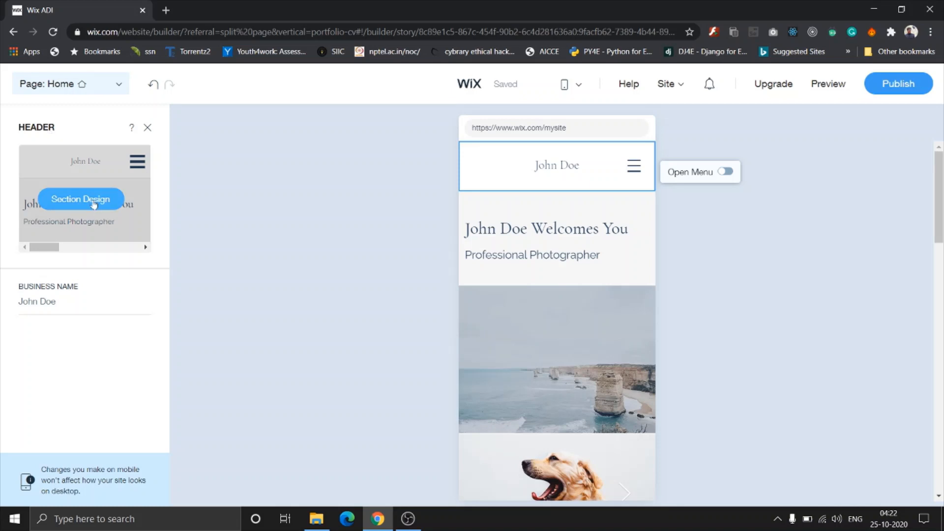
mouse_move(693, 175)
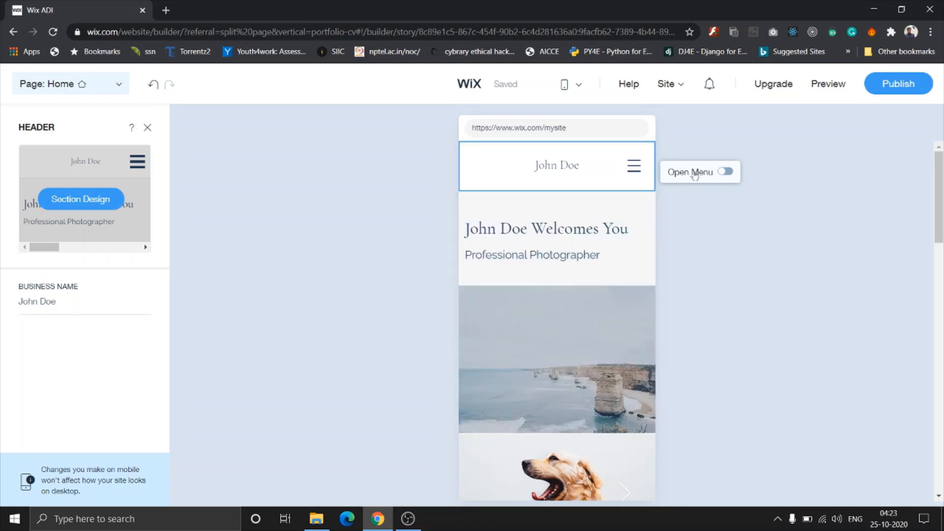
mouse_move(715, 184)
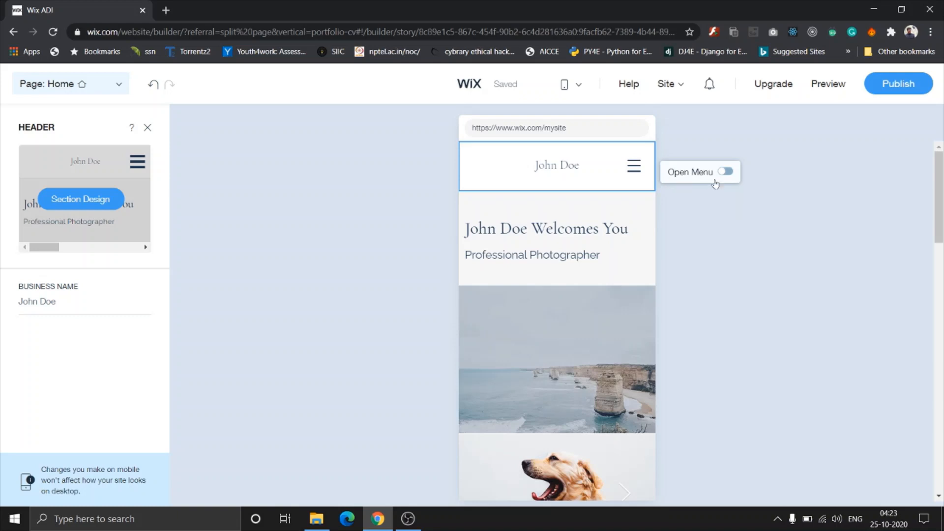
click(726, 171)
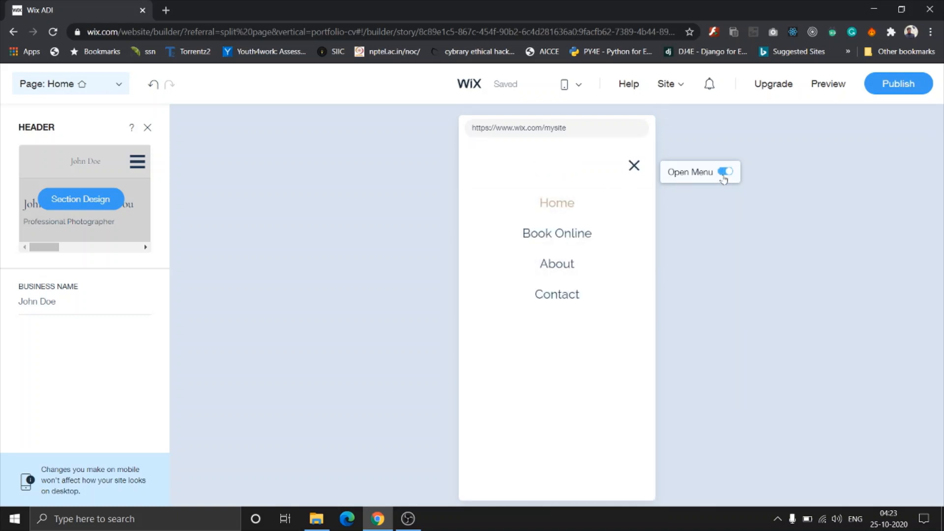
click(726, 171)
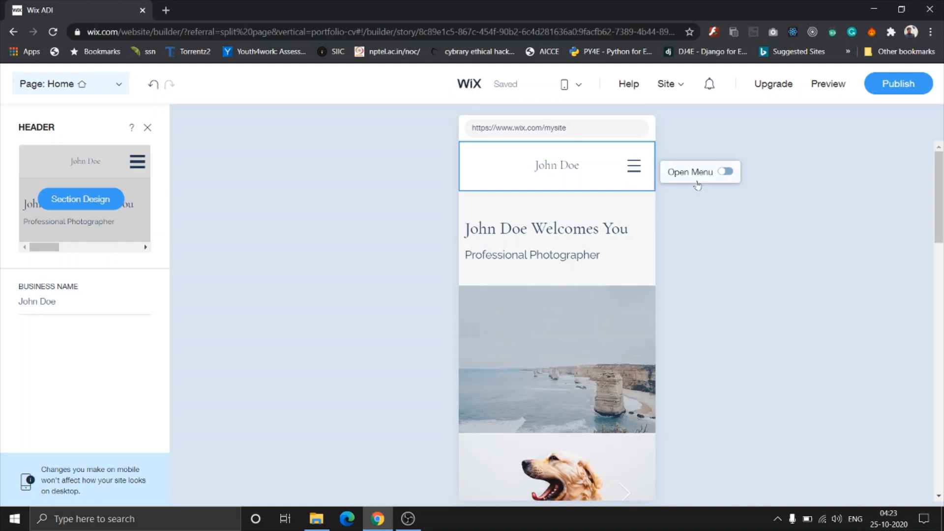
click(726, 171)
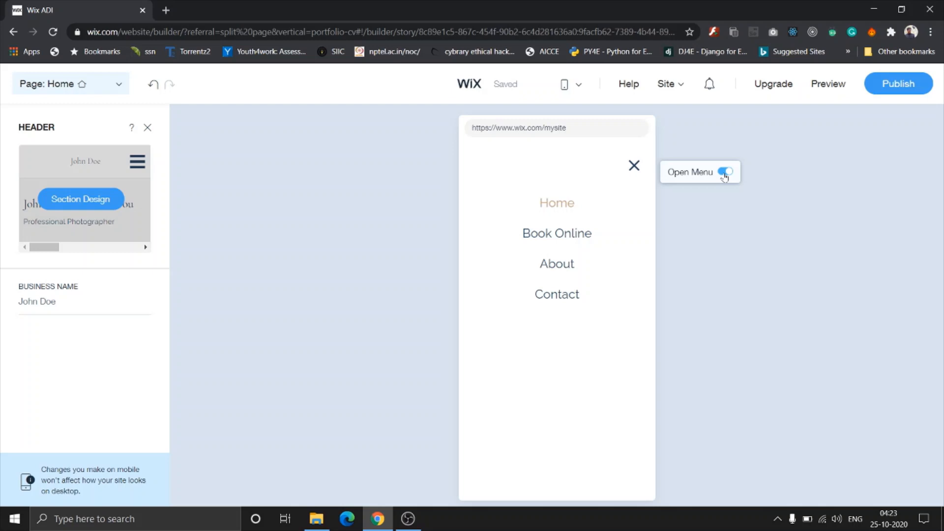
click(726, 171)
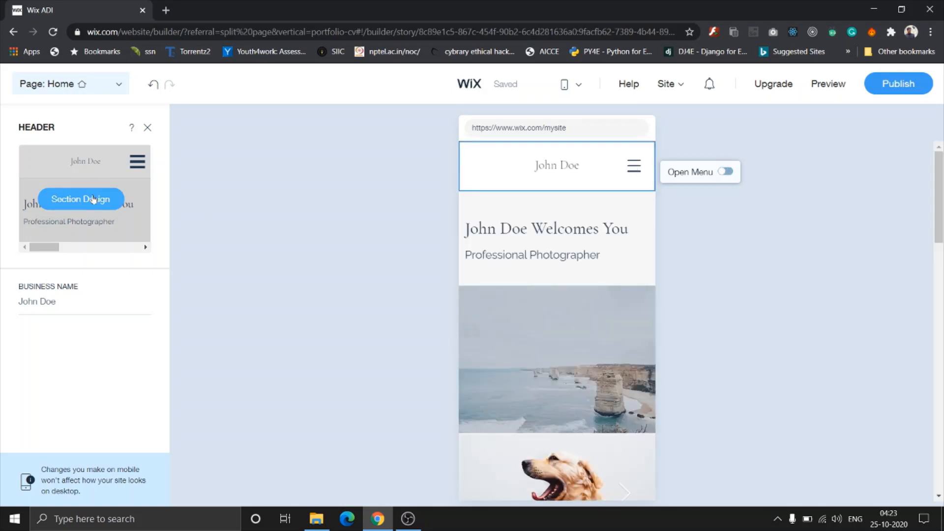
click(81, 200)
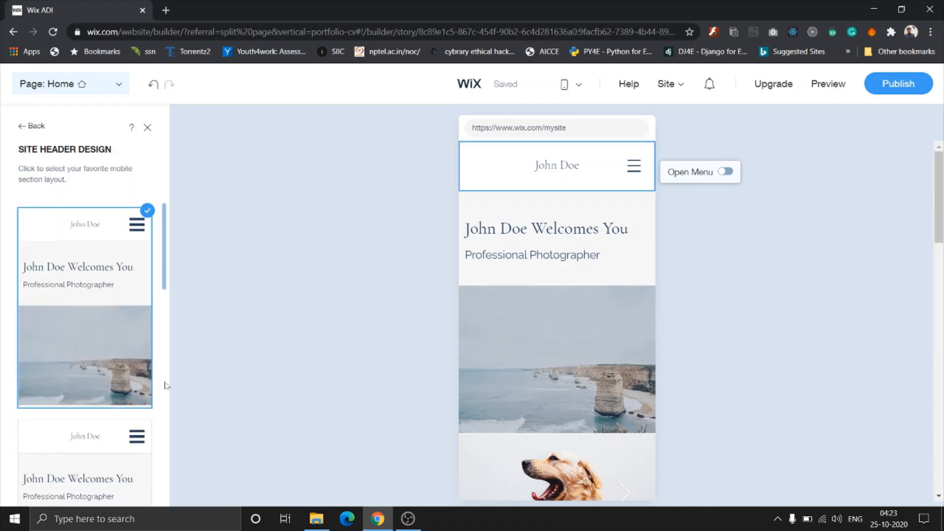
scroll(down, 3)
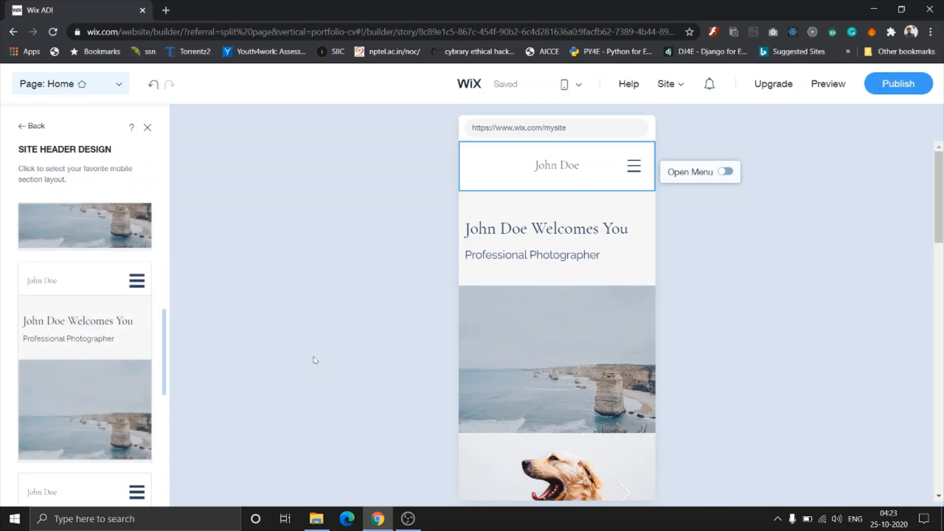
scroll(down, 3)
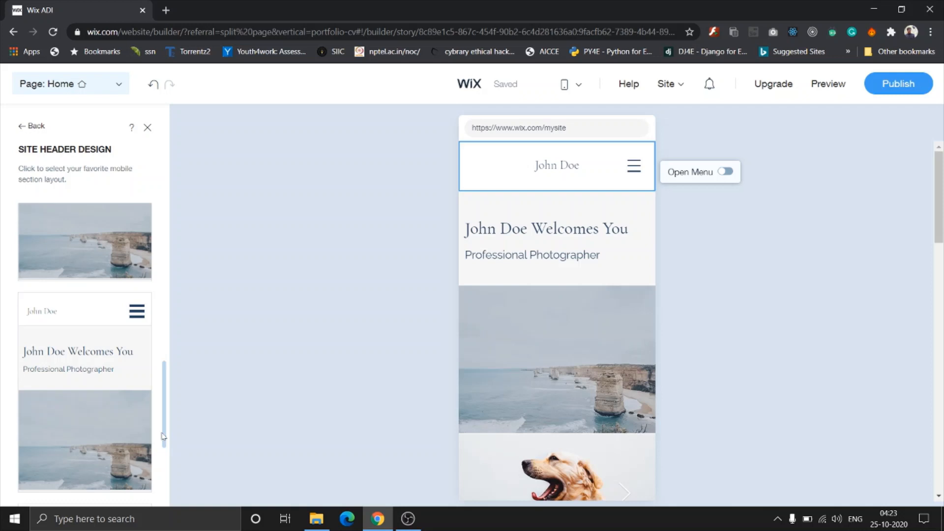
scroll(down, 3)
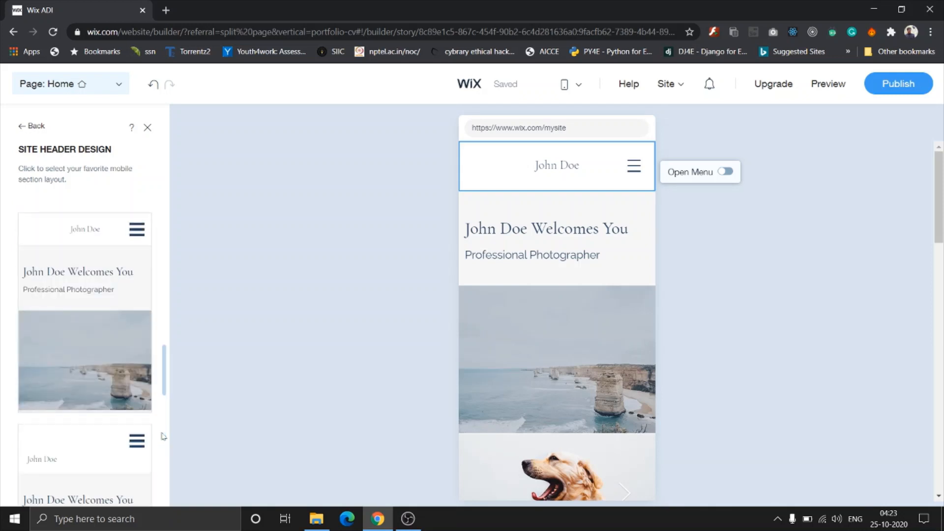
scroll(down, 3)
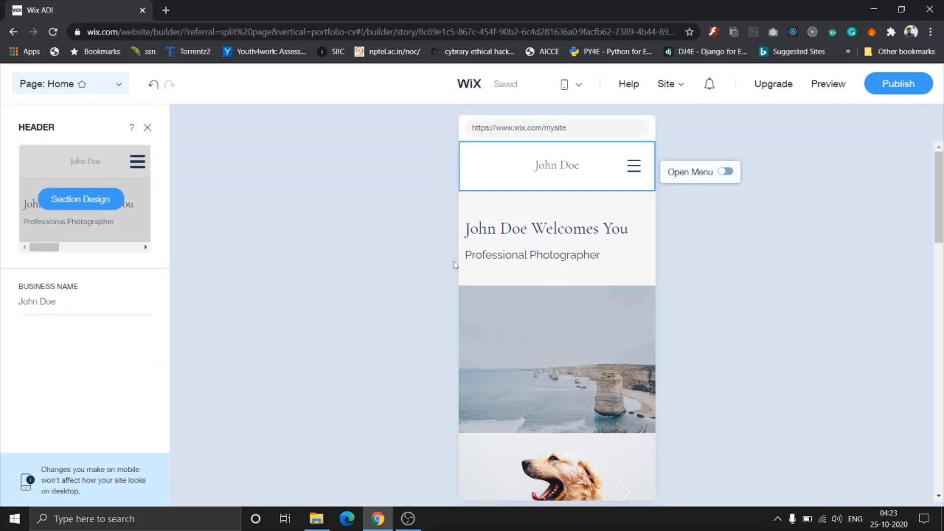
Step: Hide the 'Professional Photographer' subtitle in the mobile welcome section
click(545, 238)
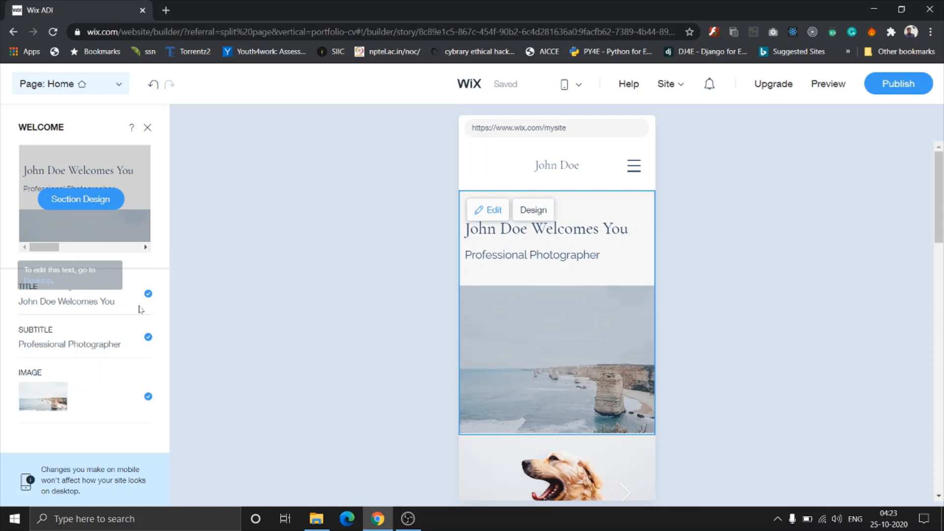
mouse_move(116, 389)
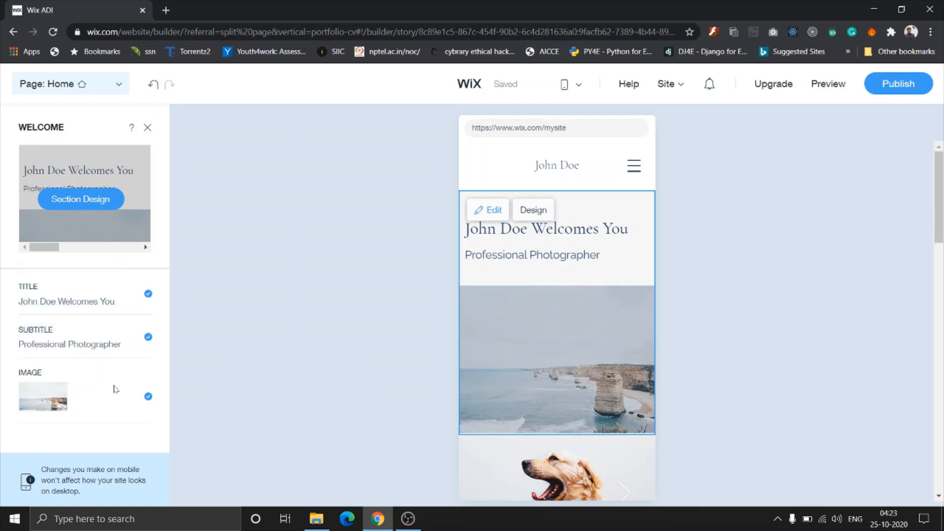
mouse_move(127, 355)
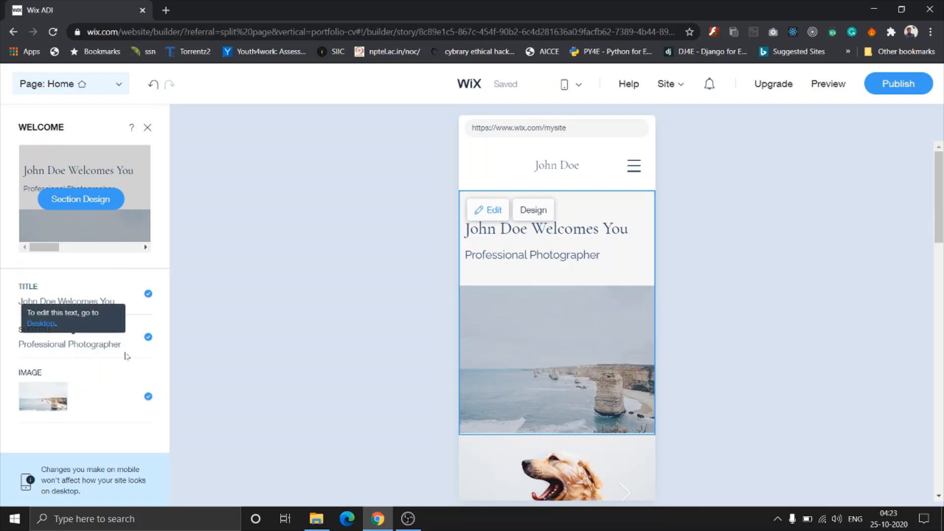
mouse_move(148, 337)
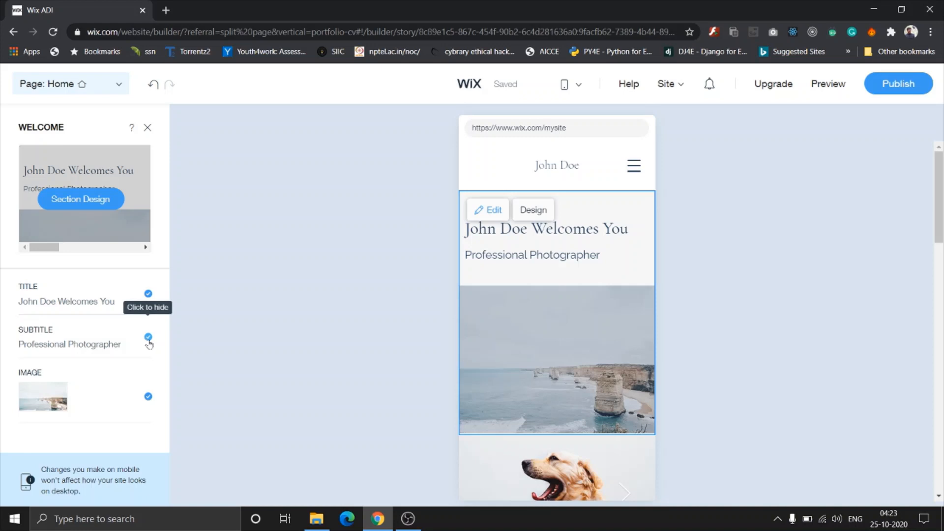
click(148, 337)
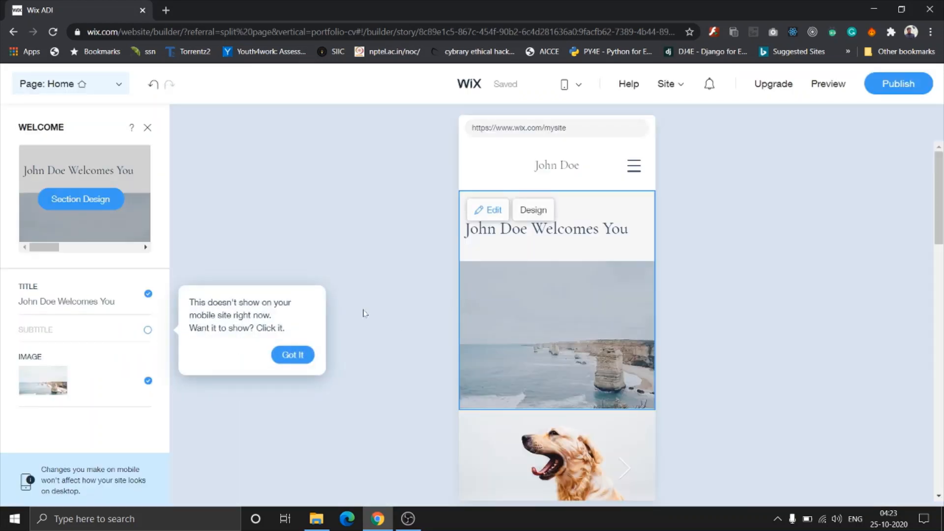
click(293, 355)
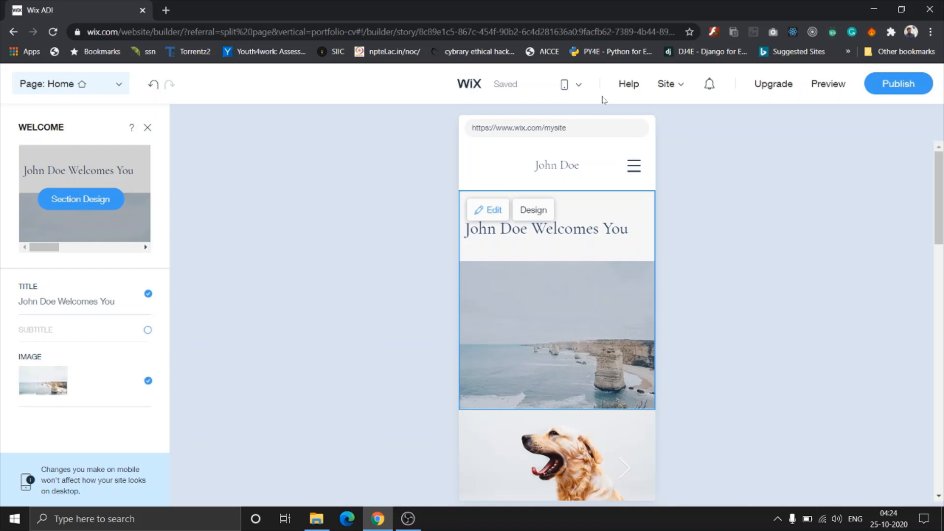
click(571, 84)
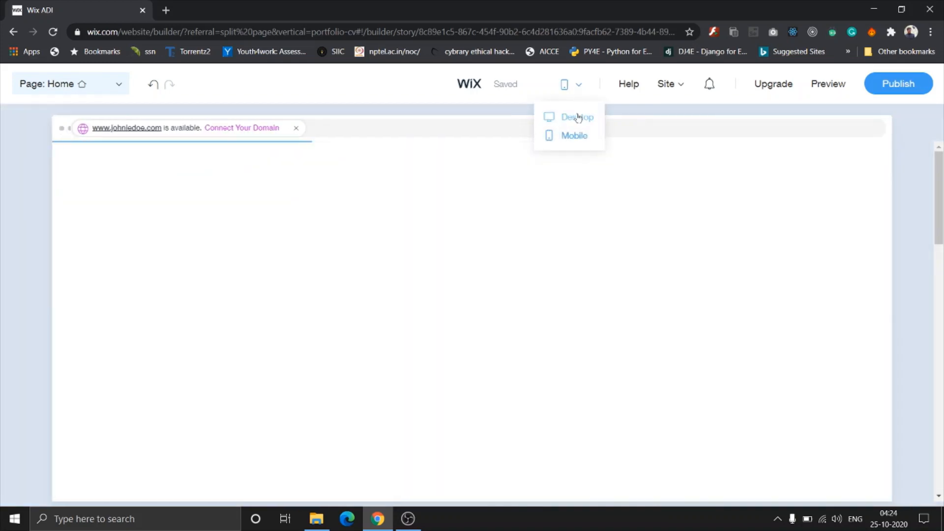
Step: Return to the desktop version and scroll down to the portfolio gallery
click(577, 117)
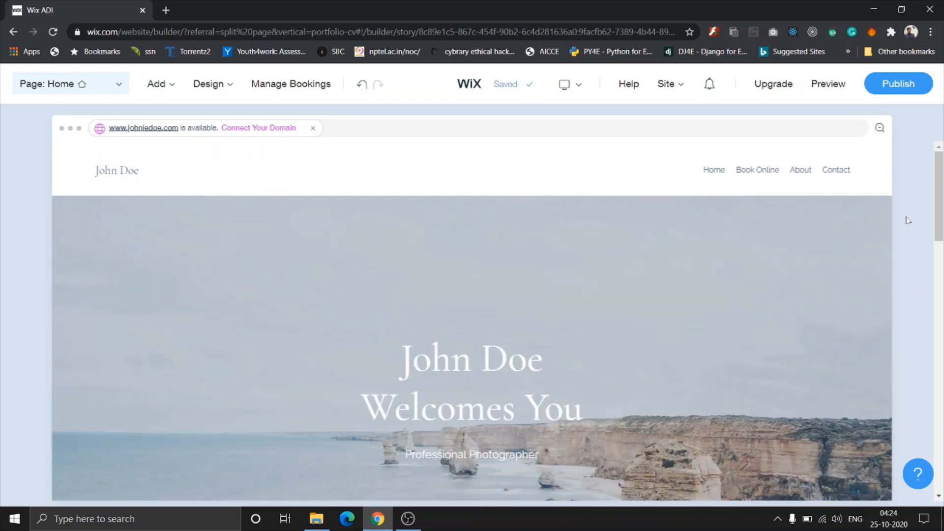
scroll(down, 3)
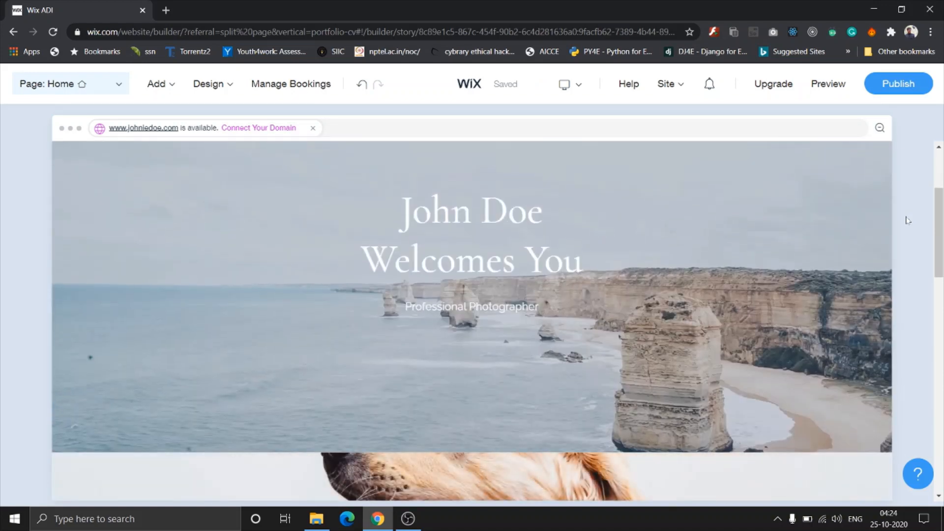
scroll(up, 3)
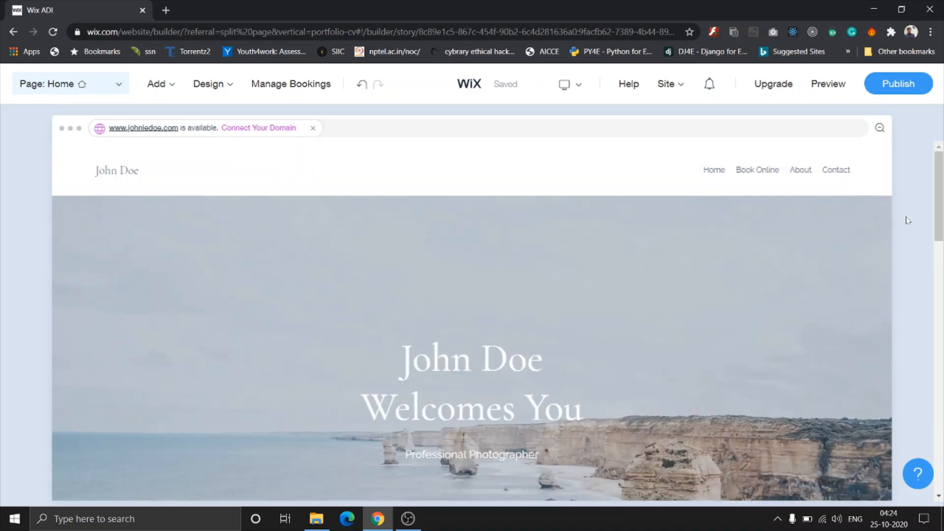
mouse_move(906, 303)
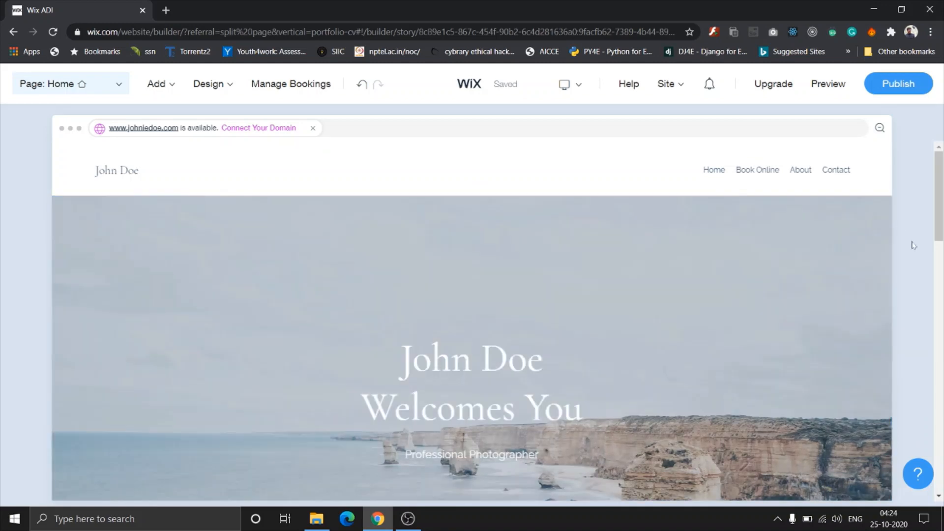
scroll(down, 3)
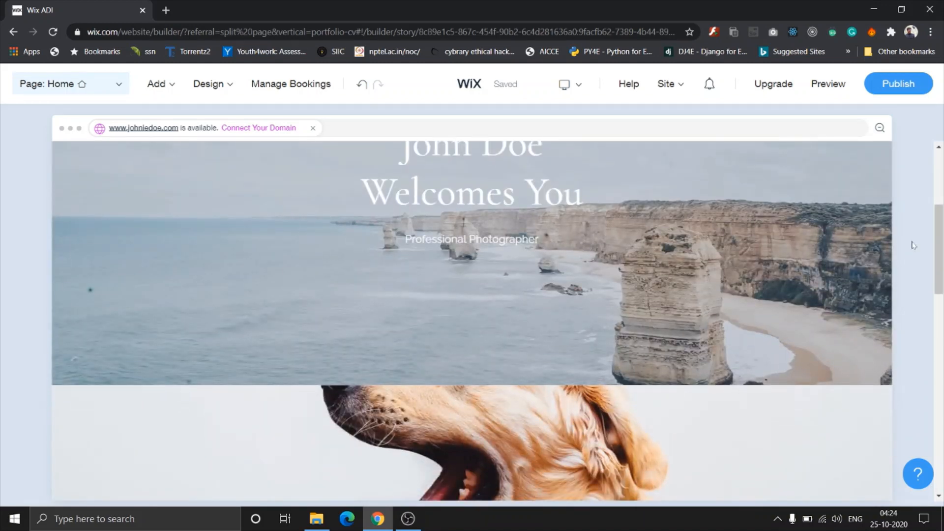
scroll(down, 3)
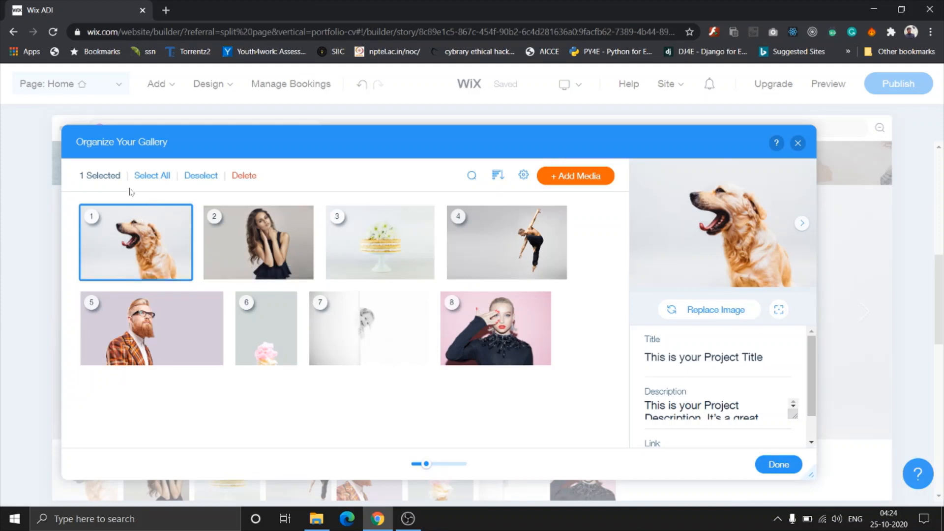
mouse_move(383, 321)
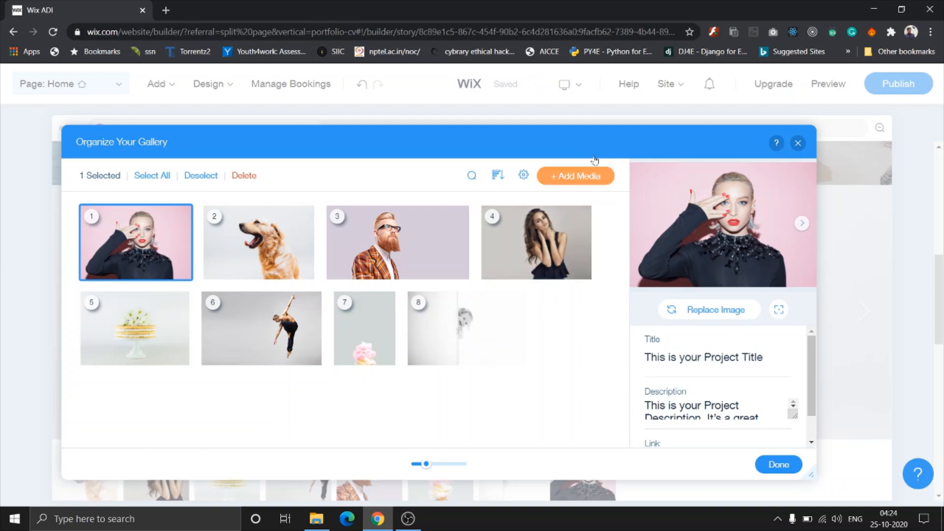
Step: Reorder the gallery images and start adding new media to the gallery
click(575, 176)
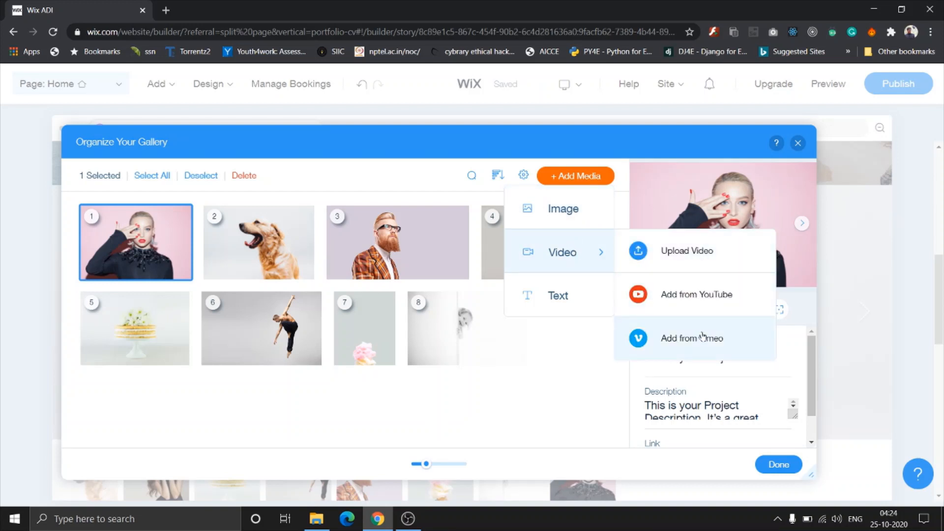
mouse_move(696, 294)
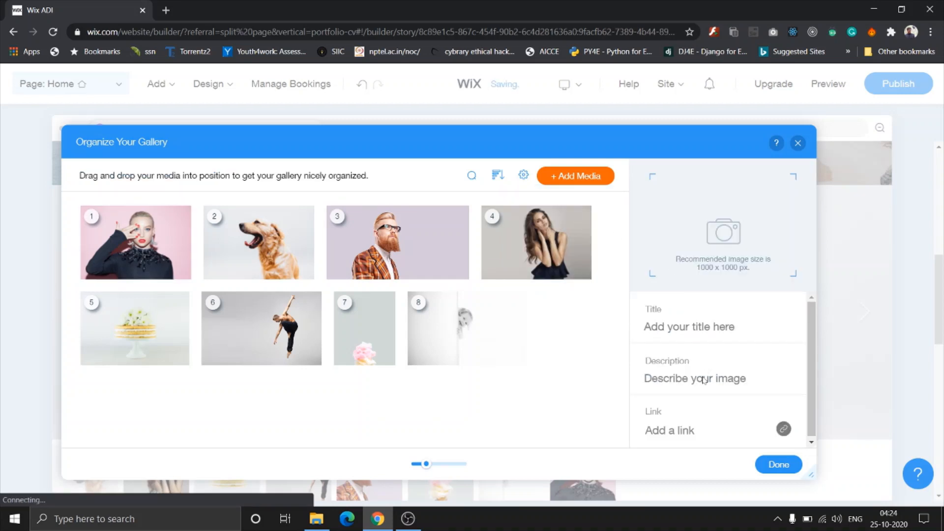
click(575, 176)
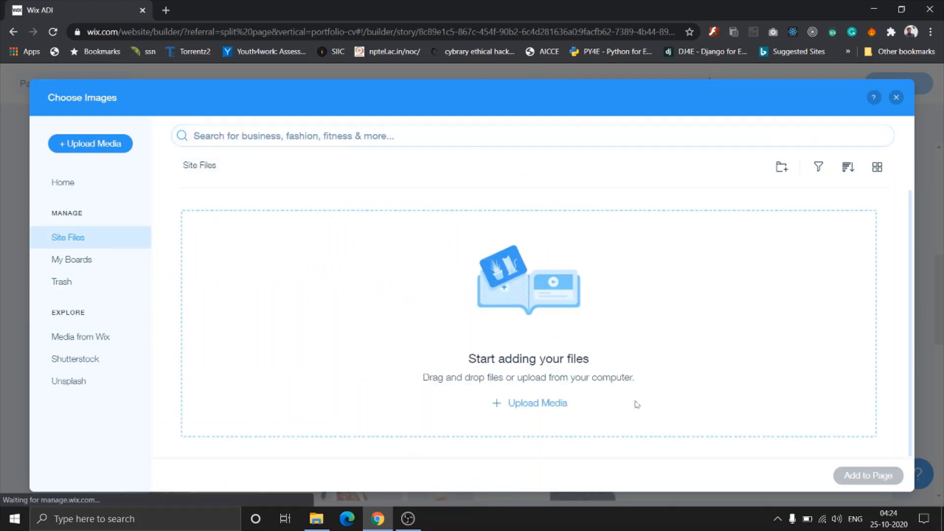
mouse_move(748, 337)
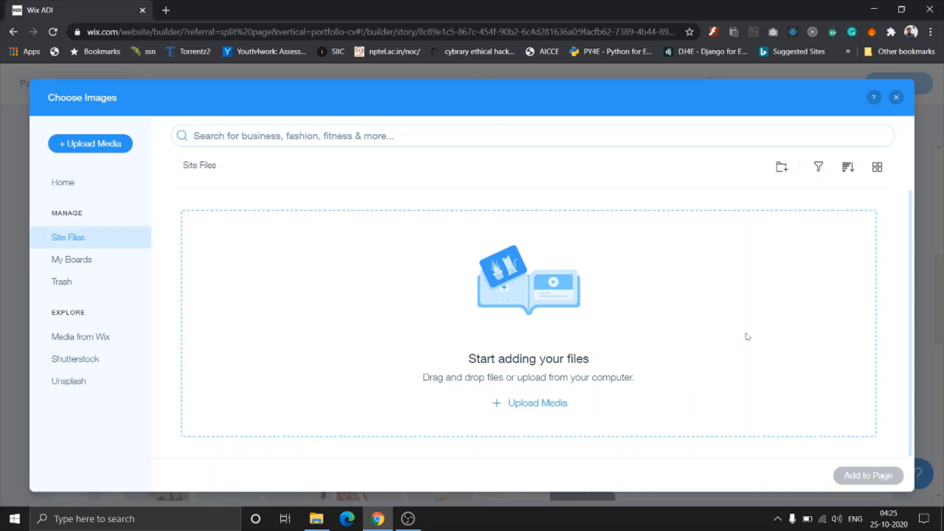
mouse_move(547, 221)
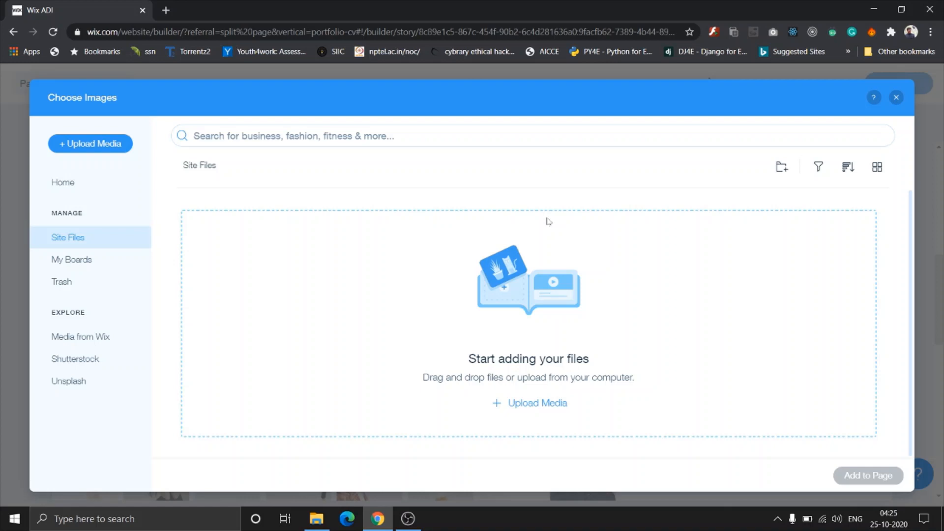
mouse_move(640, 221)
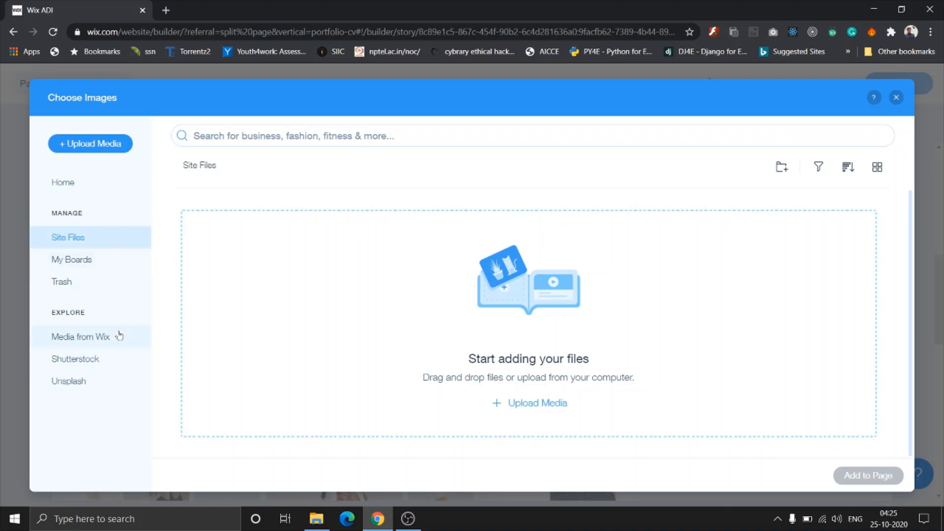
mouse_move(106, 401)
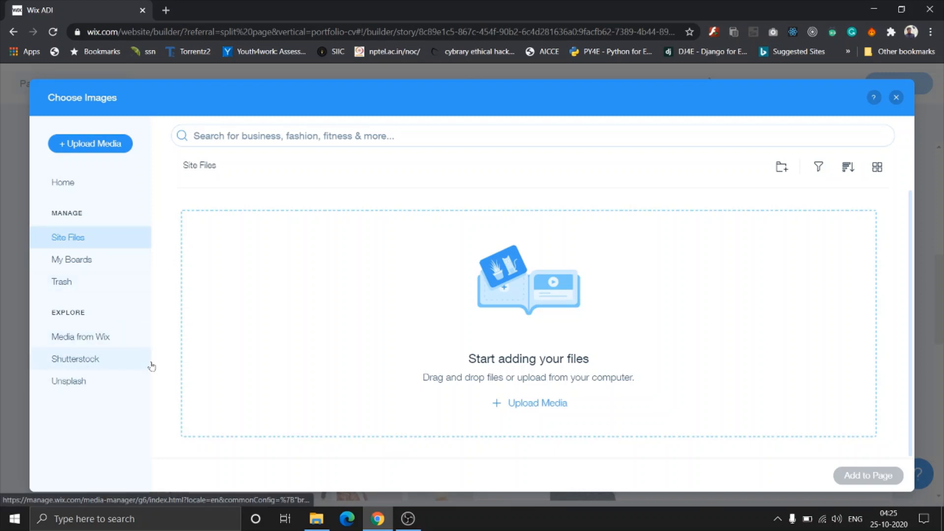
mouse_move(81, 336)
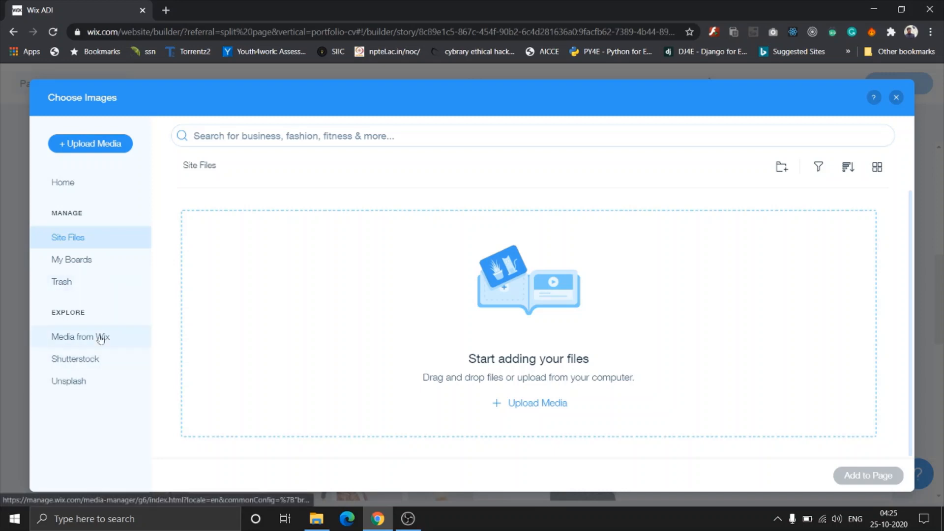
Step: Switch the image chooser to the Media from Wix collection
click(80, 336)
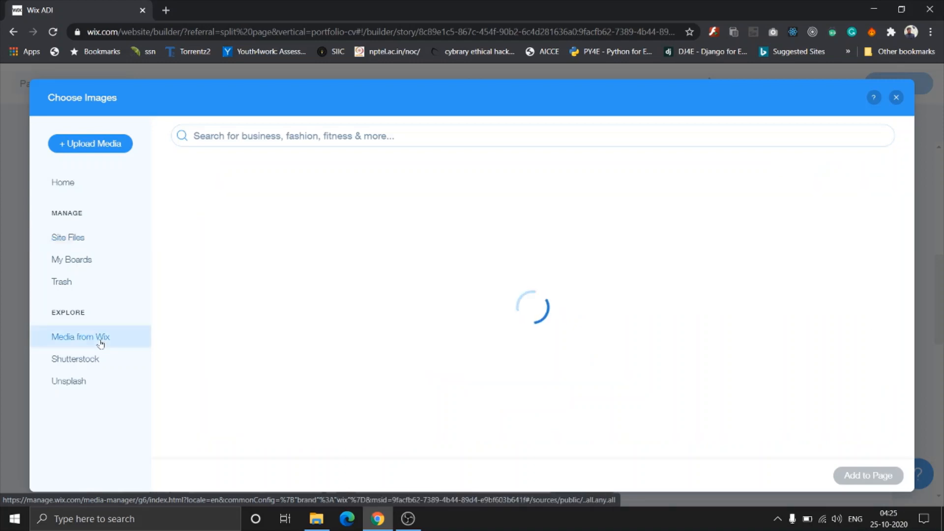
Step: Browse the Wix, Shutterstock and Unsplash photo collections, then return to Site Files
click(81, 336)
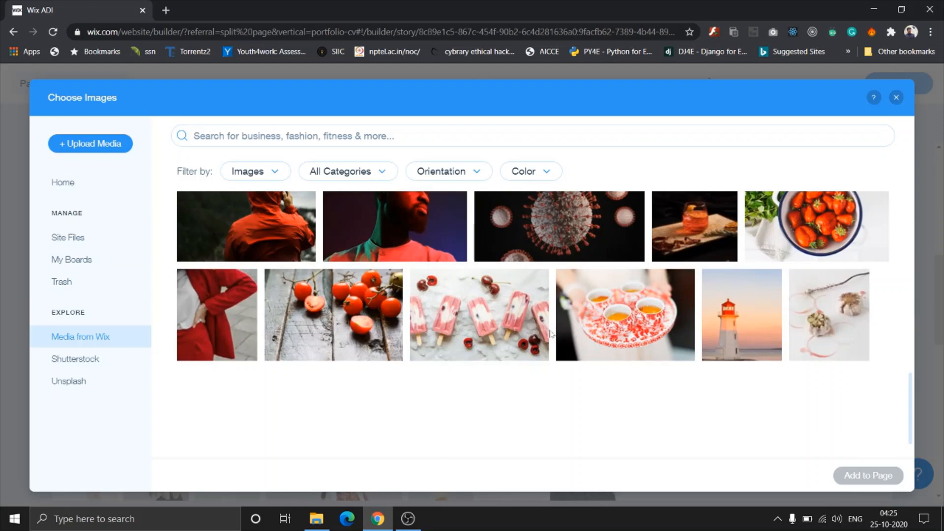
scroll(down, 3)
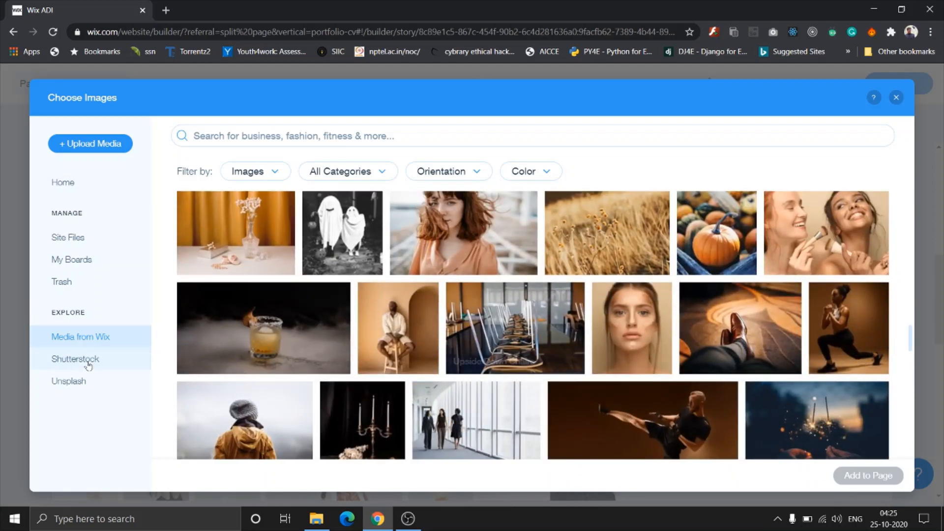
click(76, 359)
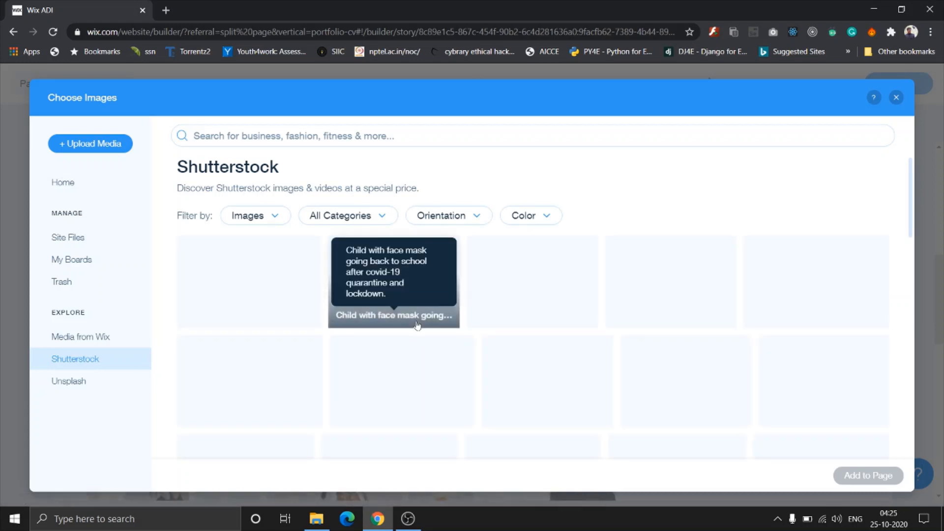
mouse_move(302, 377)
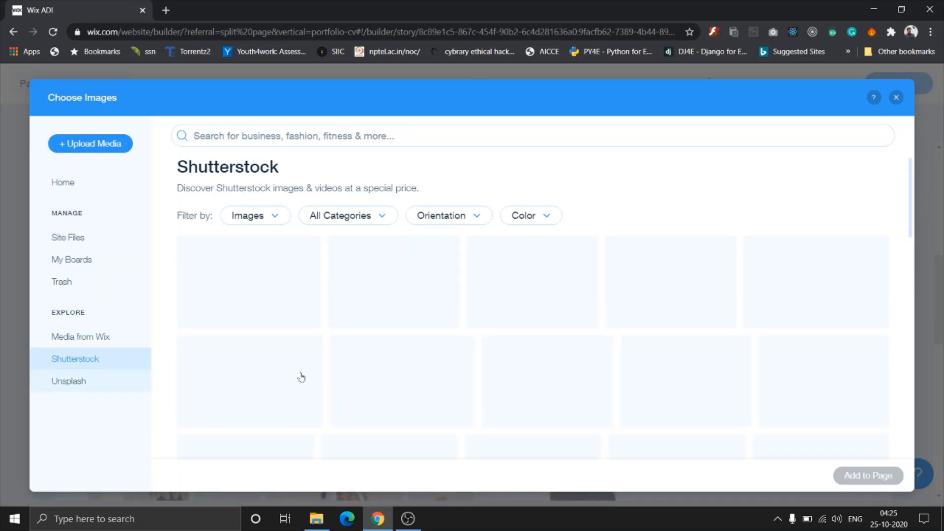
mouse_move(117, 385)
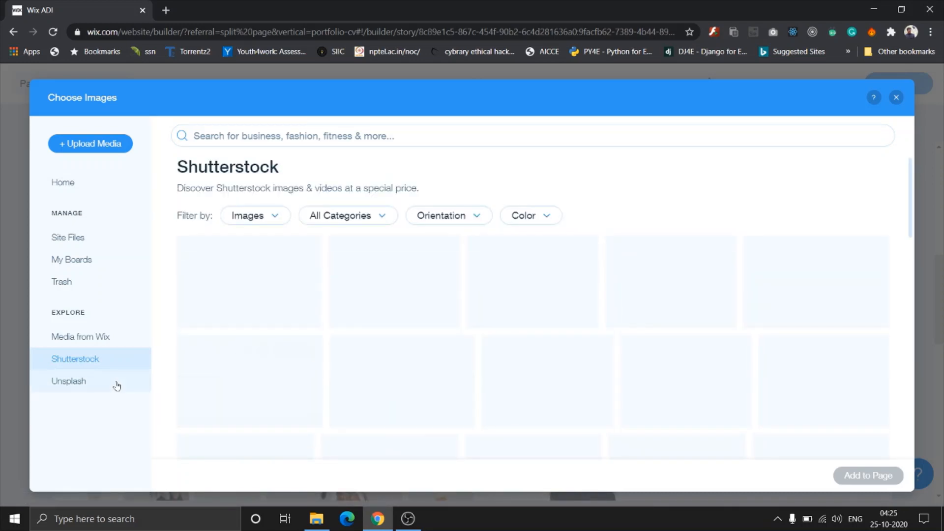
click(68, 381)
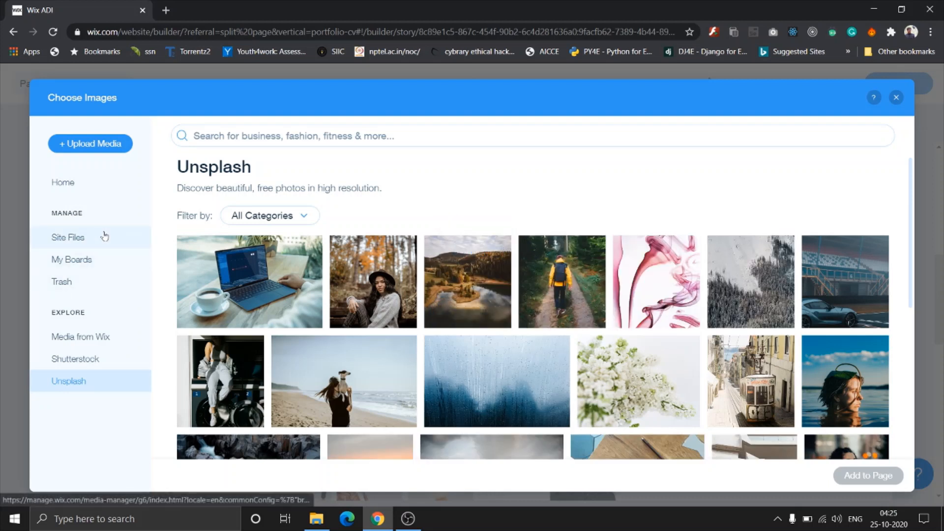
click(67, 237)
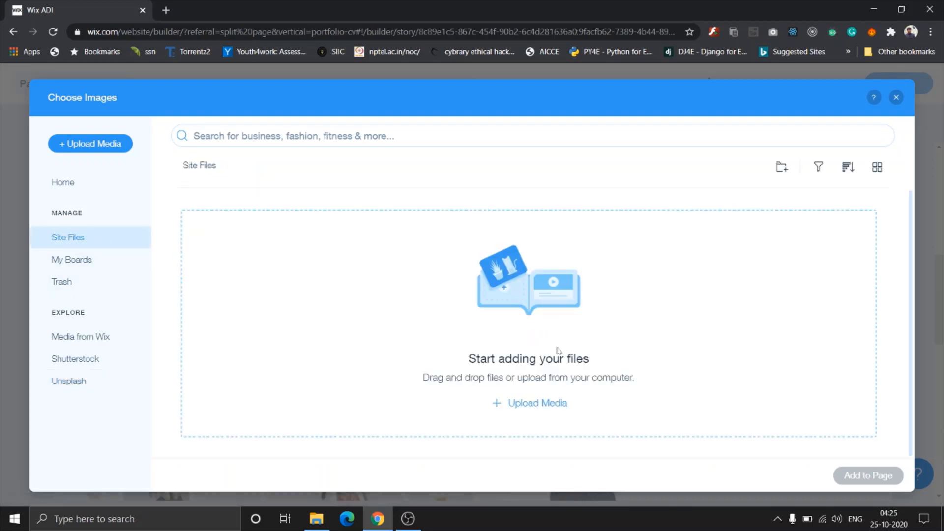
mouse_move(542, 407)
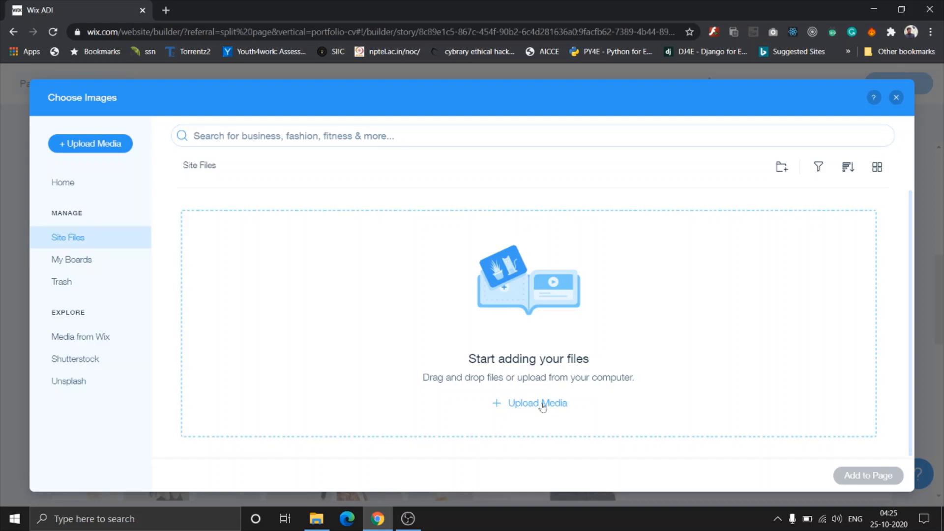
click(535, 403)
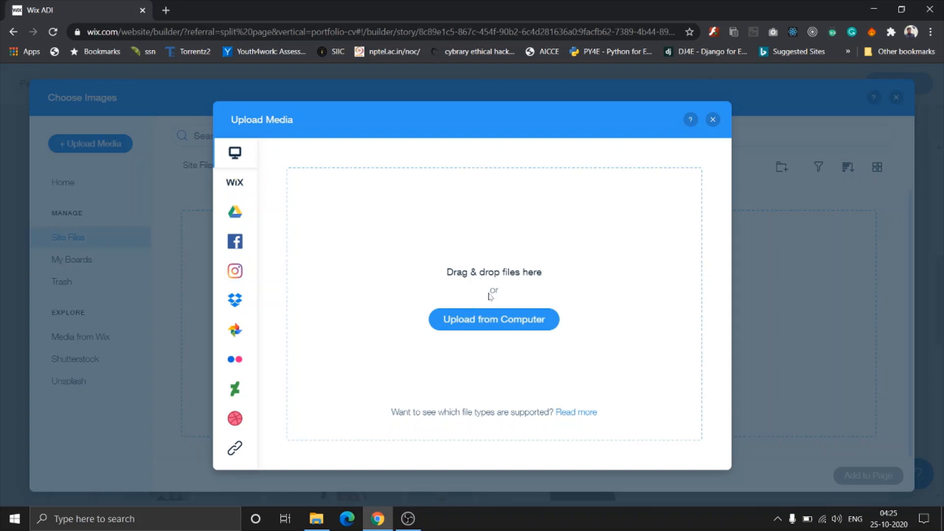
mouse_move(474, 293)
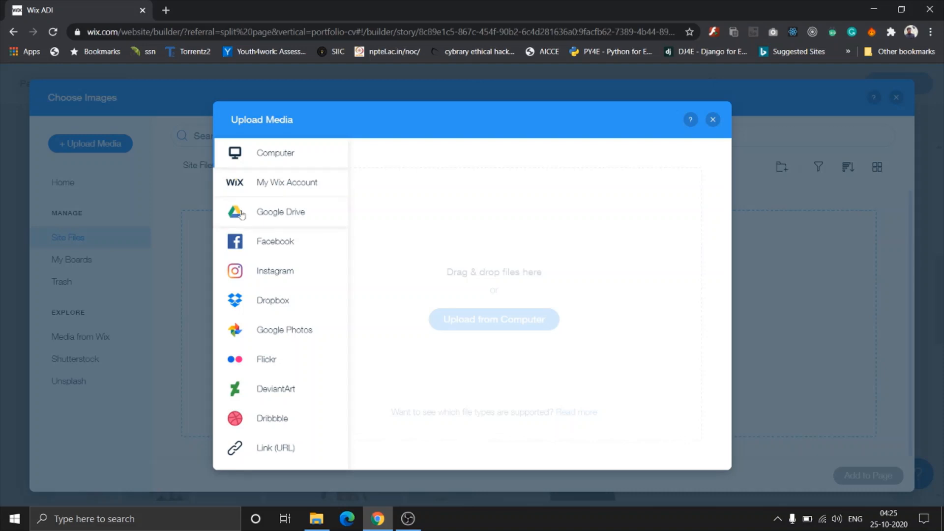
mouse_move(255, 187)
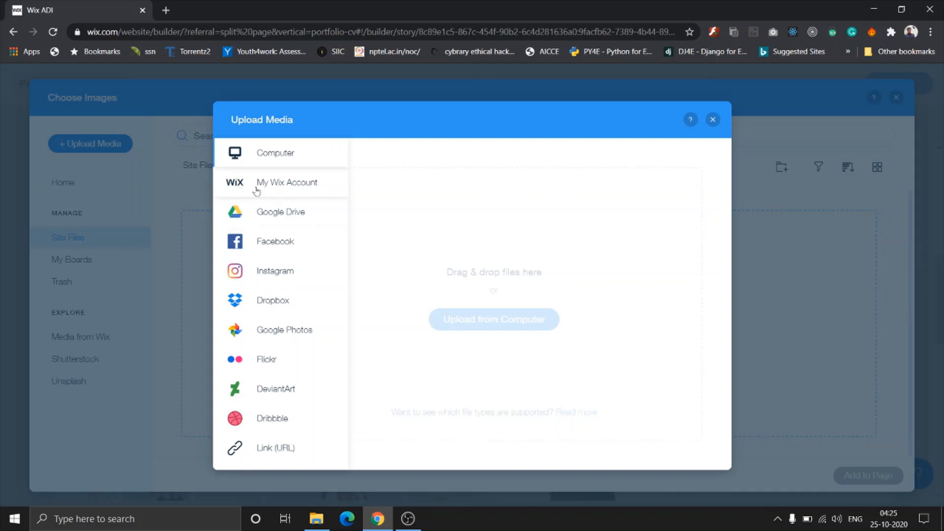
mouse_move(264, 215)
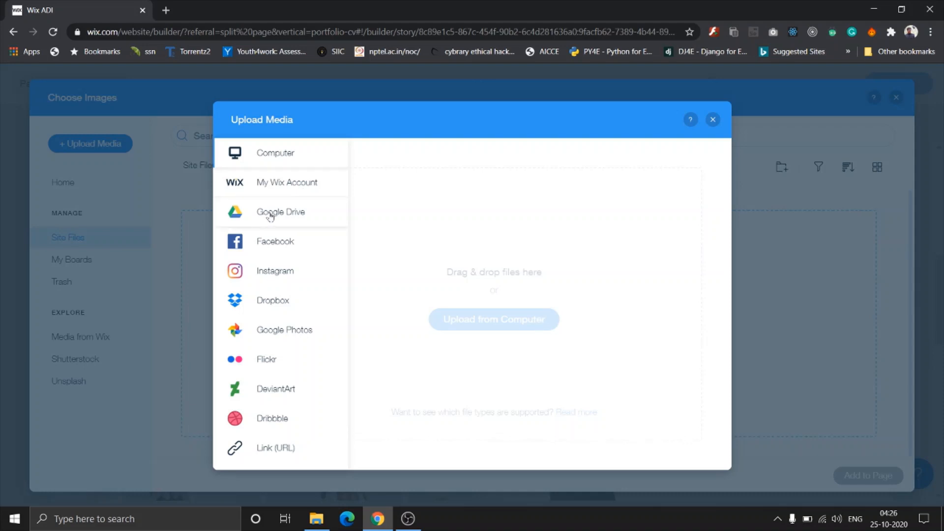
mouse_move(291, 315)
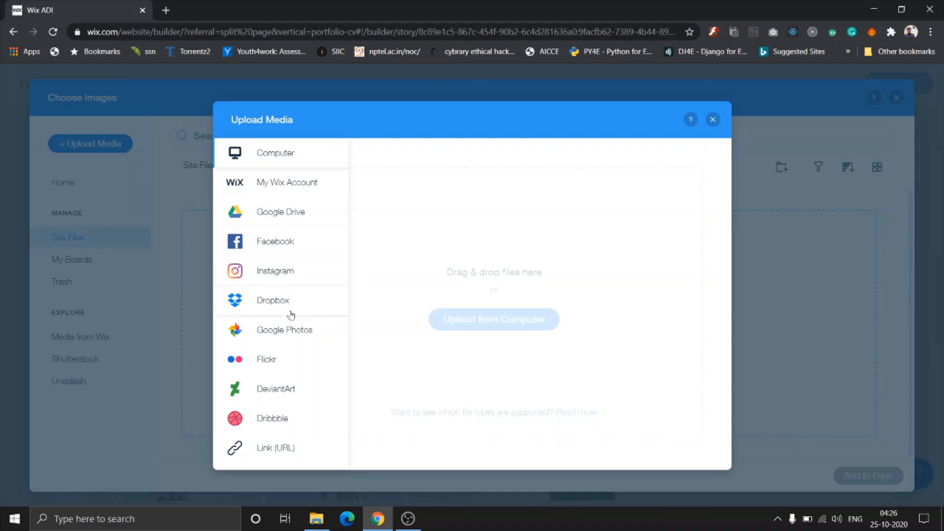
mouse_move(297, 412)
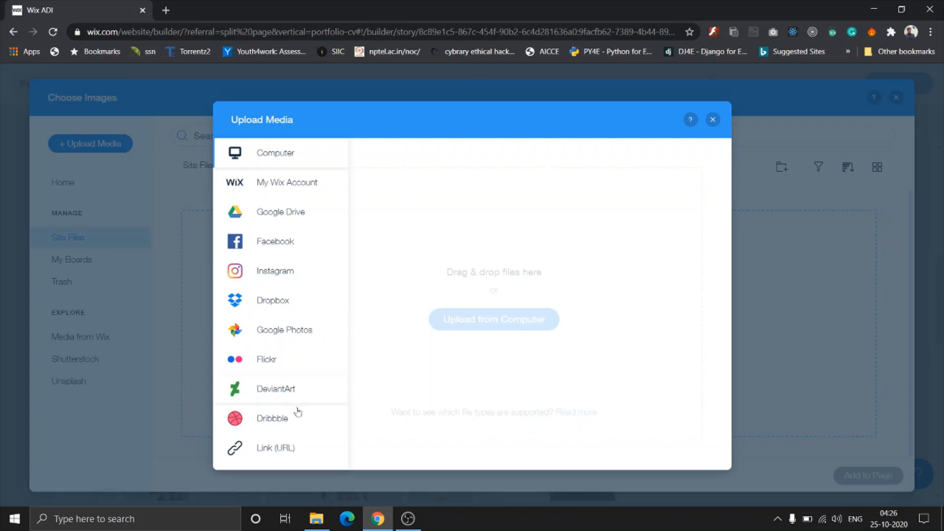
mouse_move(292, 451)
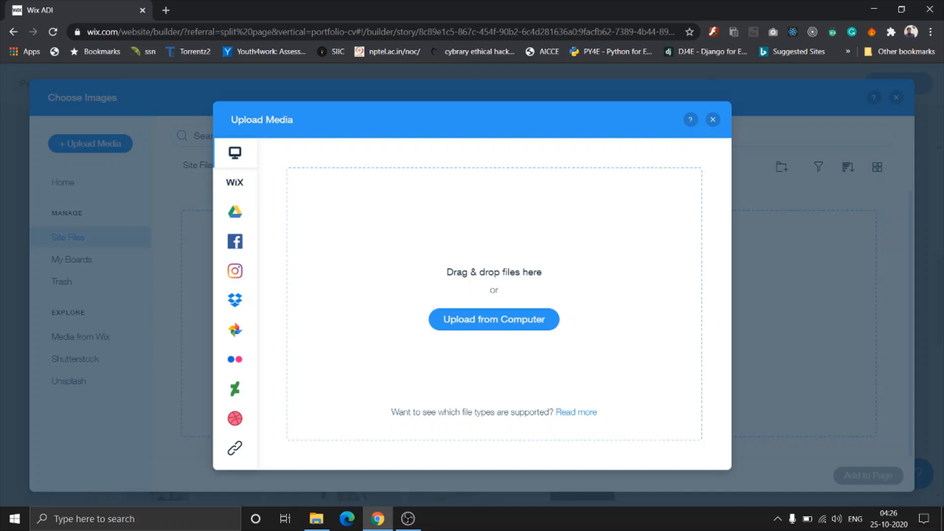
mouse_move(476, 180)
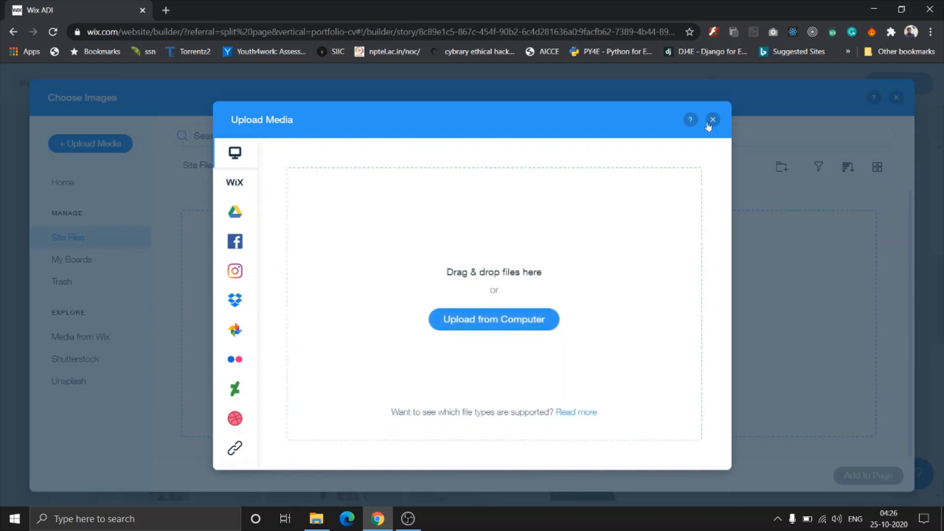
click(712, 119)
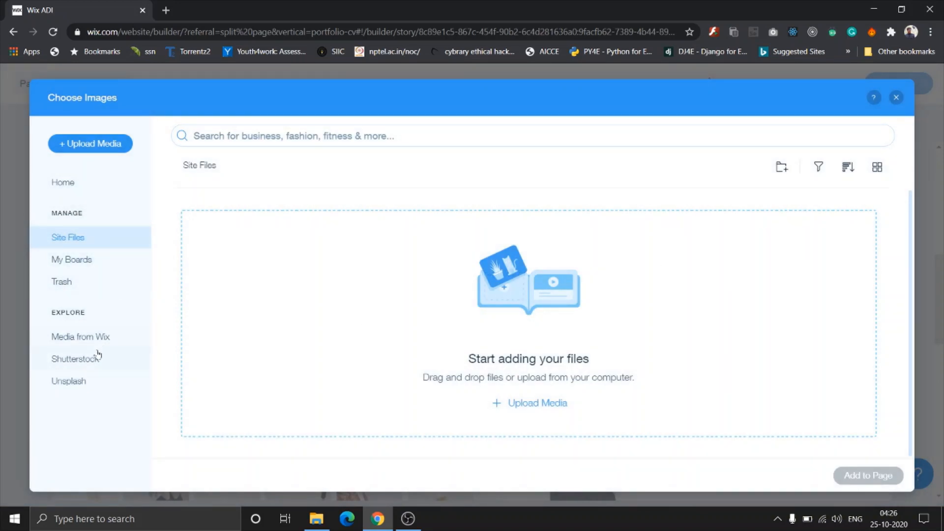
Step: Add the sunset lighthouse photo from Media from Wix as the gallery's second of nine images
click(80, 336)
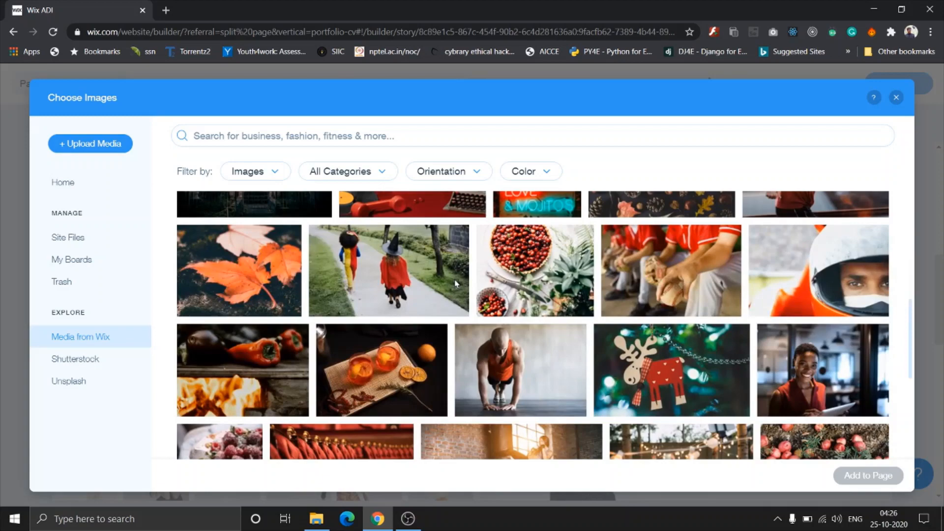
scroll(down, 3)
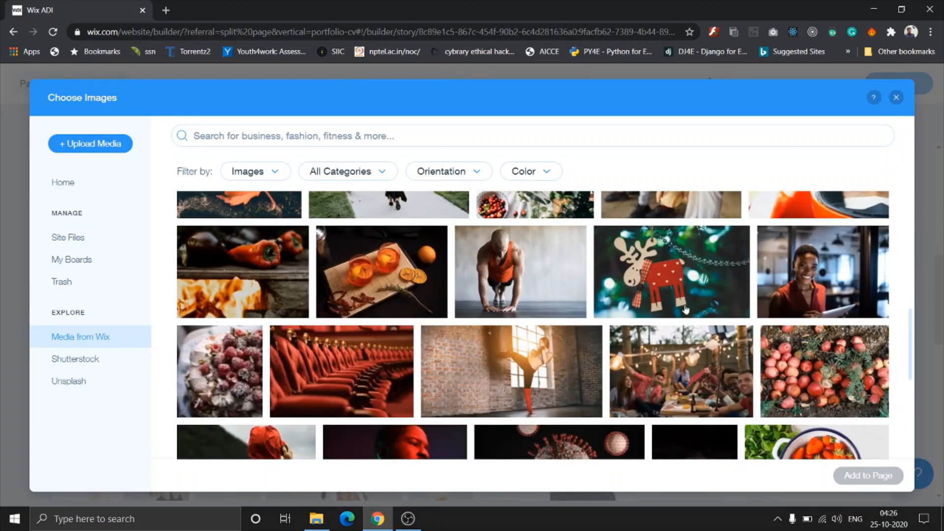
scroll(down, 3)
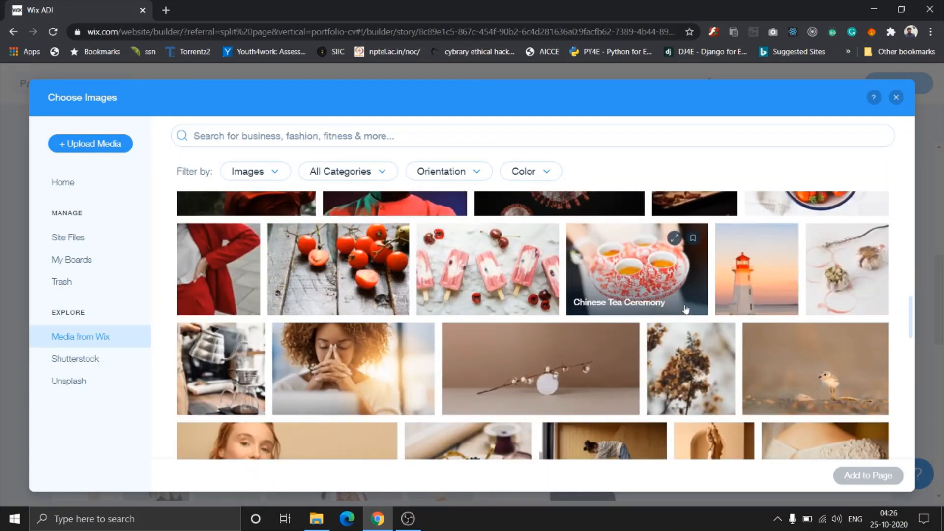
scroll(down, 3)
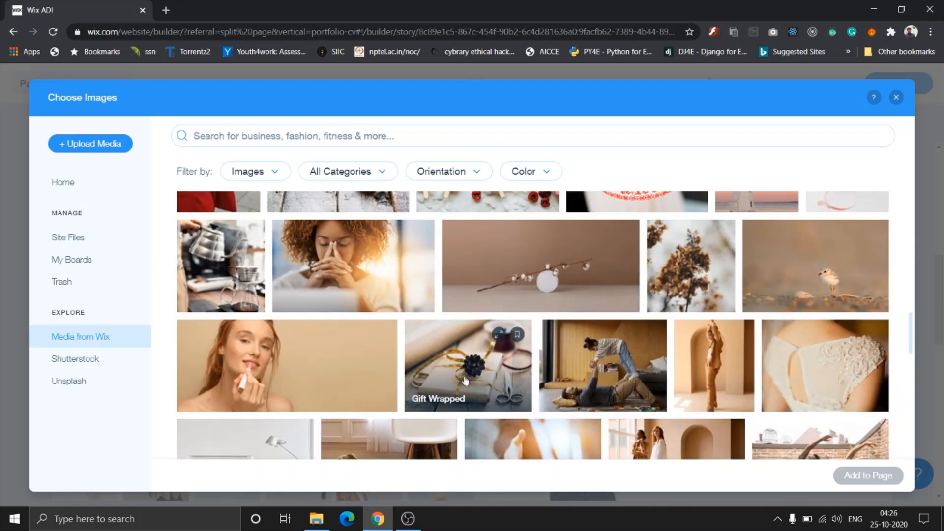
scroll(up, 3)
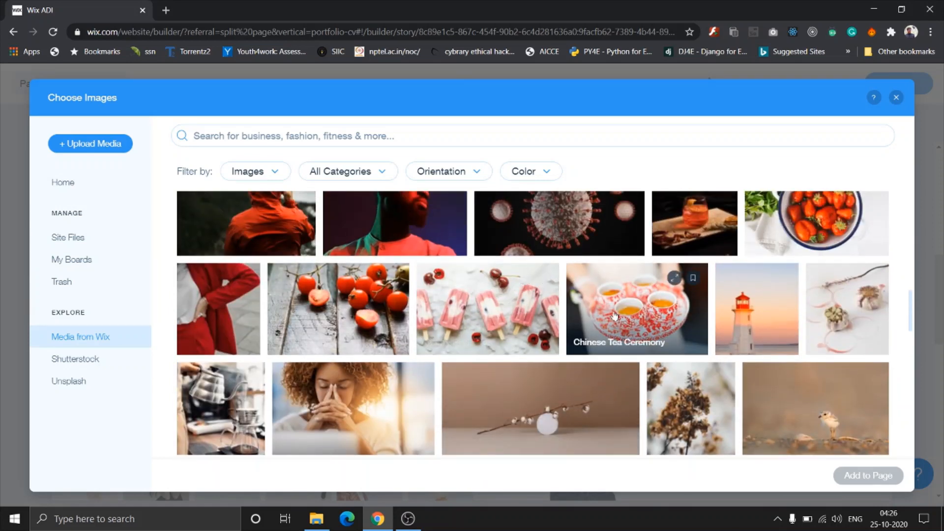
click(756, 309)
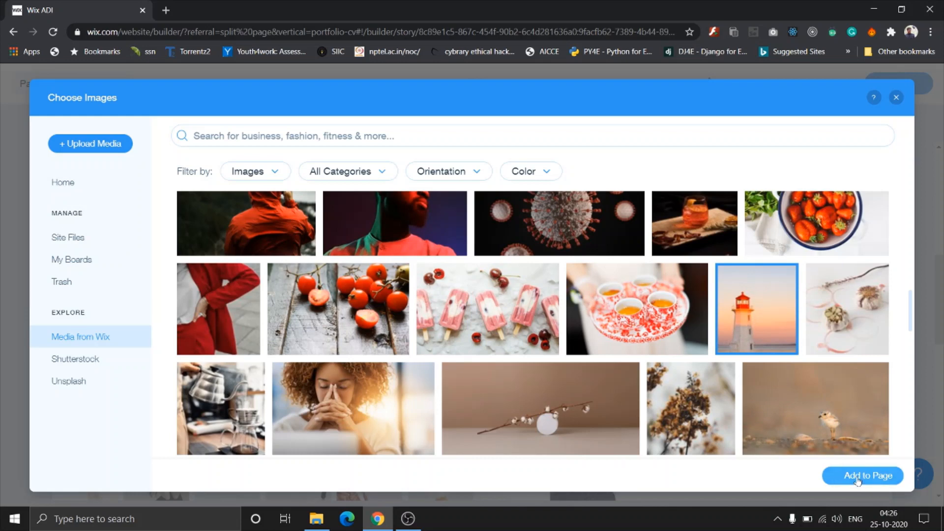
click(862, 476)
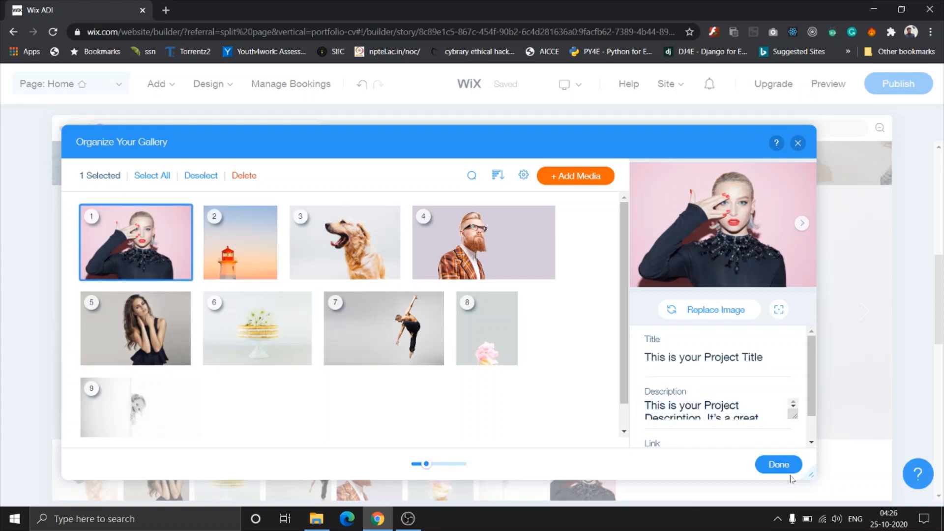
click(777, 464)
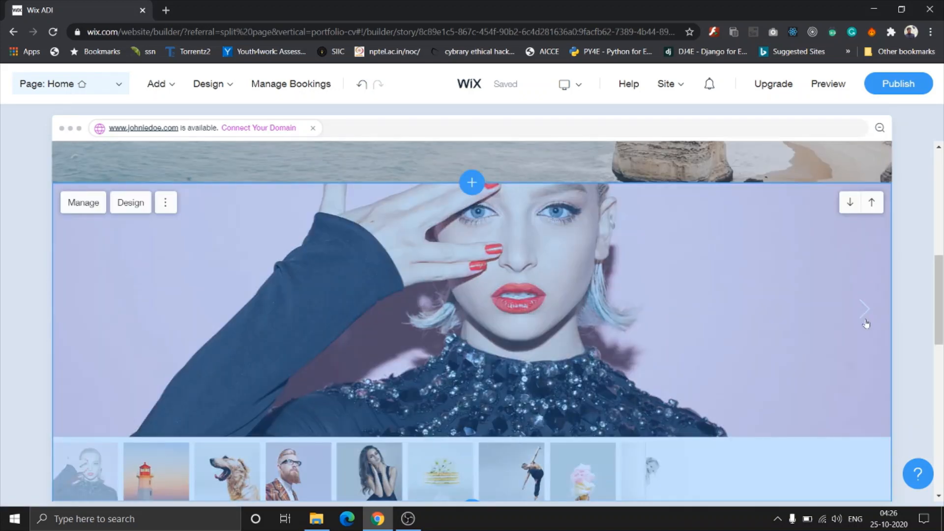
scroll(down, 3)
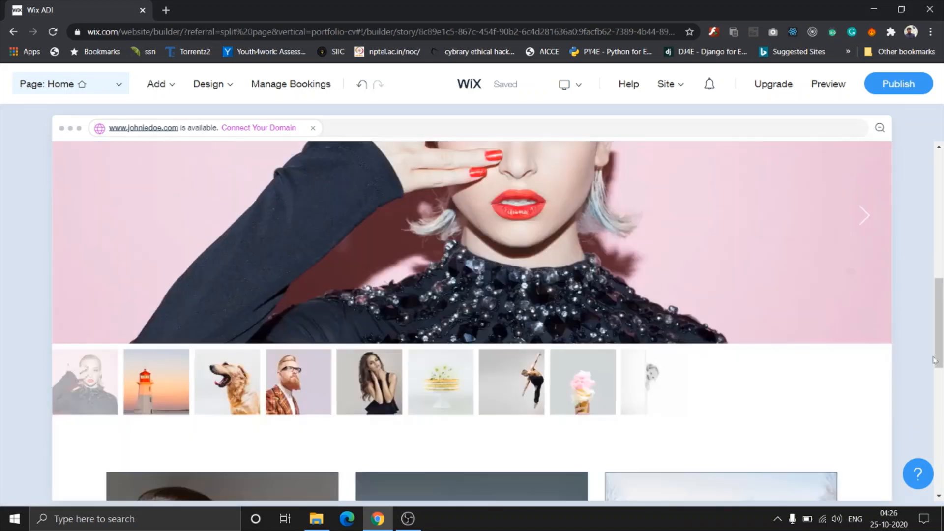
click(156, 382)
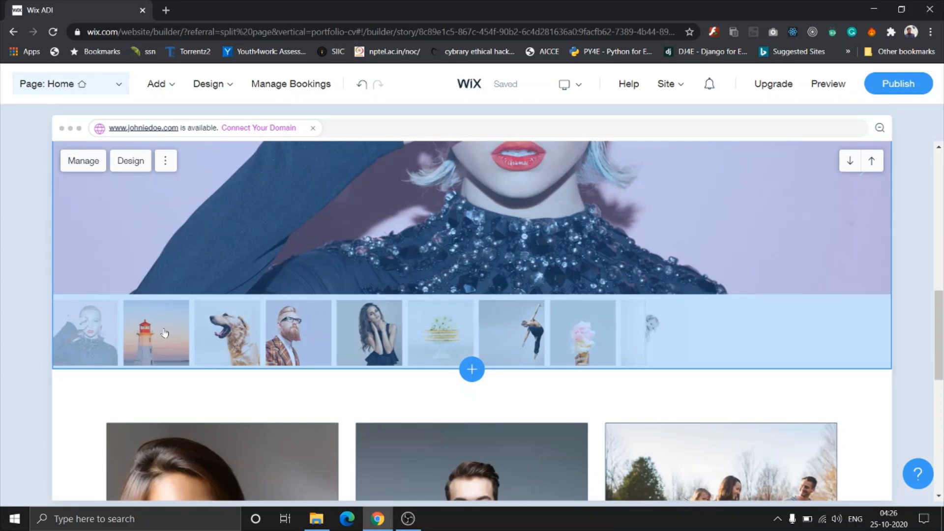
scroll(down, 3)
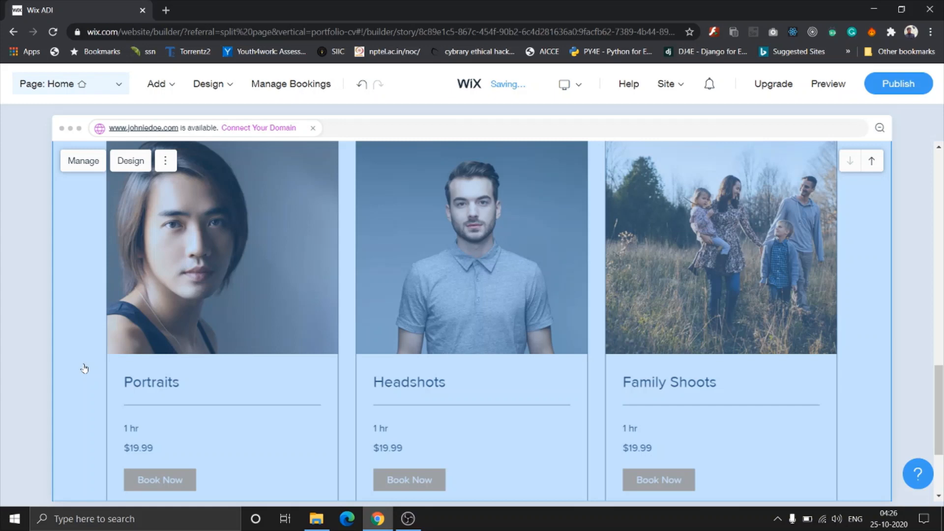
scroll(down, 3)
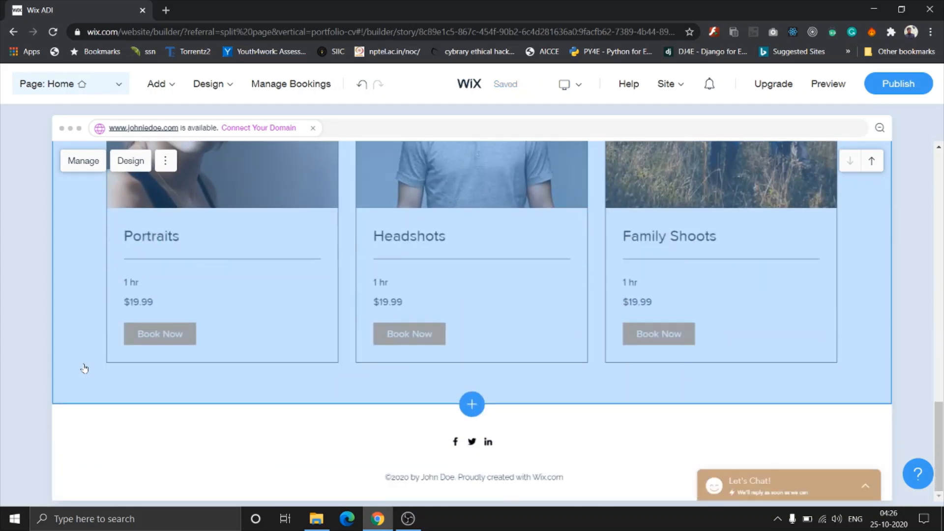
scroll(up, 3)
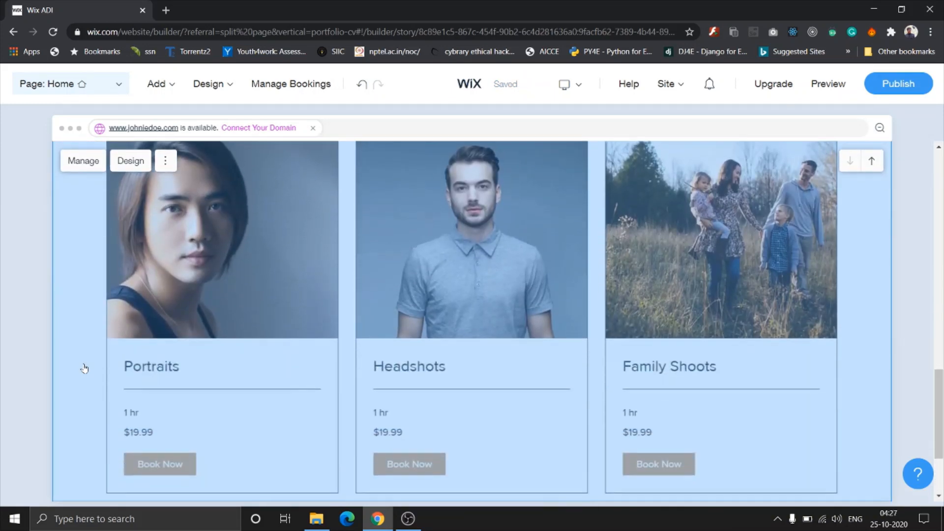
scroll(down, 3)
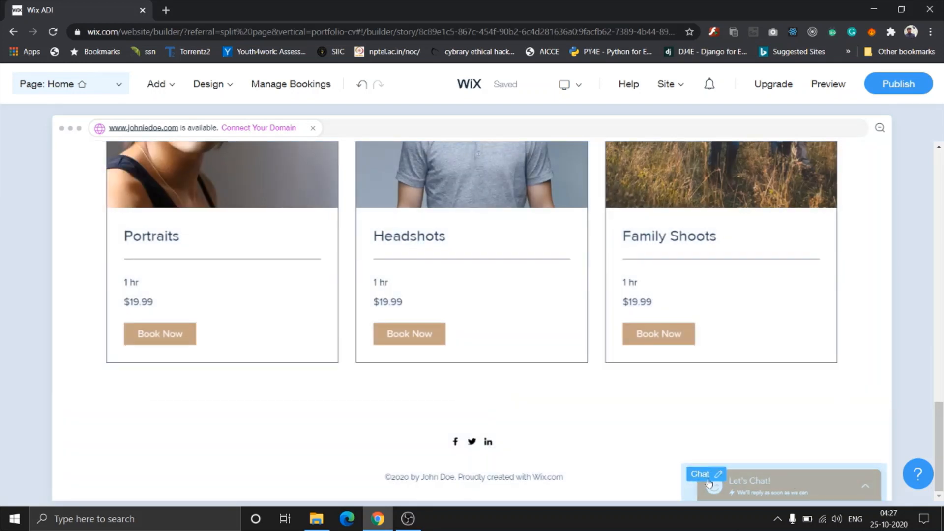
Step: In the chat settings, replace the chat message with 'Let's catchup on that project of yours!'
click(706, 474)
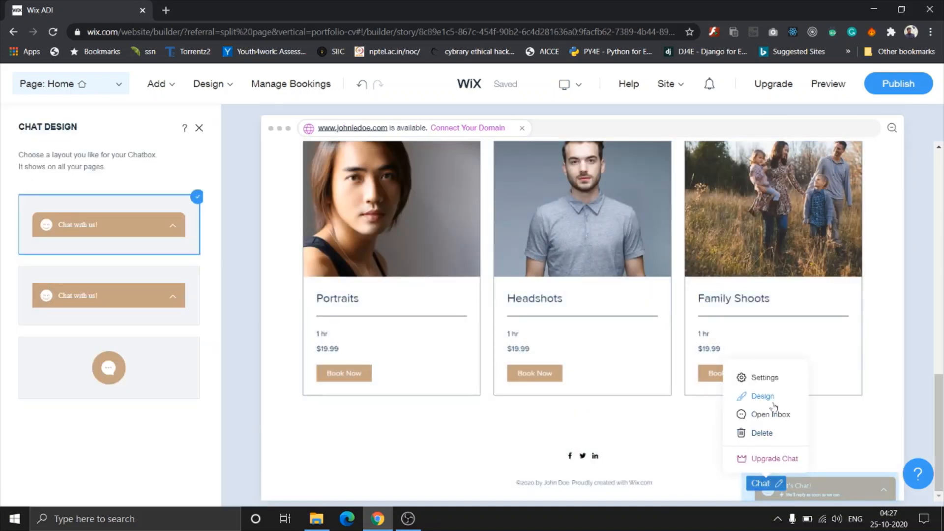
mouse_move(769, 414)
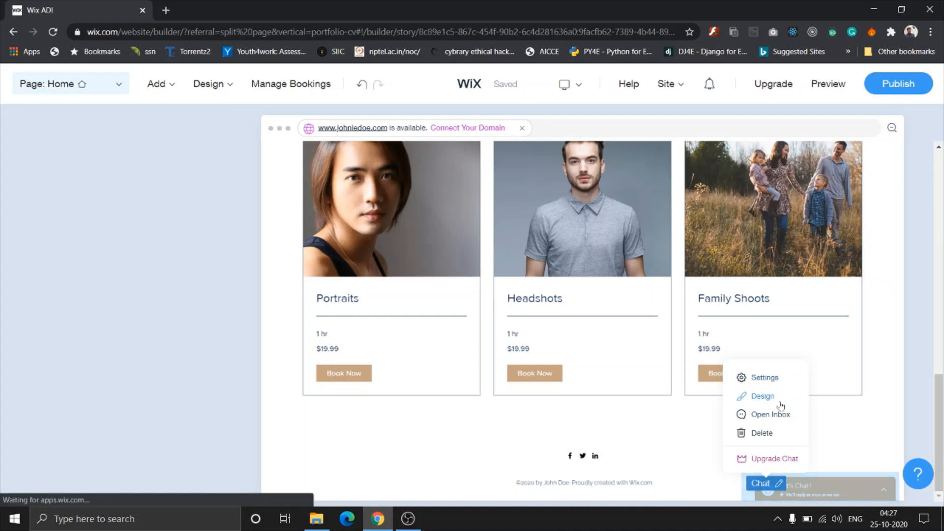
click(765, 378)
text(Let's Connect!)
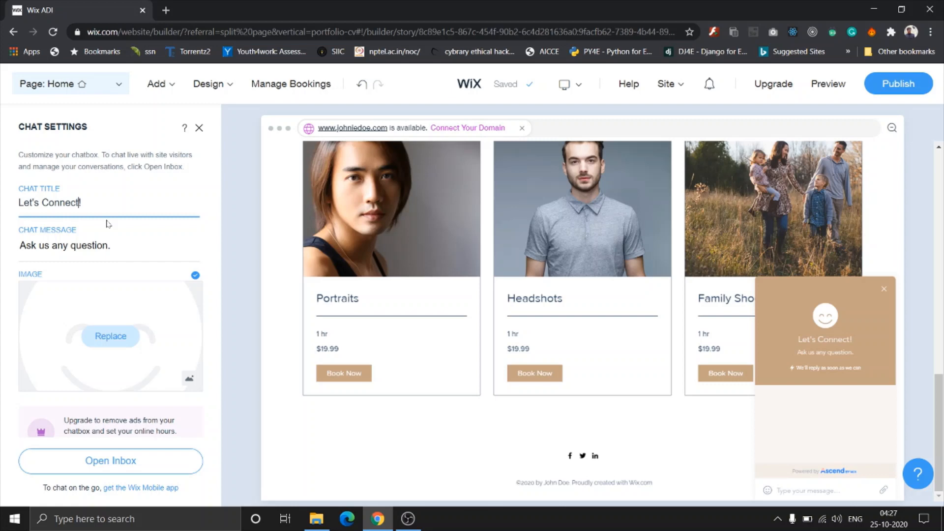
mouse_move(127, 268)
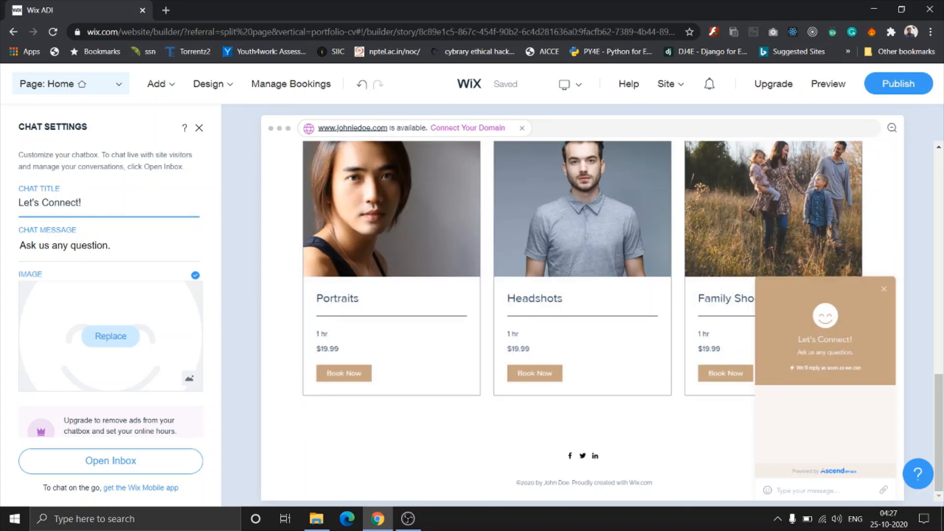
click(825, 343)
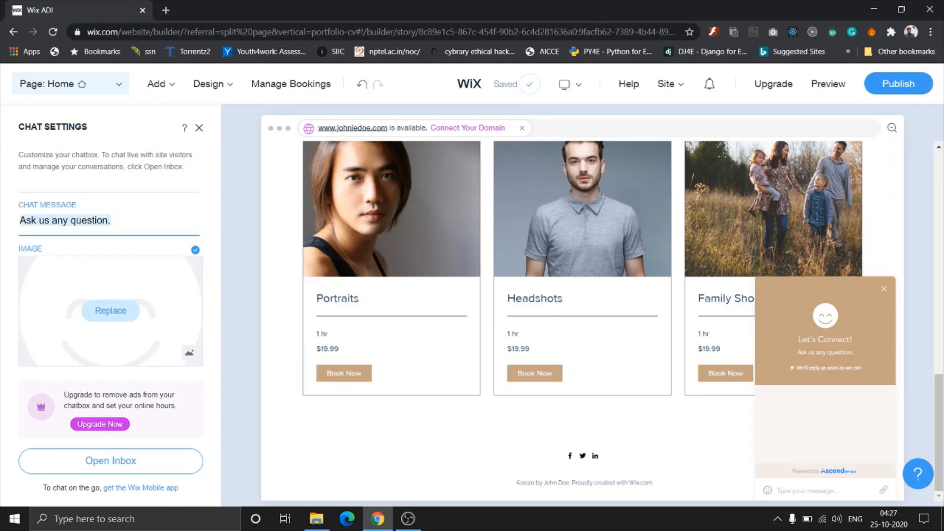
text(Let's)
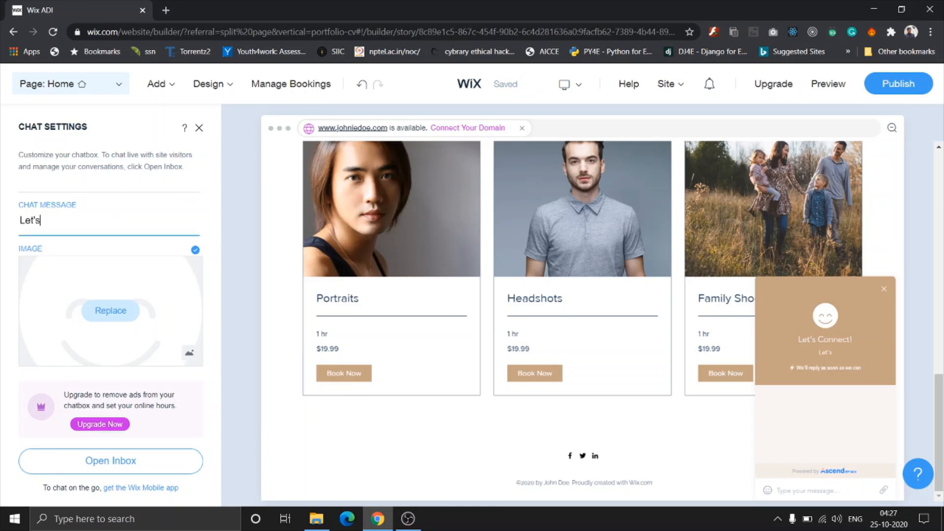
text(catchup)
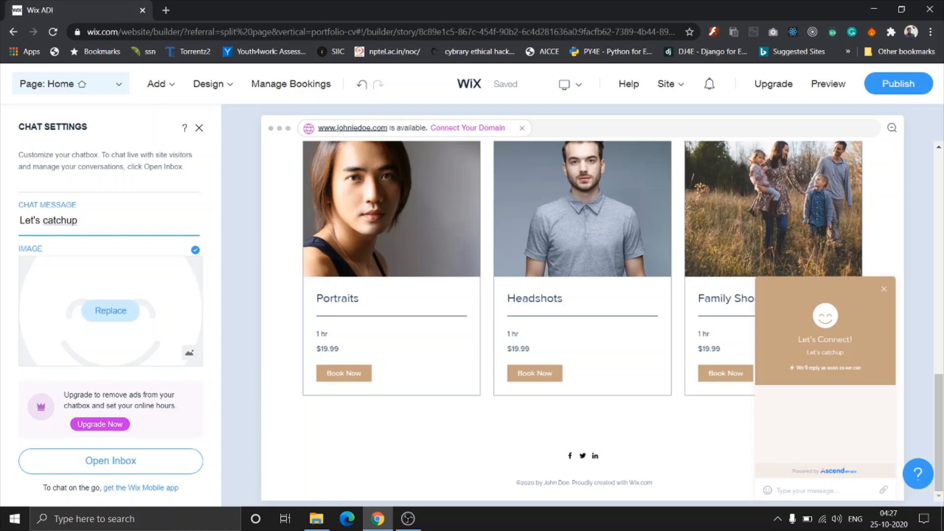
text(on that)
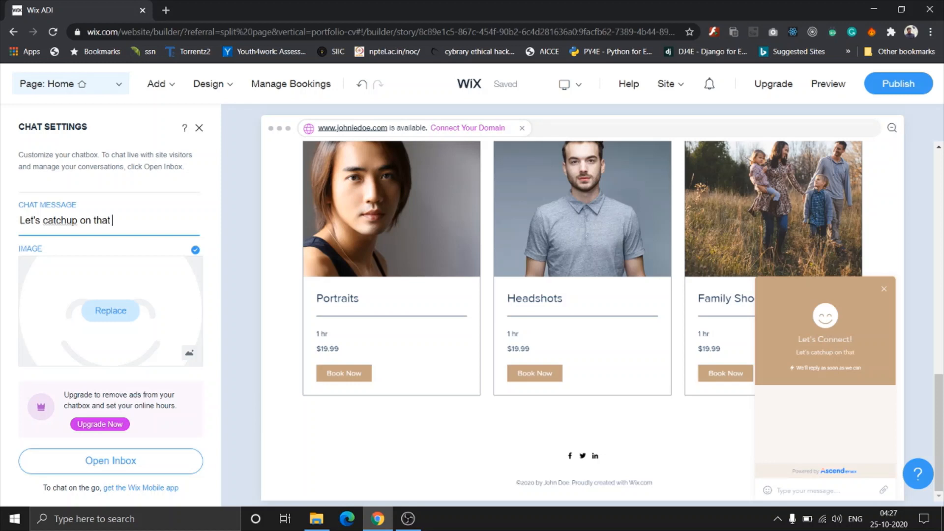
text(project of)
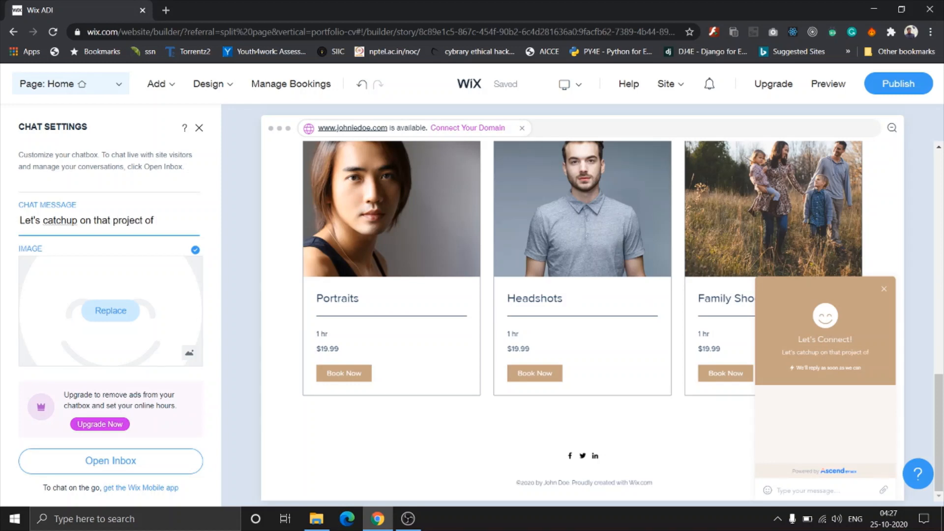
text(yours!)
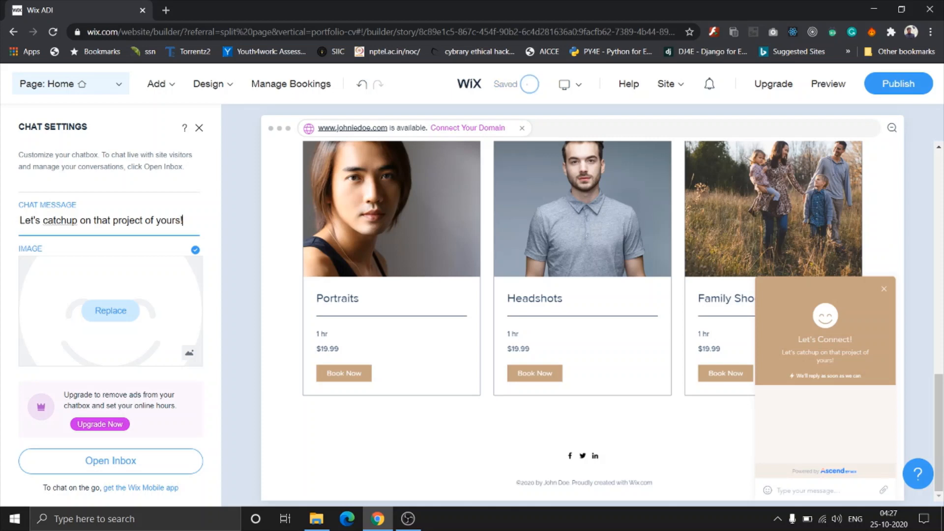
mouse_move(126, 323)
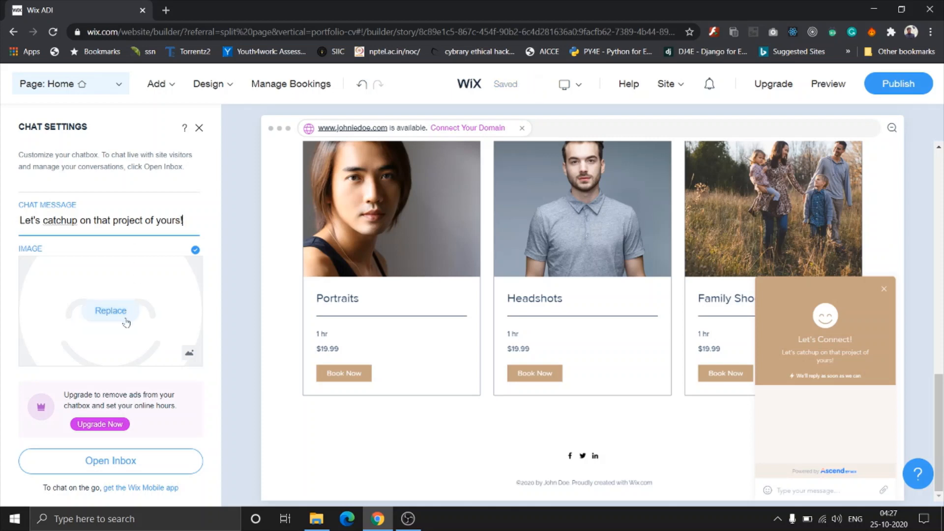
click(208, 84)
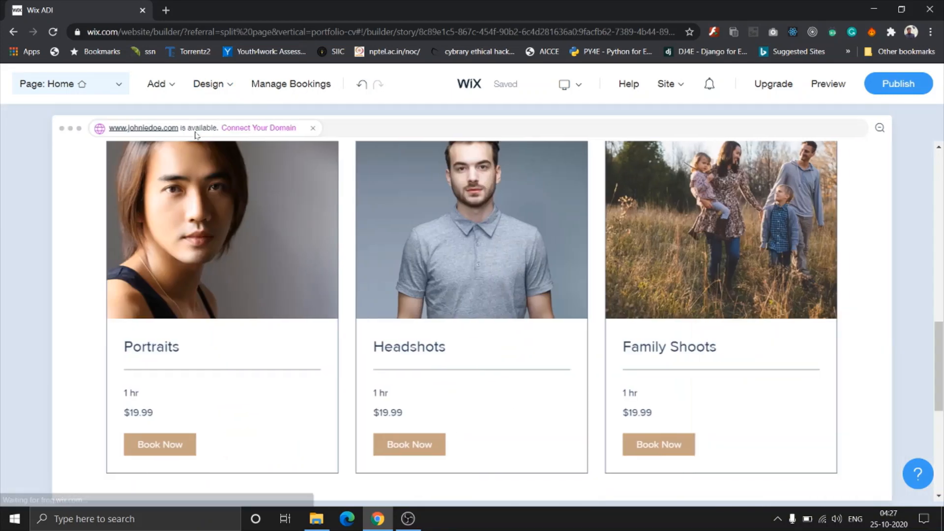
scroll(up, 3)
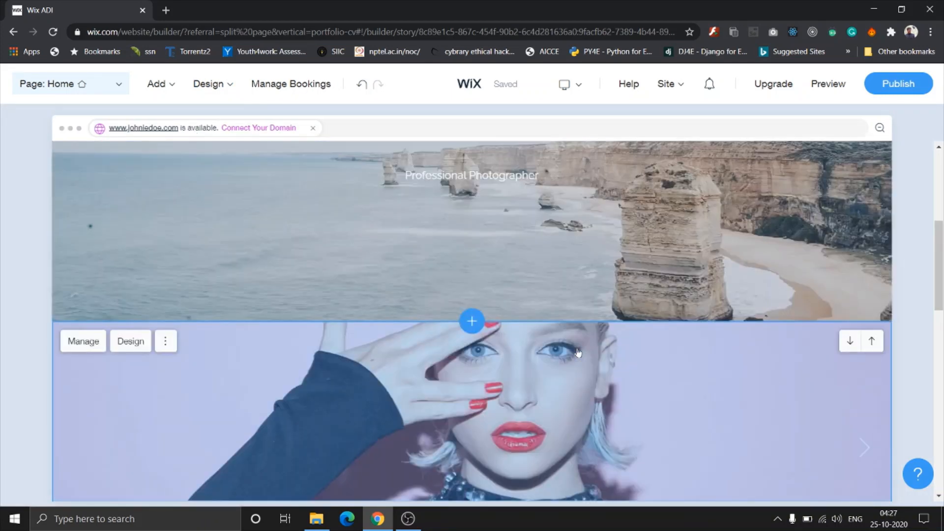
scroll(up, 3)
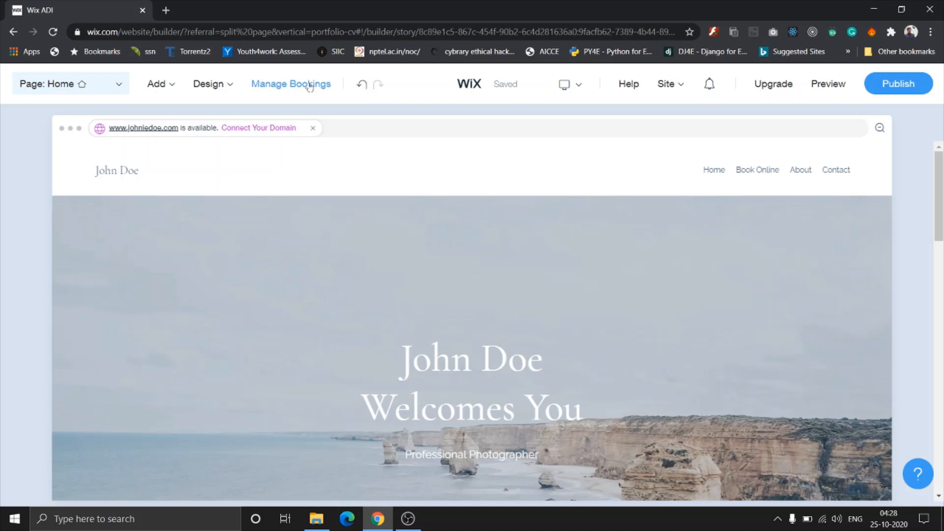
click(208, 84)
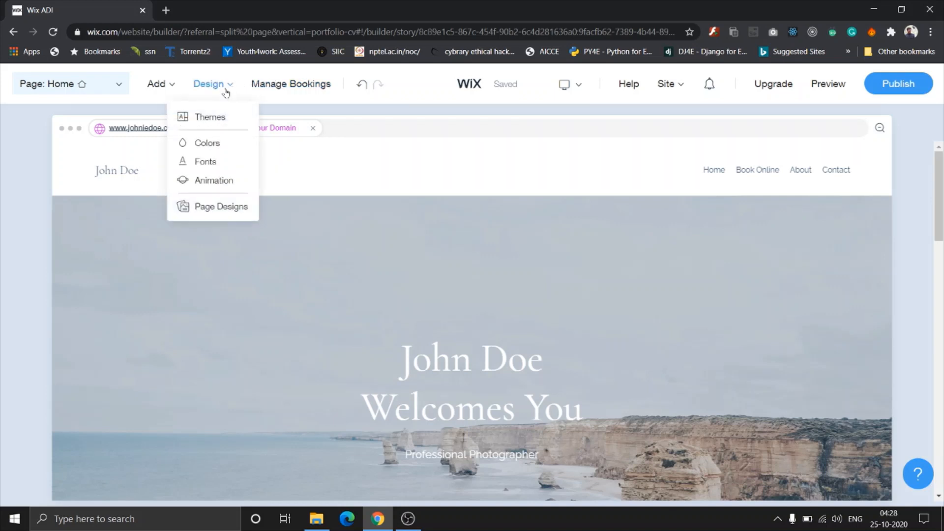
mouse_move(223, 97)
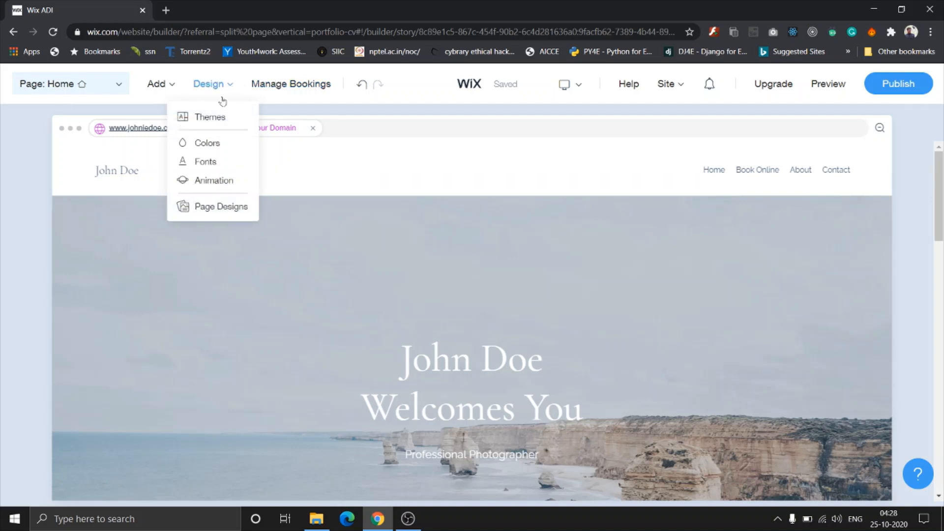
mouse_move(207, 144)
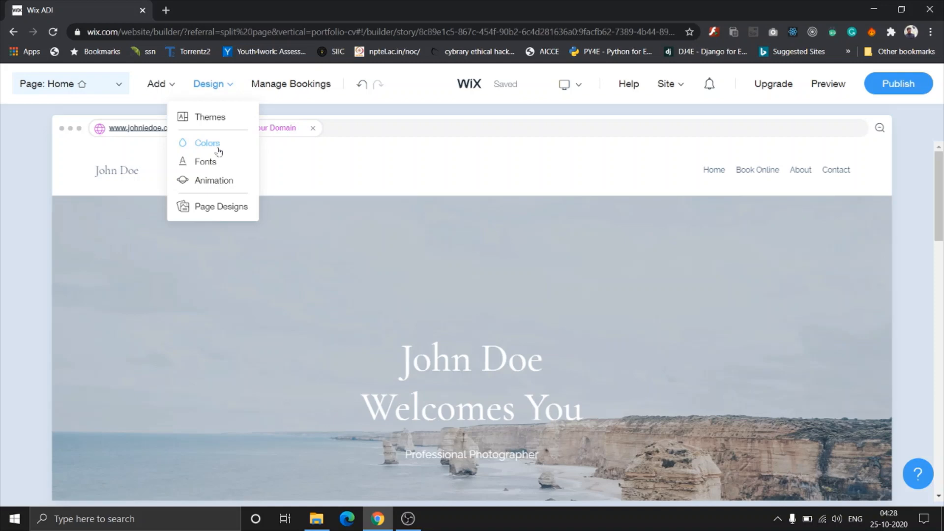
mouse_move(210, 148)
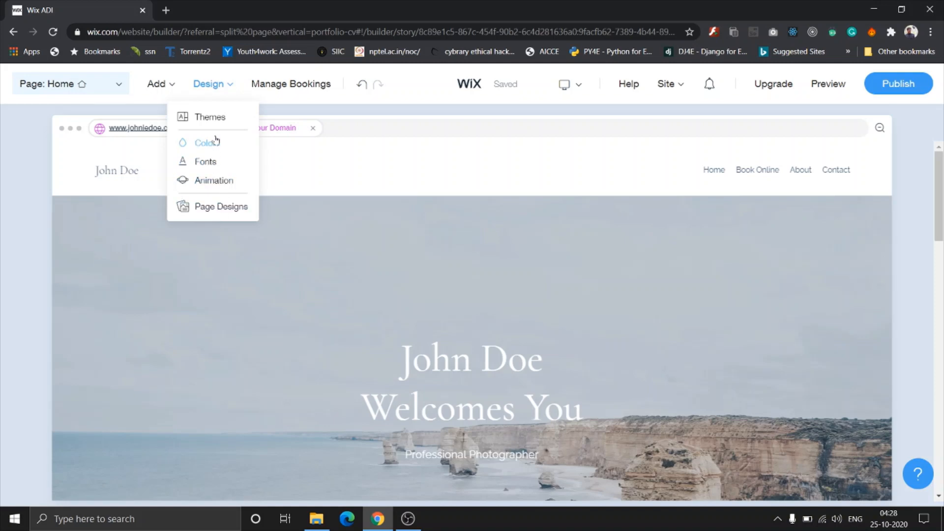
click(210, 117)
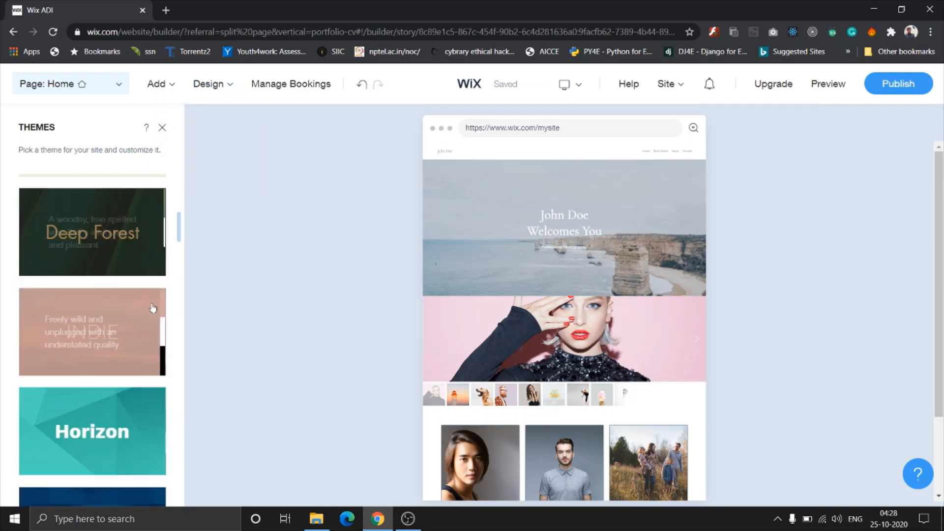
scroll(down, 3)
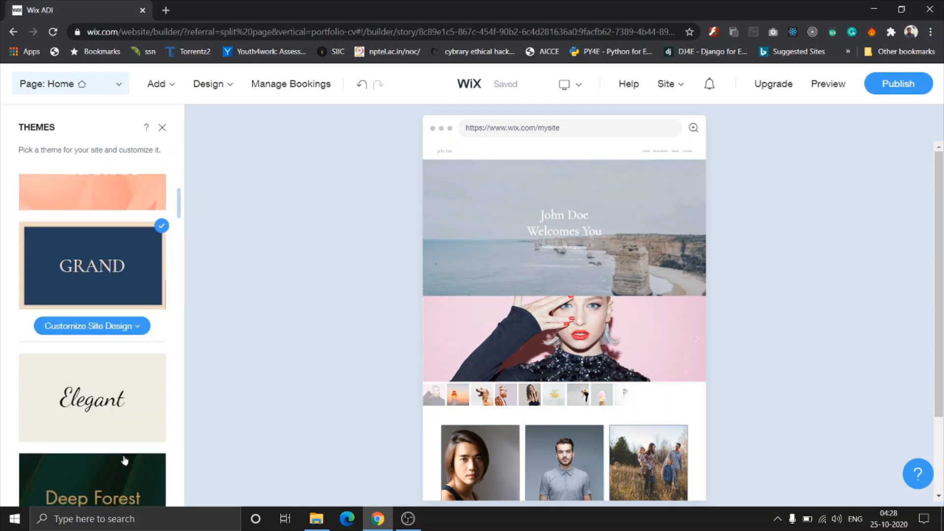
scroll(up, 3)
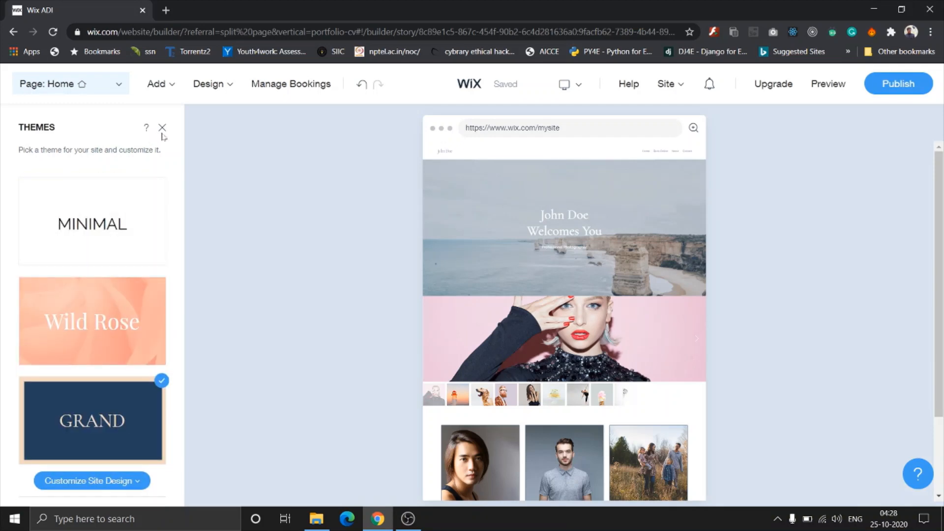
click(162, 128)
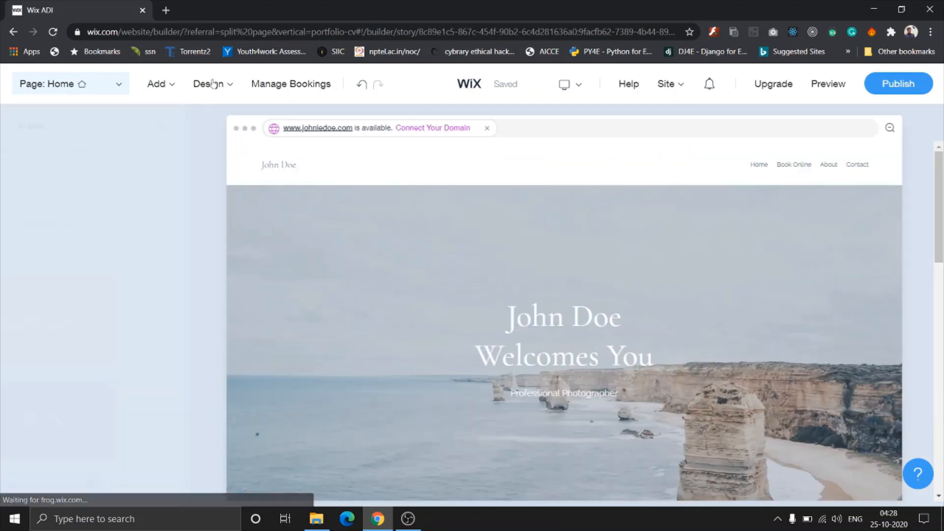
Step: Review the Light & Vibrant site colors under Design, then return to the design options
click(209, 84)
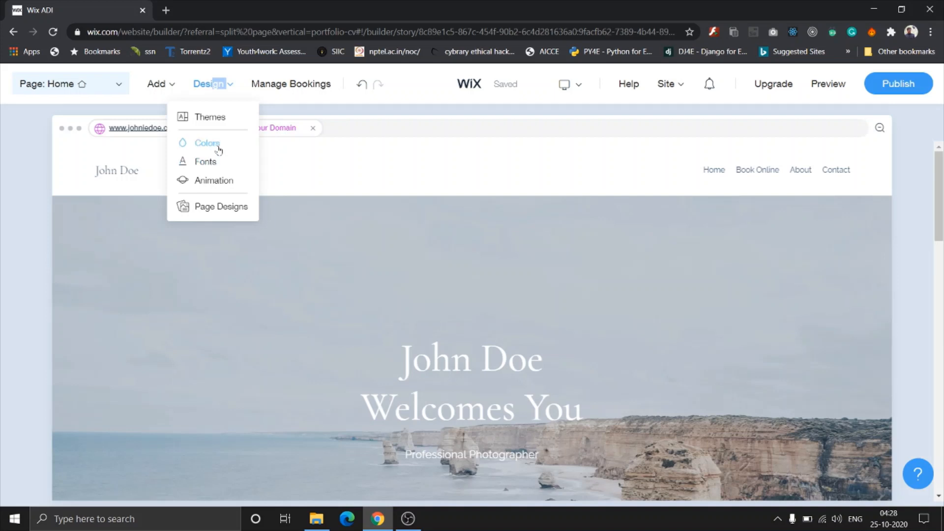
click(207, 143)
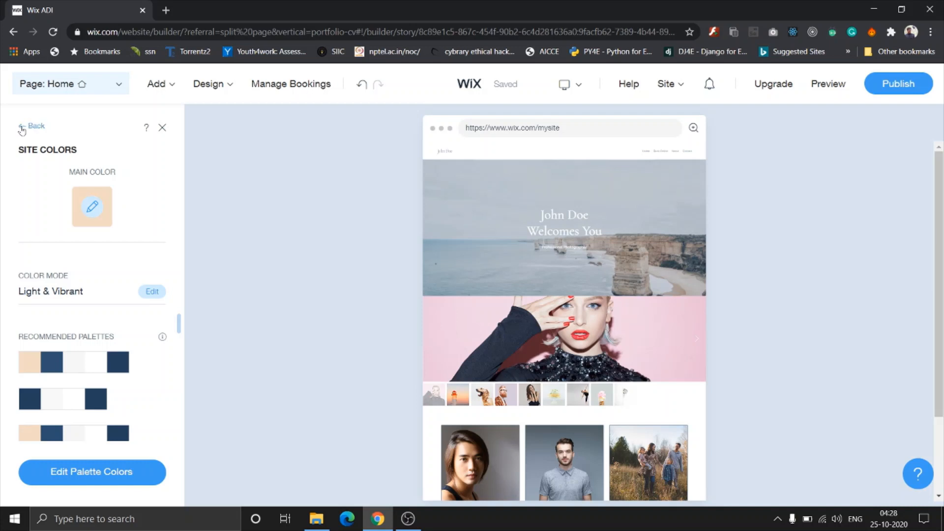
click(209, 83)
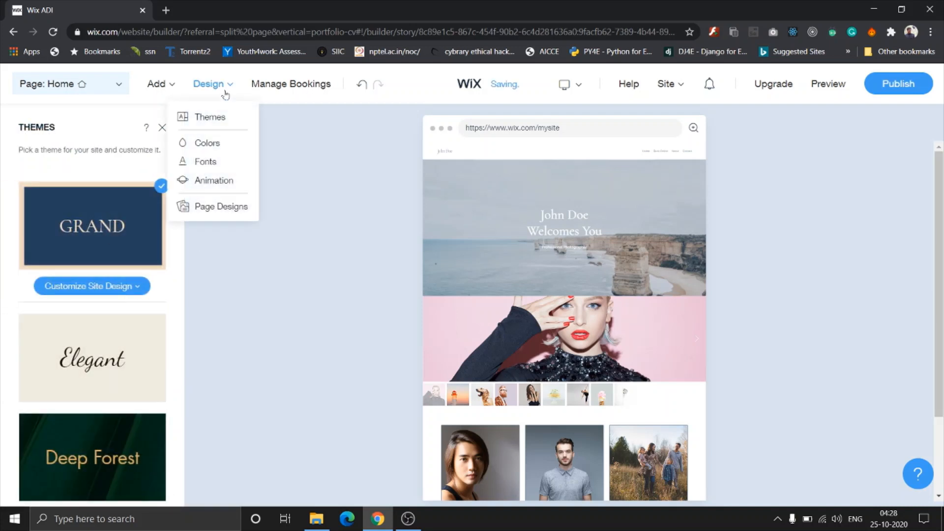
Step: Switch the site fonts from Grand to Indie, making the welcome heading thin uppercase
click(205, 161)
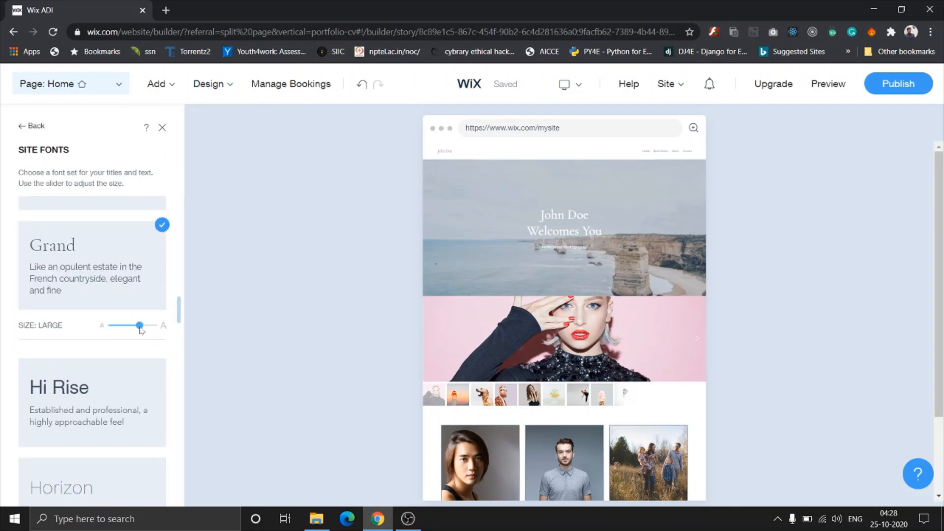
scroll(up, 3)
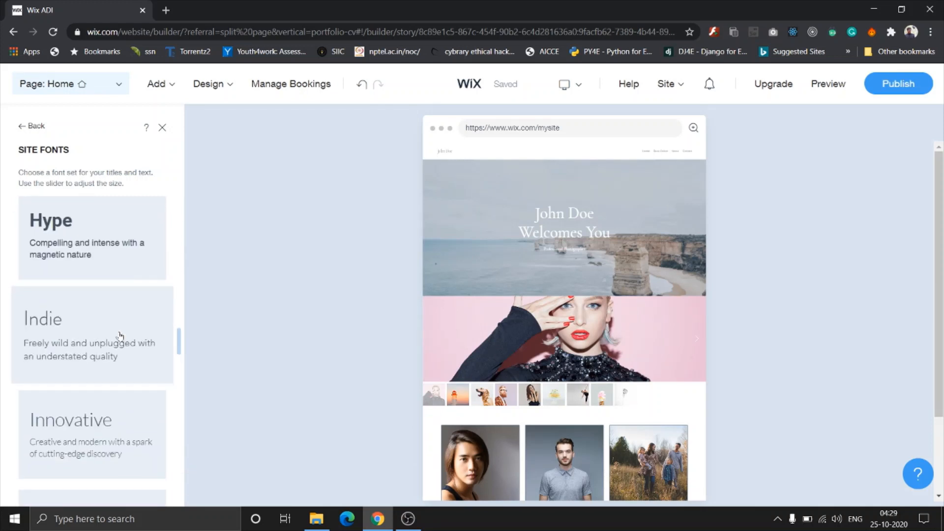
scroll(down, 3)
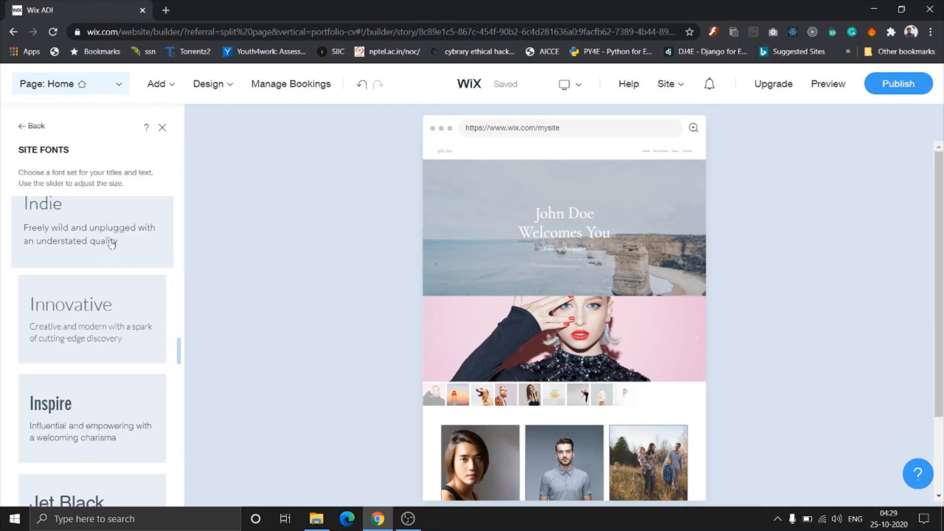
click(92, 232)
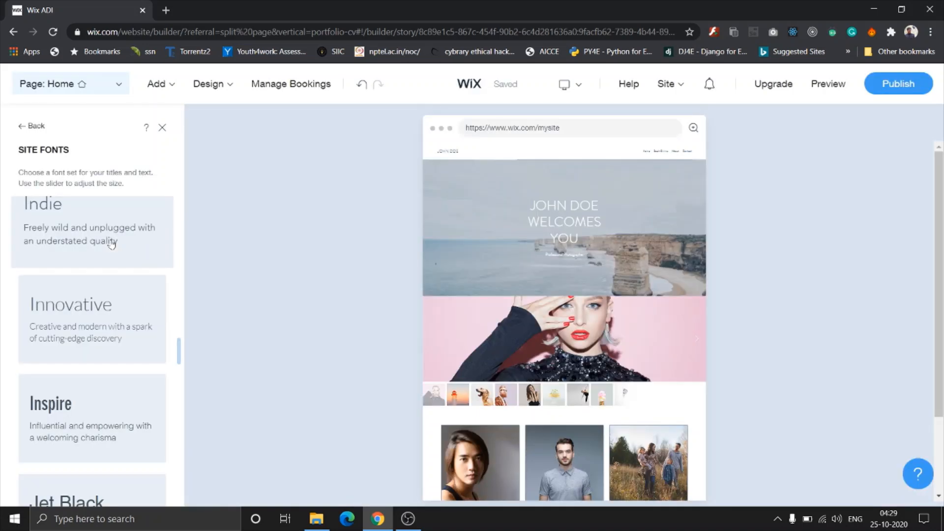
click(91, 231)
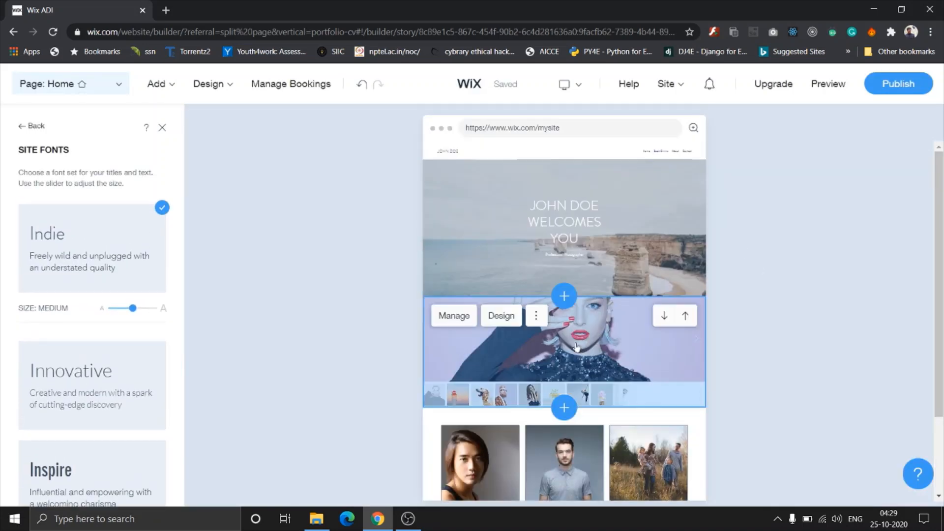
click(30, 125)
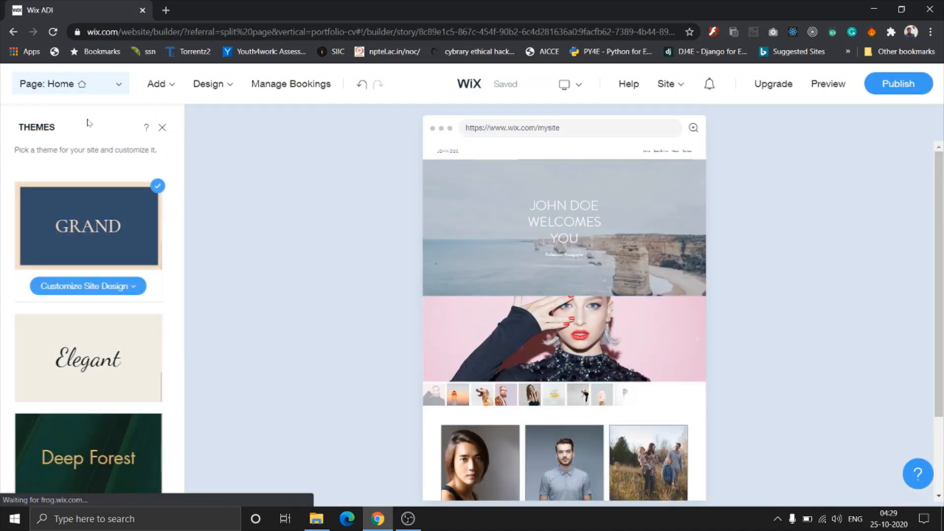
Step: Reach the site animation settings under Design after a closer look at the page preview
click(209, 83)
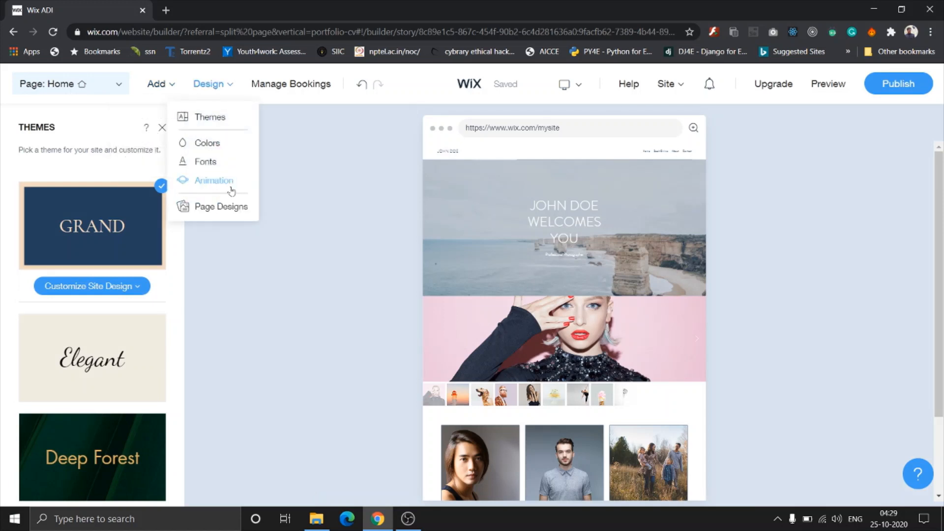
click(213, 180)
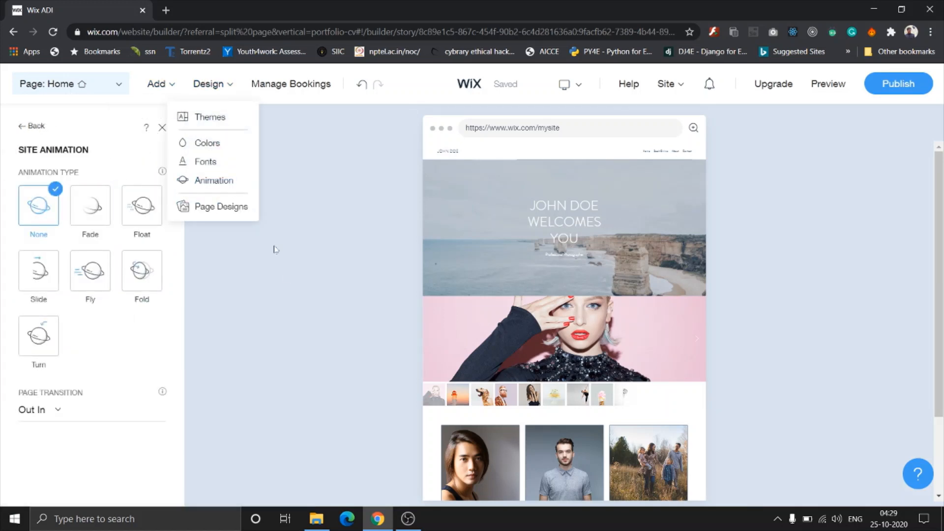
click(295, 303)
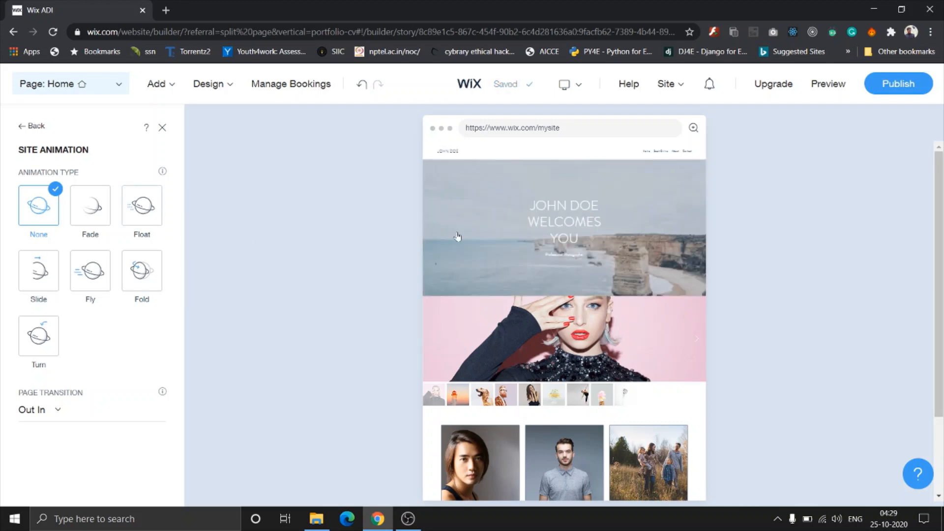
click(162, 127)
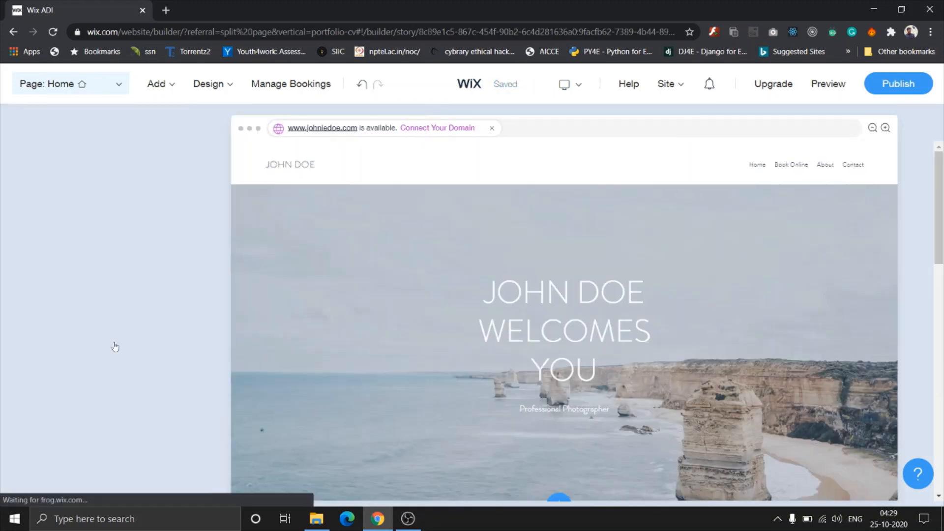
click(208, 83)
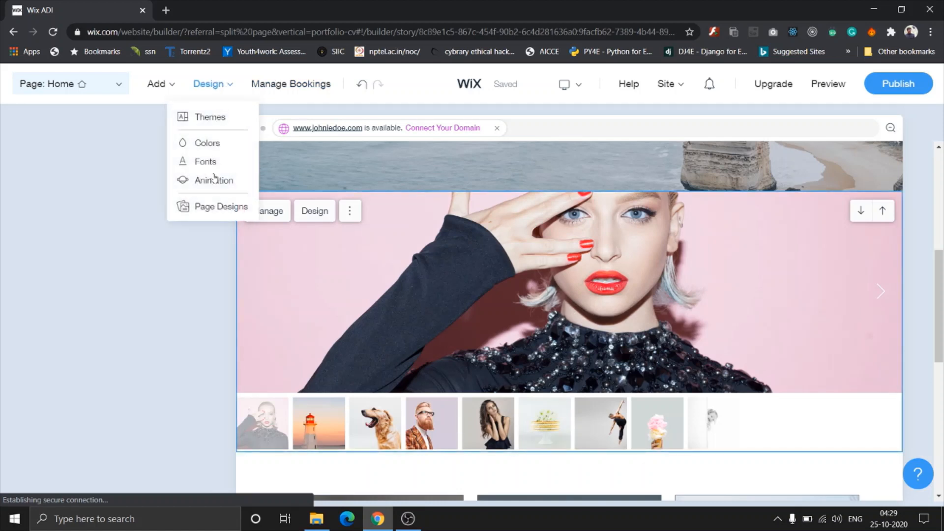
click(213, 179)
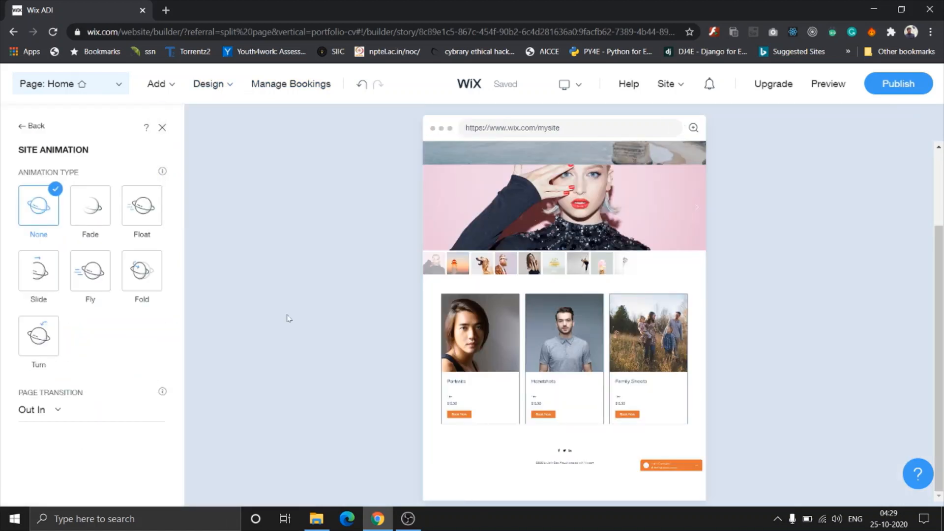
scroll(down, 3)
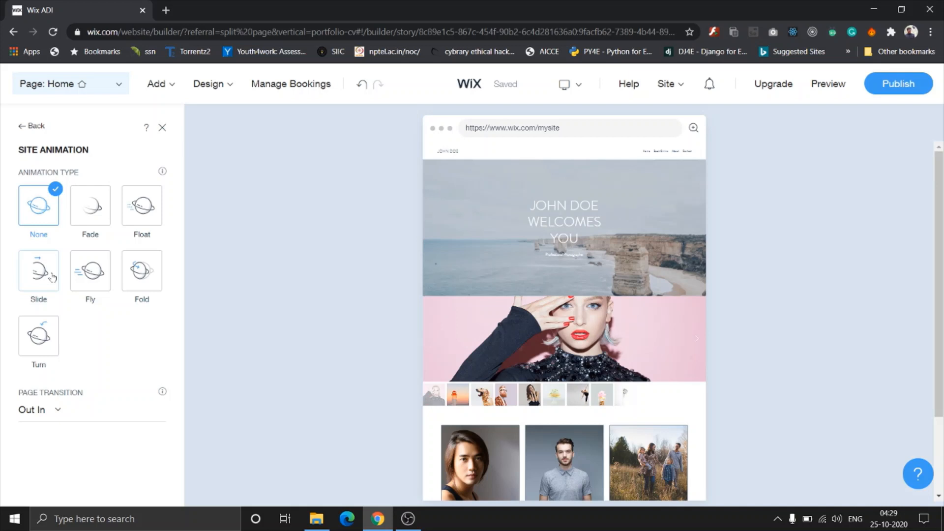
click(141, 272)
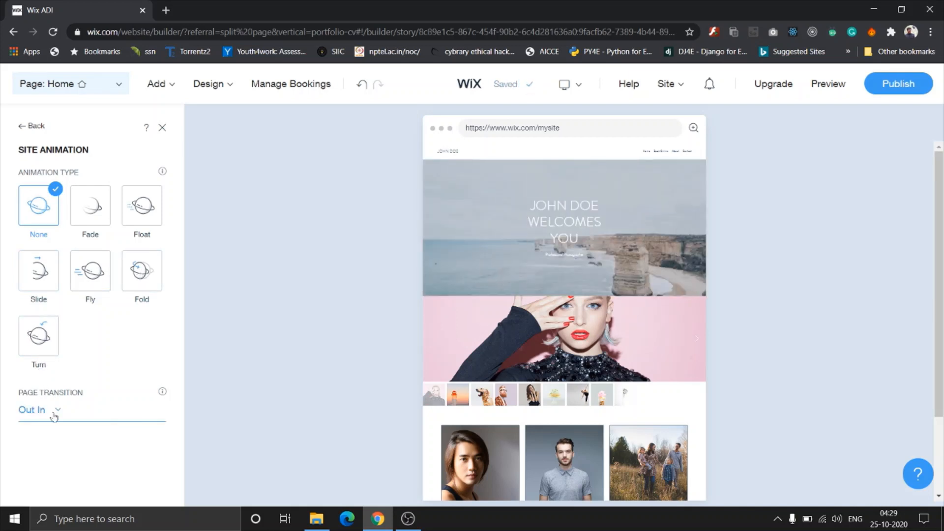
Step: Set the page transition to Vertical and the landing animation to Turn
click(39, 409)
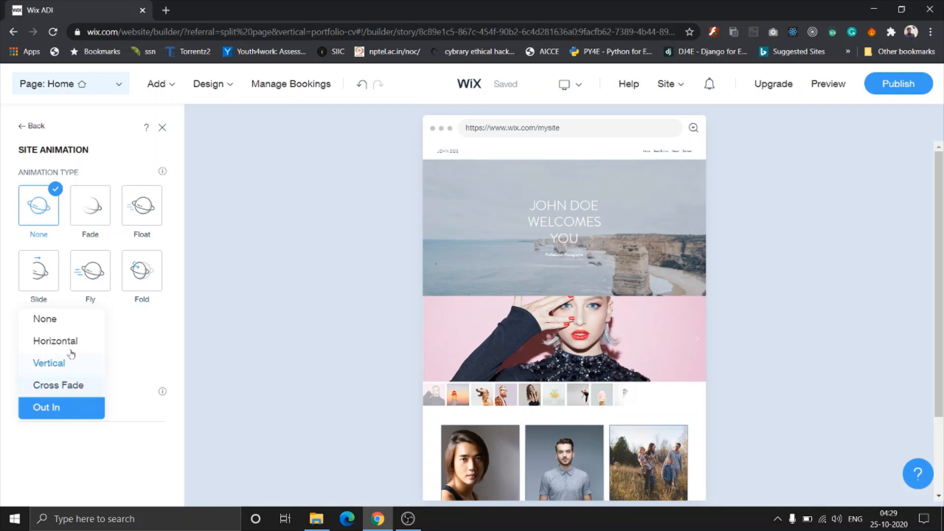
click(49, 363)
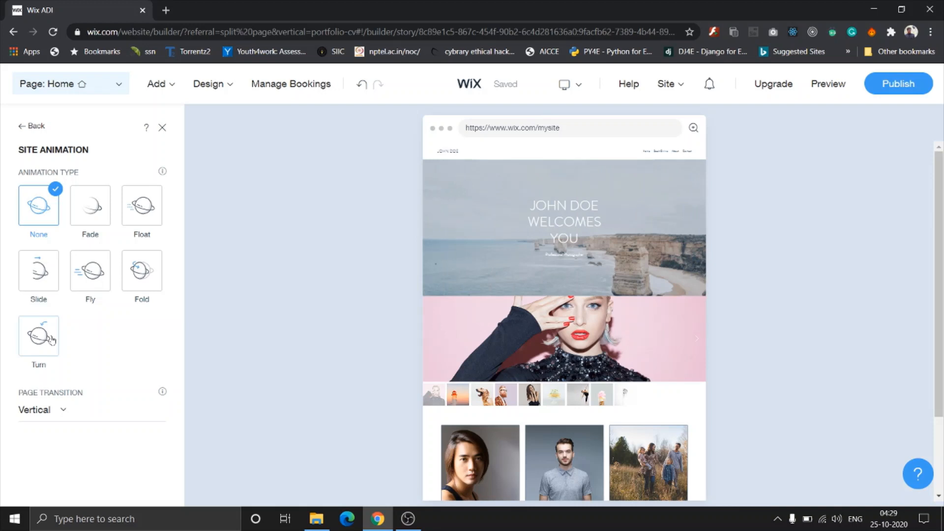
click(39, 335)
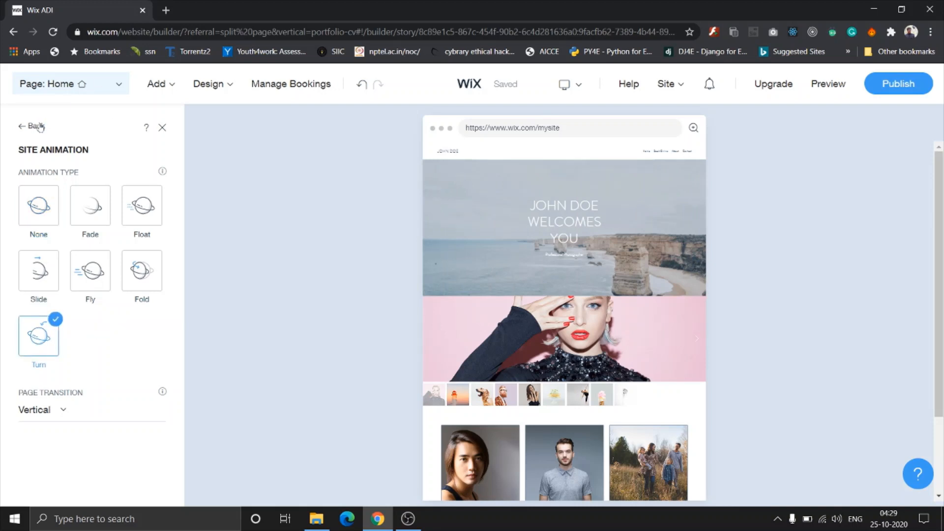
click(30, 127)
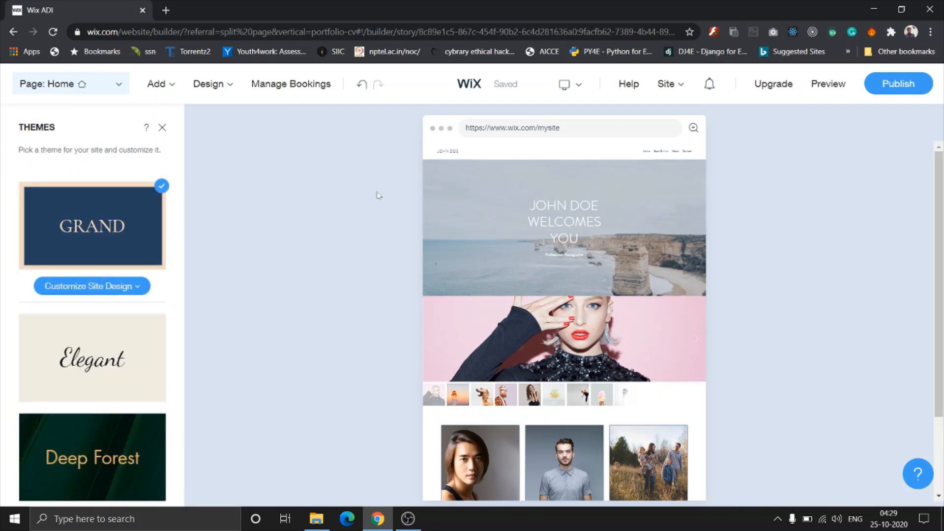
Step: Apply the collage layout to the home page gallery section and close Section Design
scroll(down, 3)
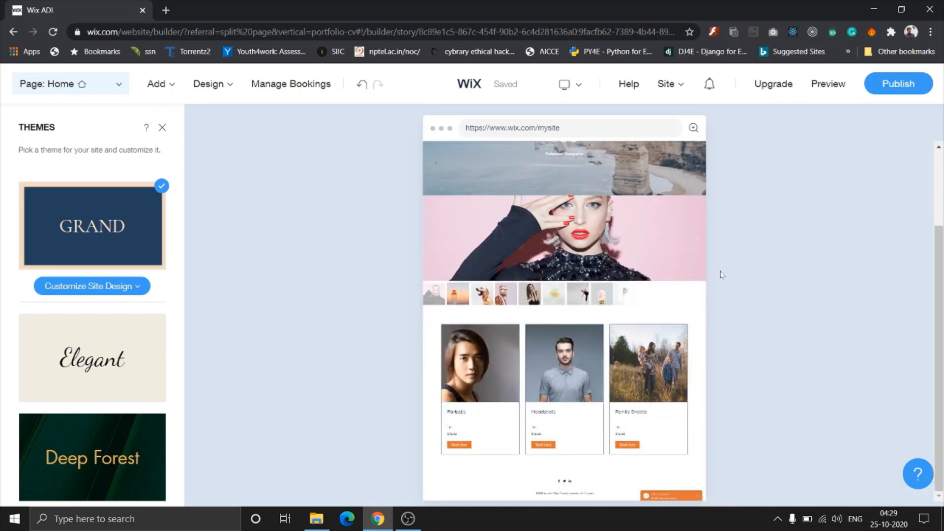
click(535, 215)
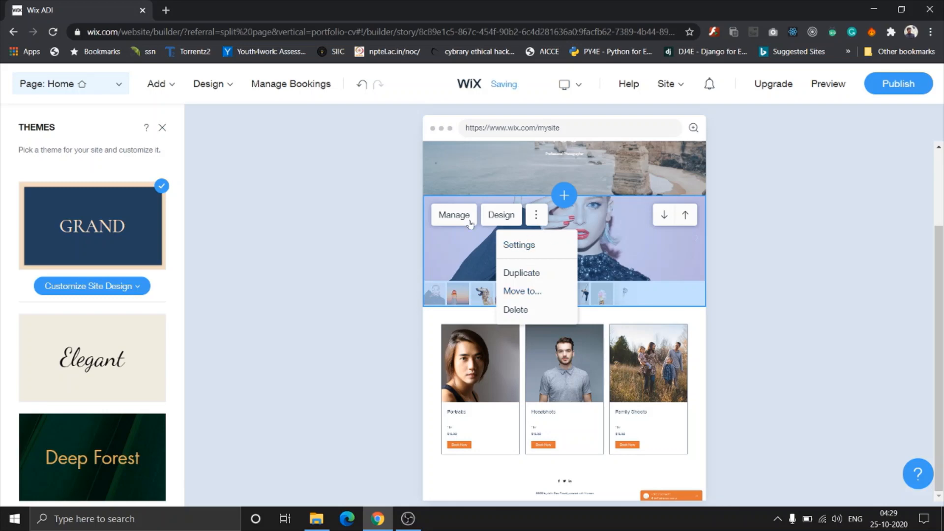
click(501, 215)
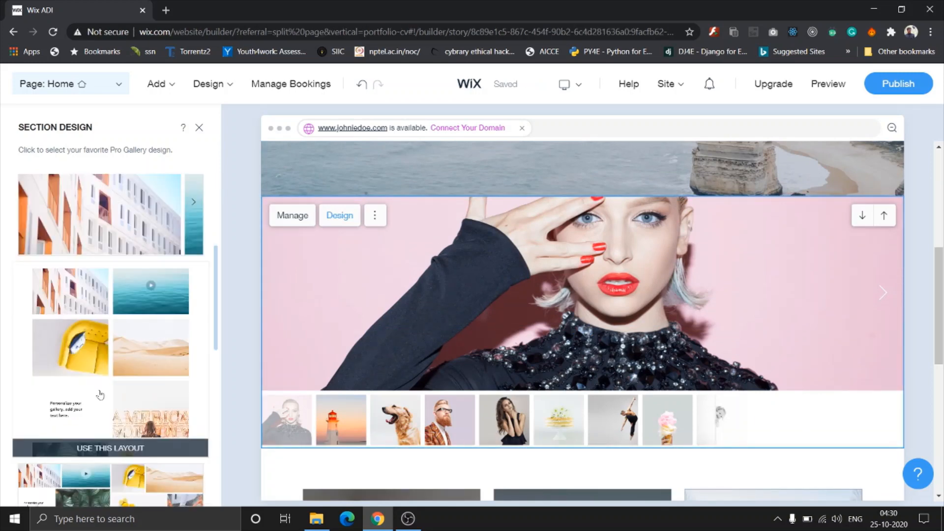
scroll(down, 3)
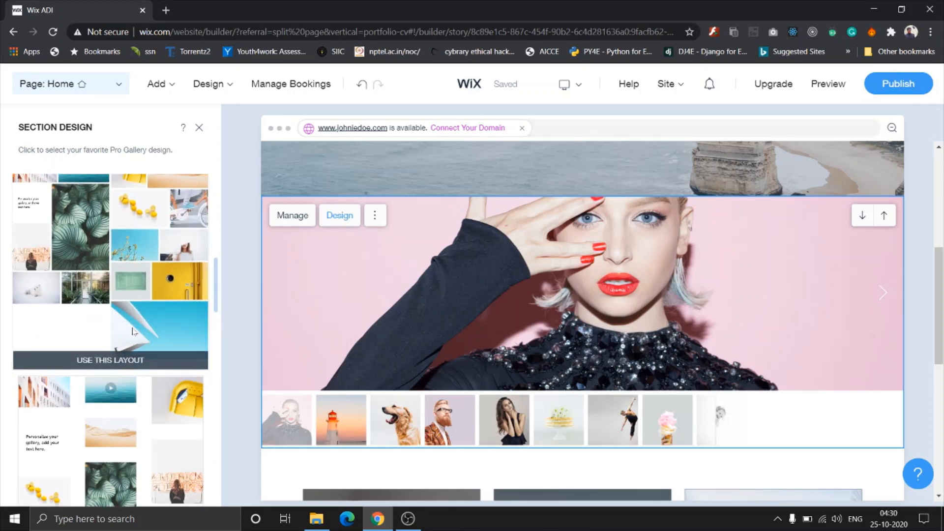
click(110, 271)
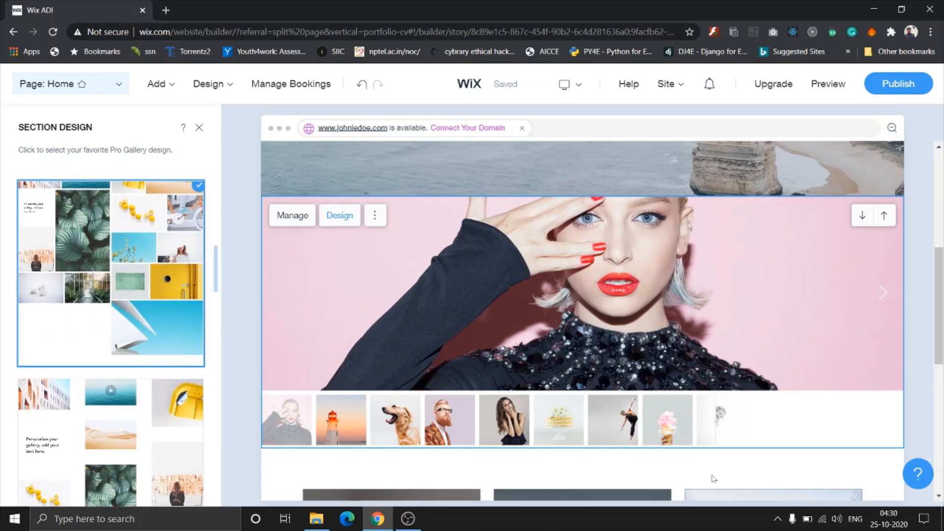
click(110, 271)
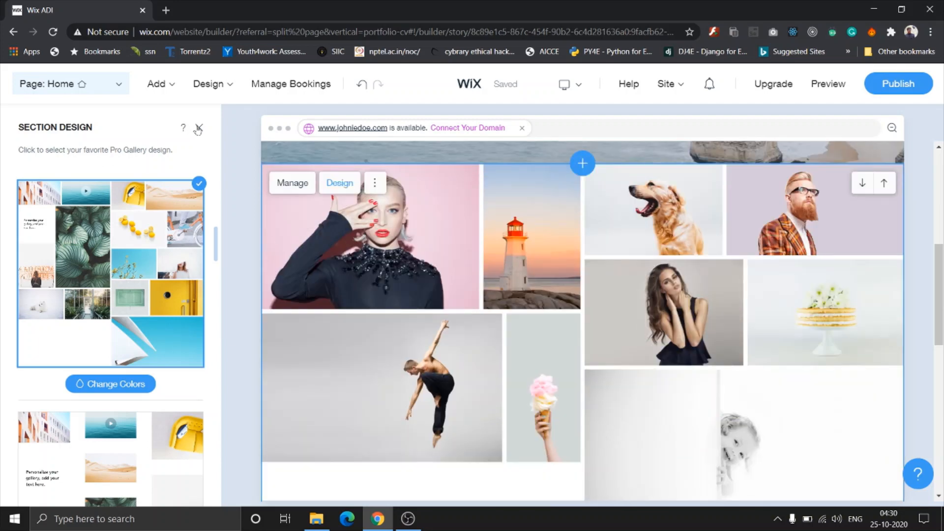
click(198, 128)
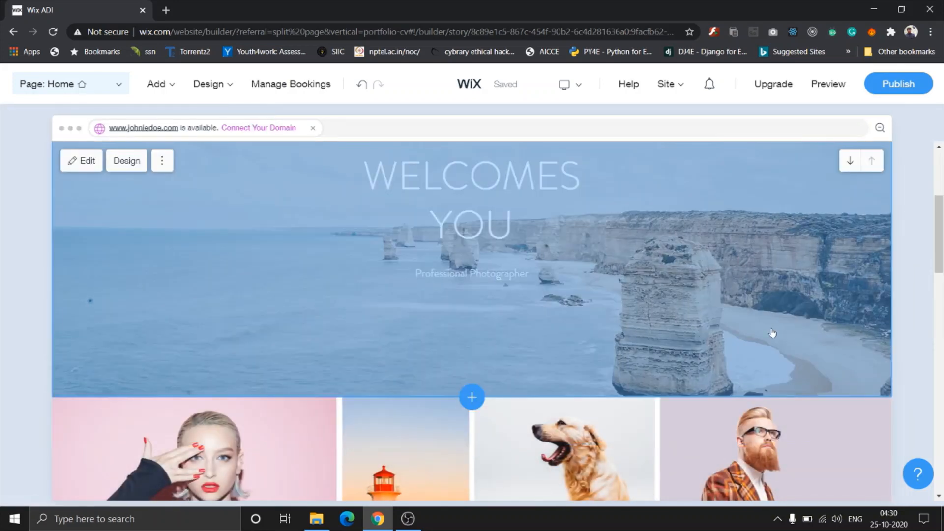
scroll(down, 3)
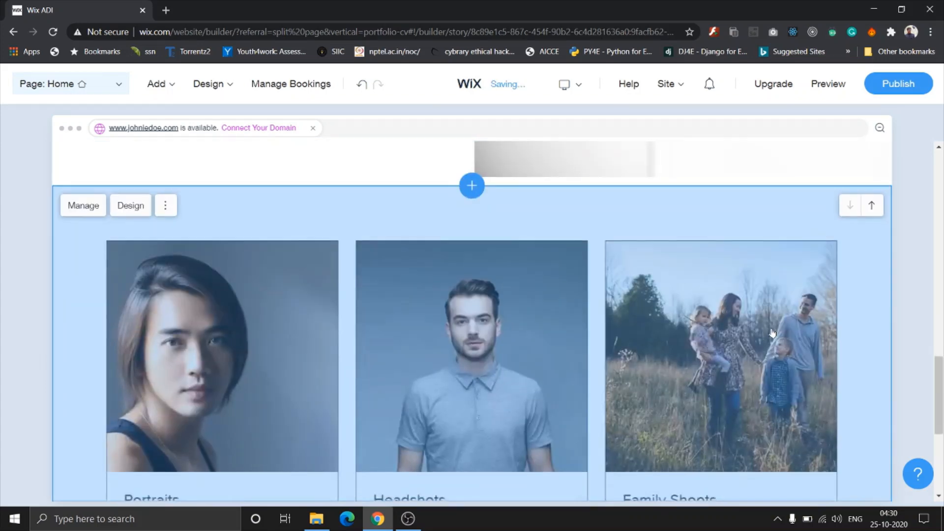